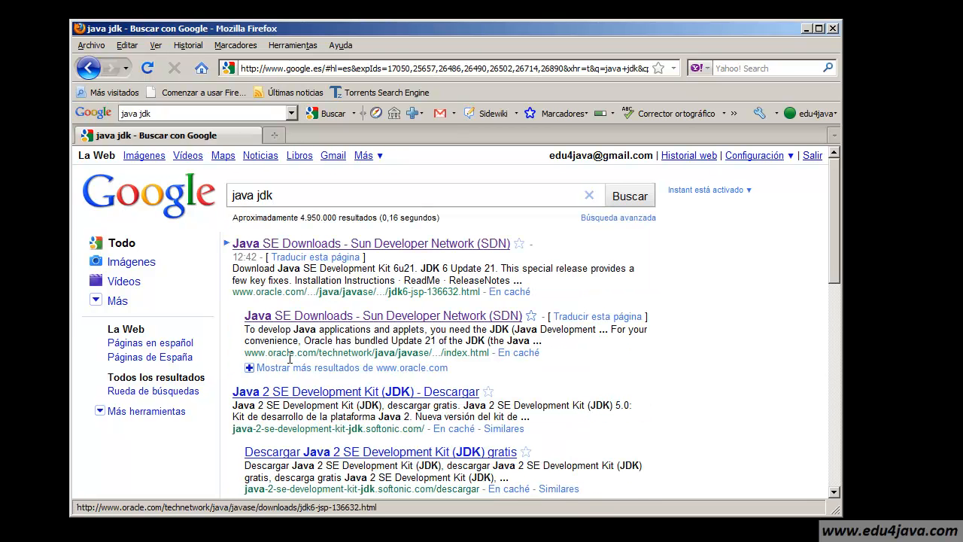
mouse_move(199, 267)
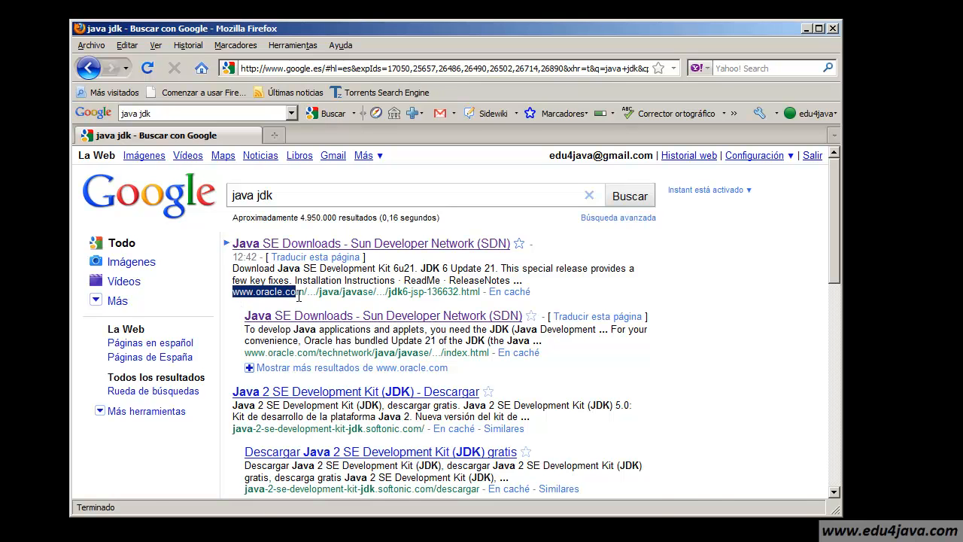
From the 'java jdk' results, reach Oracle's Java SE Development Kit 6u21 download page.
left_click(370, 244)
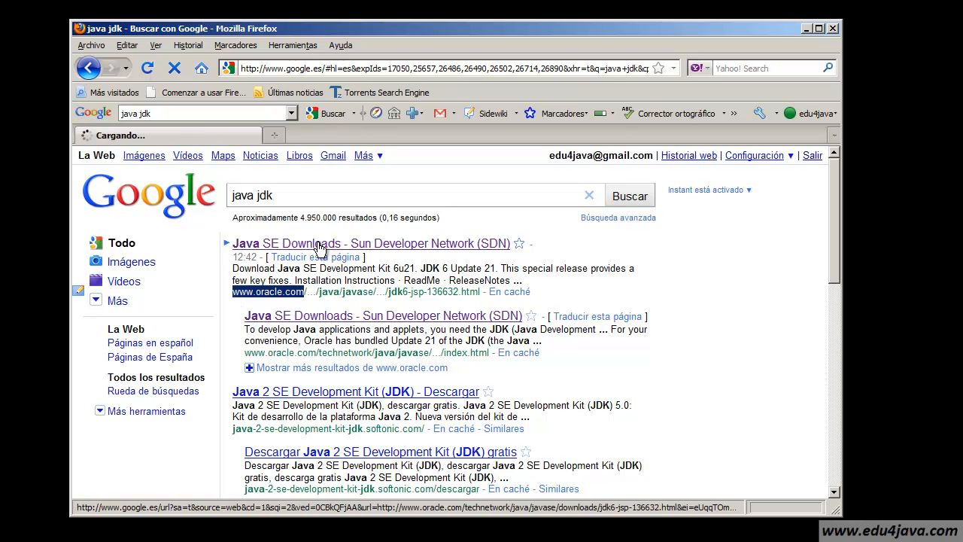
left_click(370, 244)
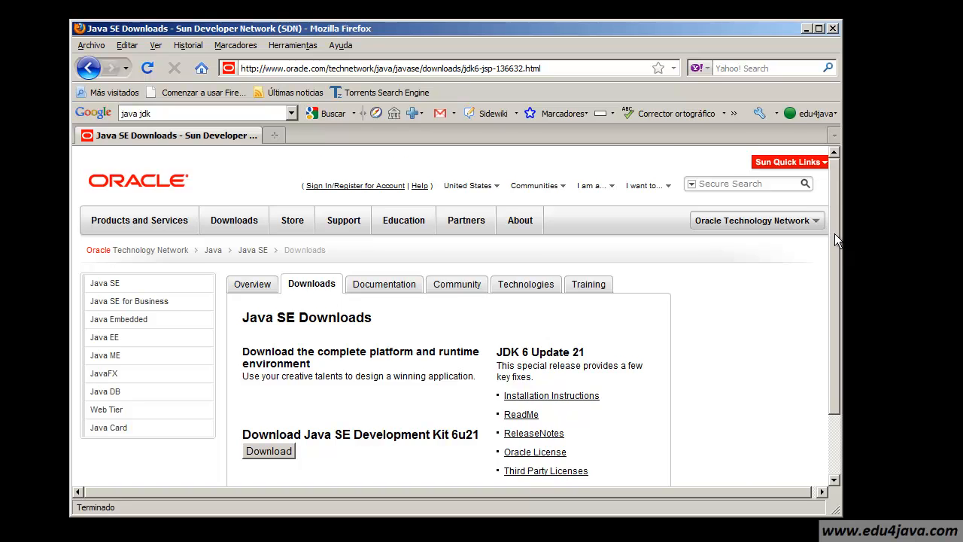
scroll("down", 3)
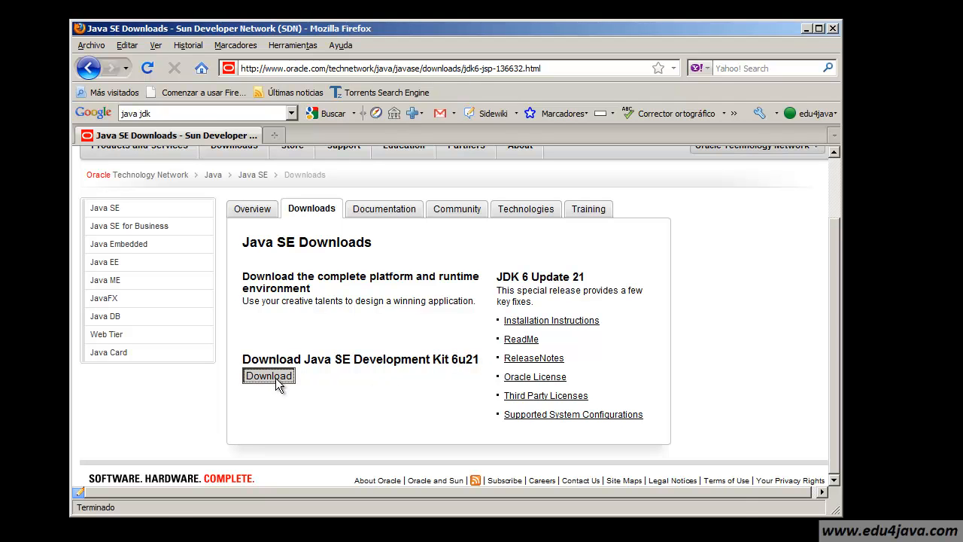
left_click(268, 376)
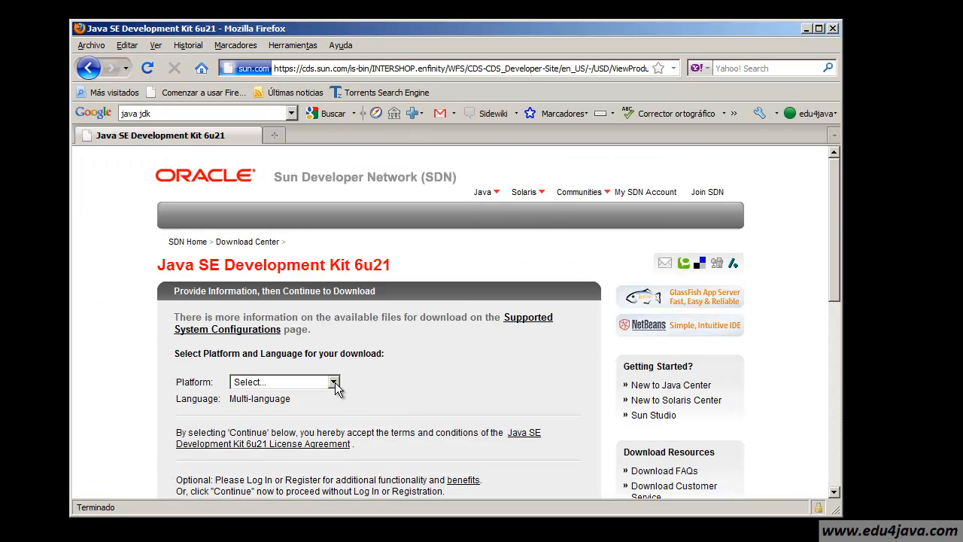
Pick Windows as the platform and continue to the JDK 6u21 file list without logging in.
left_click(334, 383)
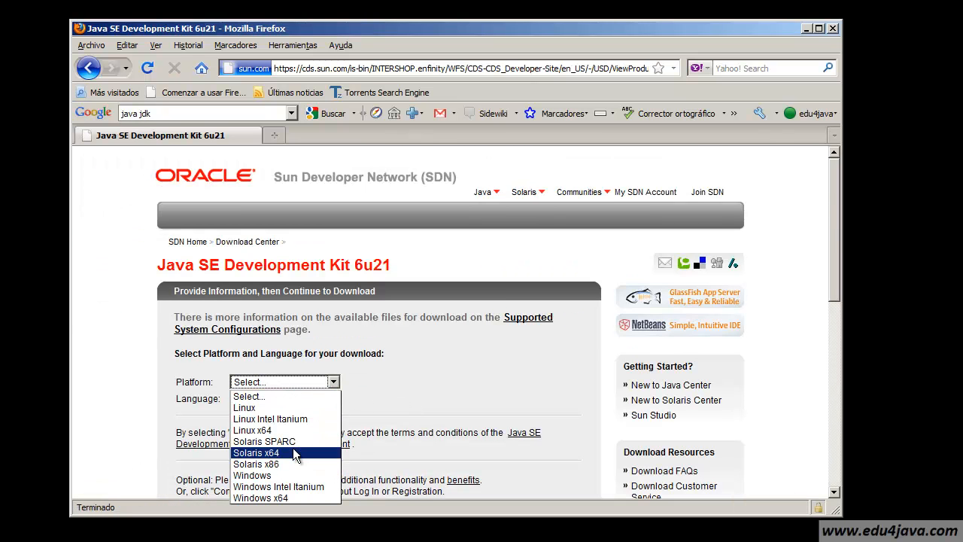
mouse_move(284, 476)
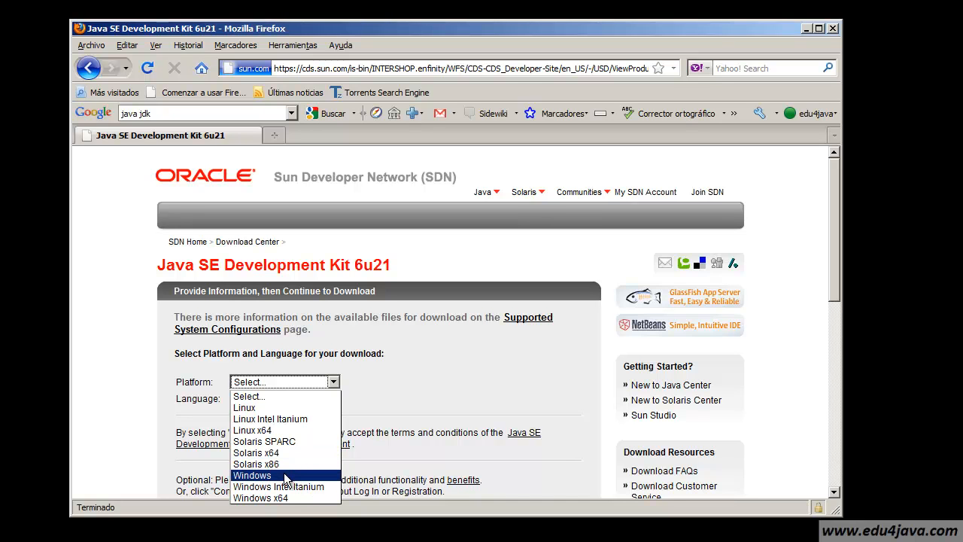
mouse_move(283, 481)
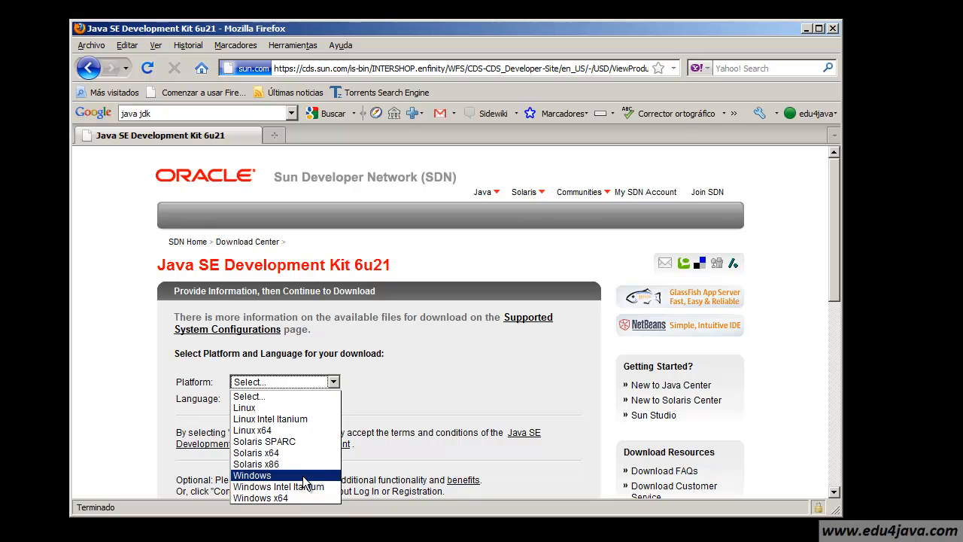
left_click(252, 476)
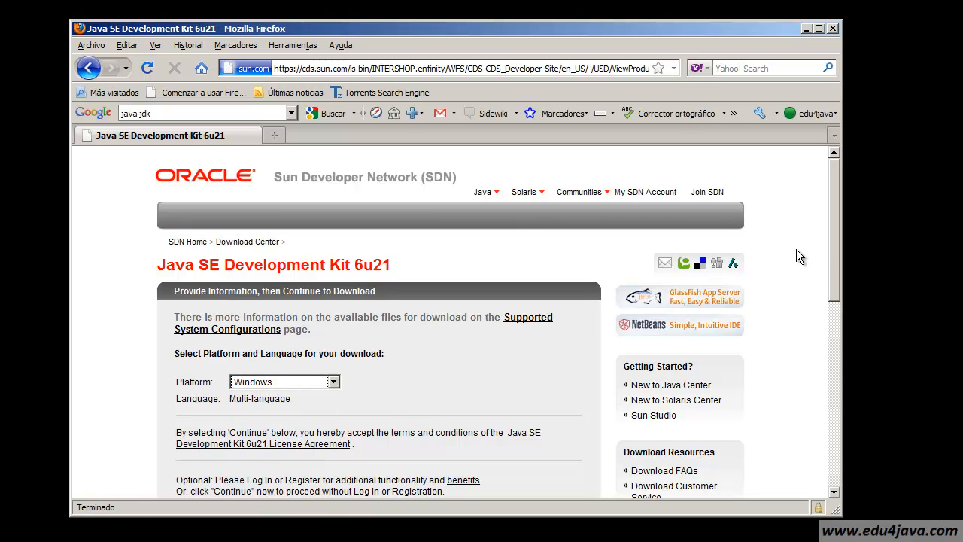
scroll("down", 3)
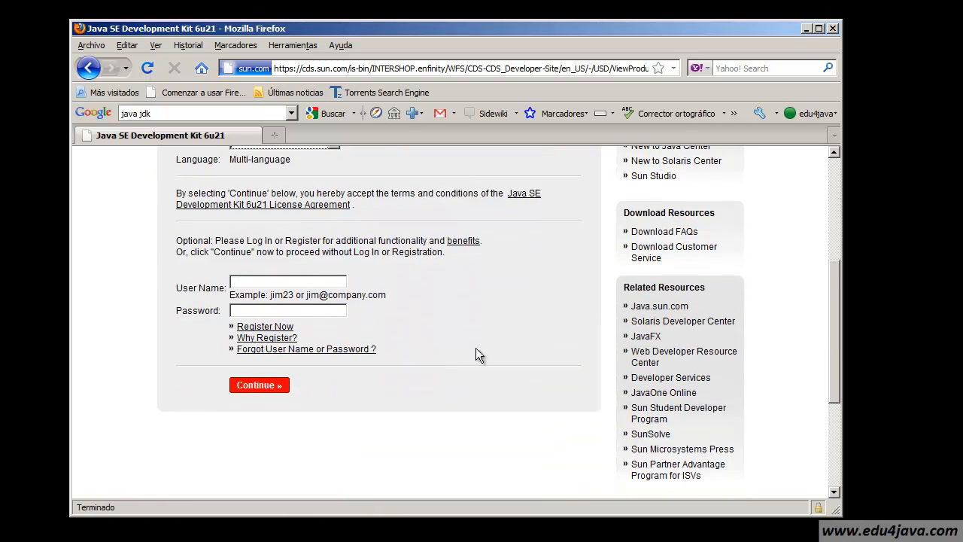
left_click(259, 385)
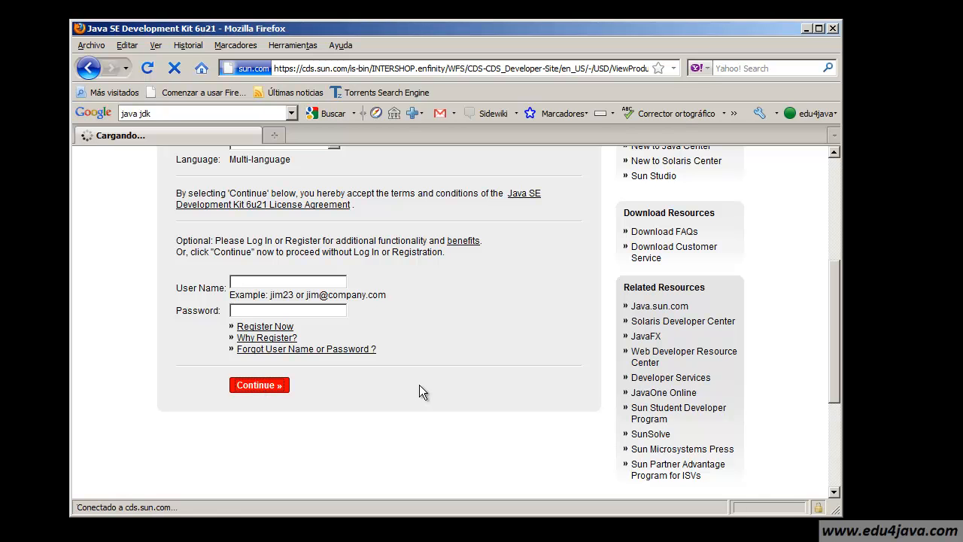
left_click(259, 385)
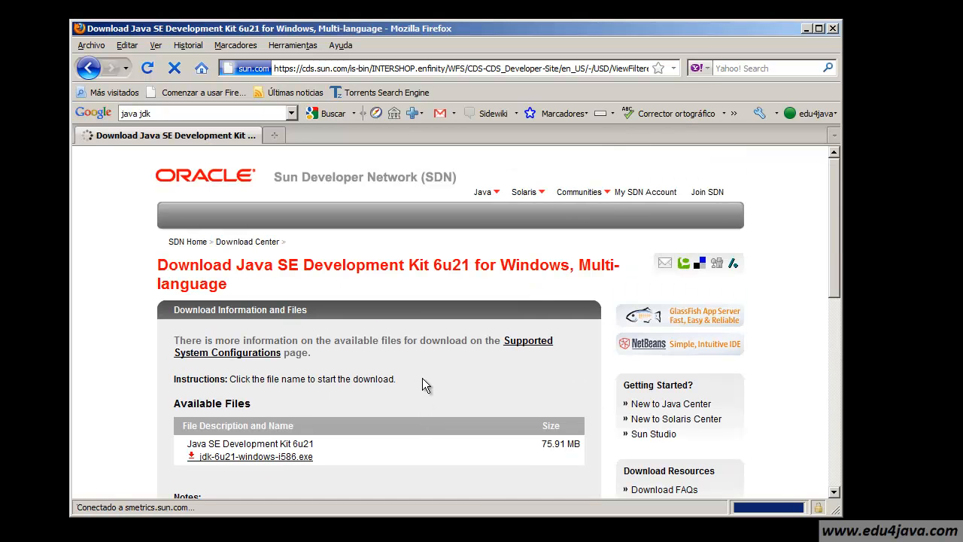
Start jdk-6u21-windows-i586.exe, cancel saving it, and head back to the Google home page.
scroll("down", 3)
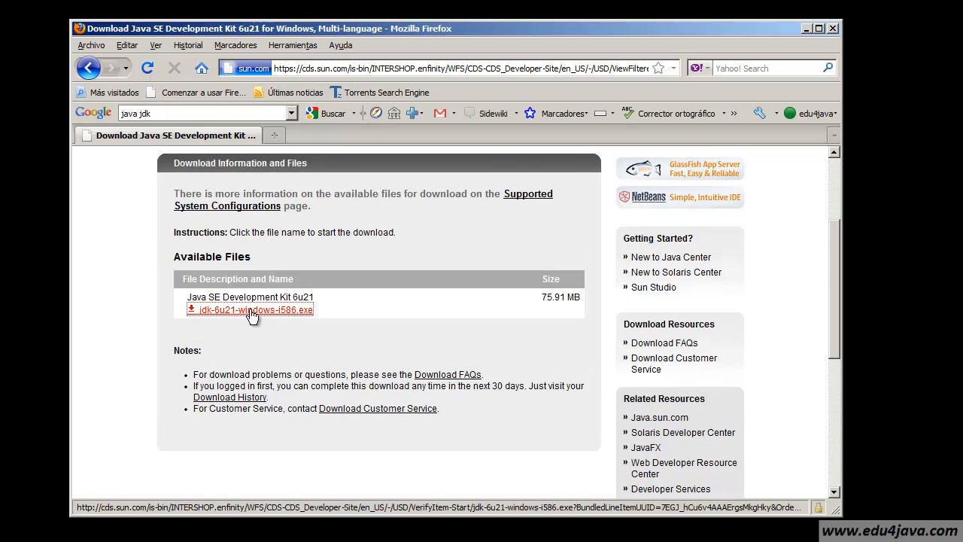
left_click(250, 310)
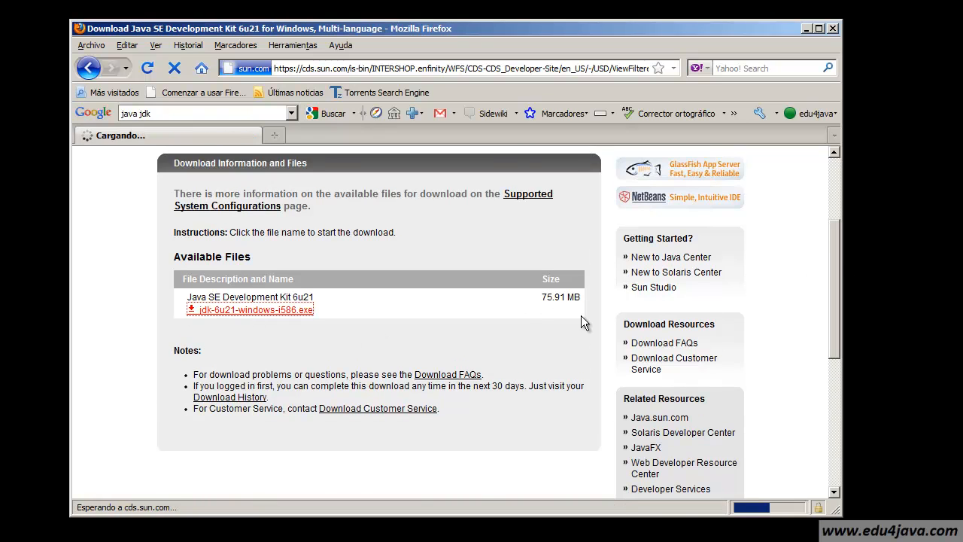
left_click(249, 310)
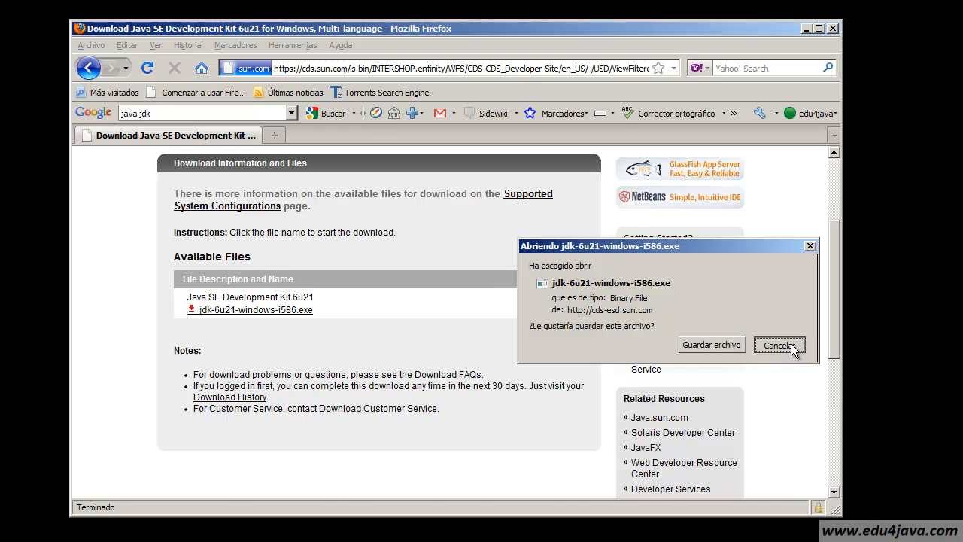
left_click(780, 344)
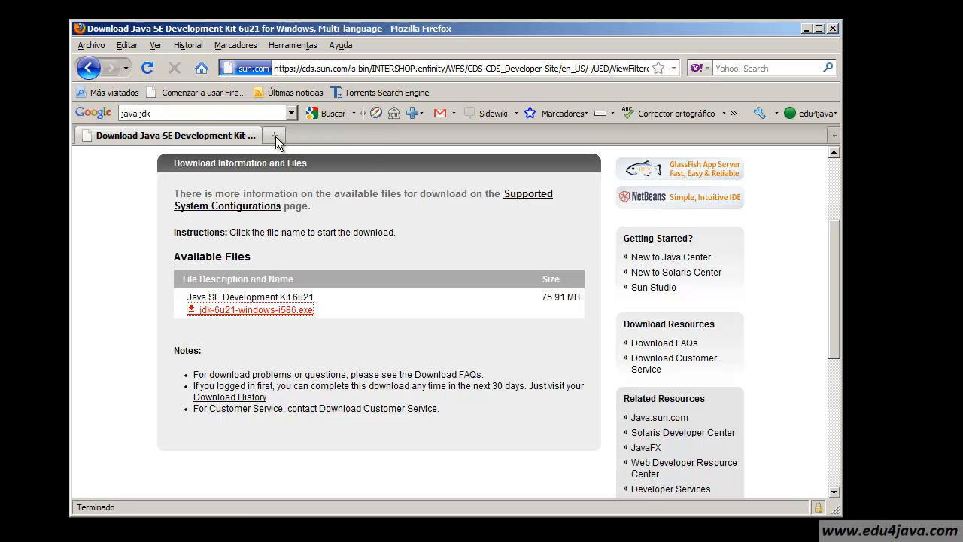
left_click(202, 67)
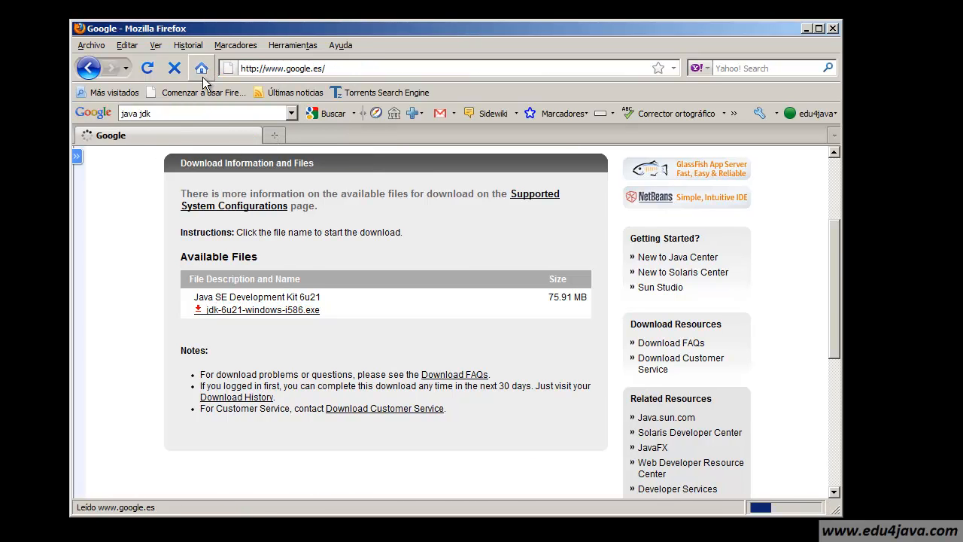
Search Google for 'eclipse' and open the Eclipse.org home result.
left_click(201, 68)
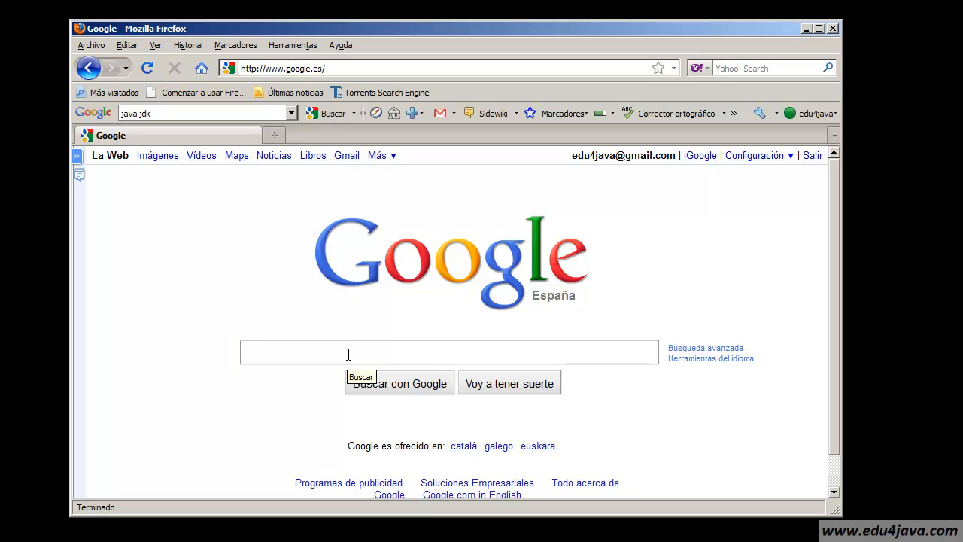
left_click(449, 352)
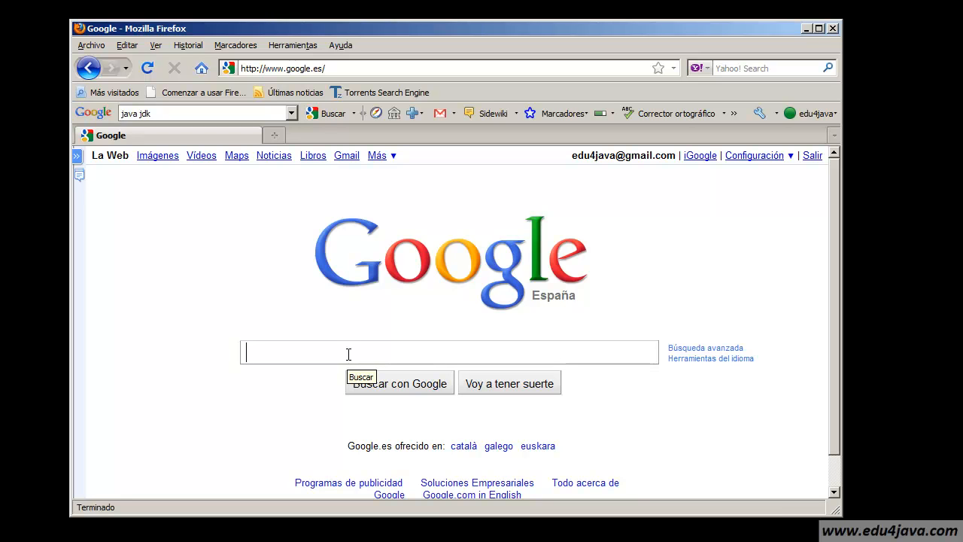
type("e")
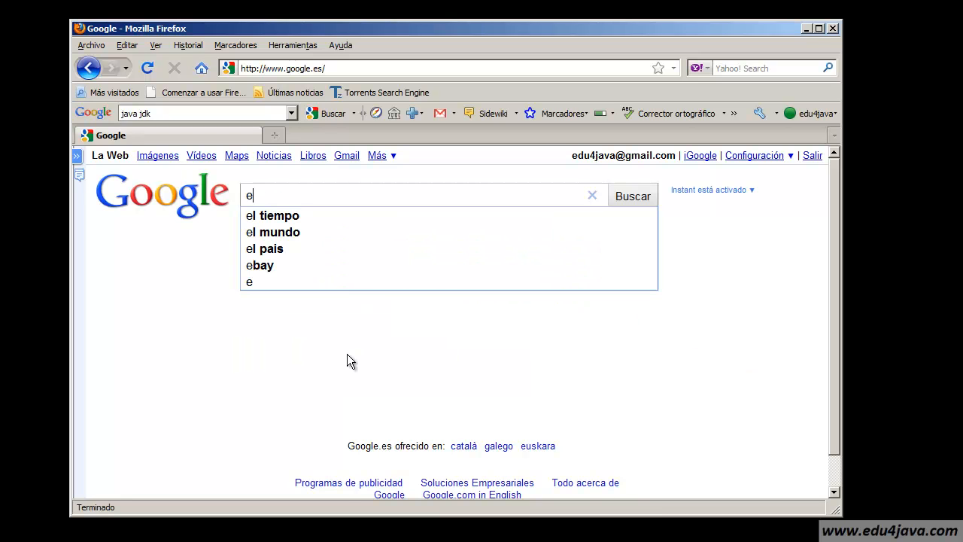
type("clipse")
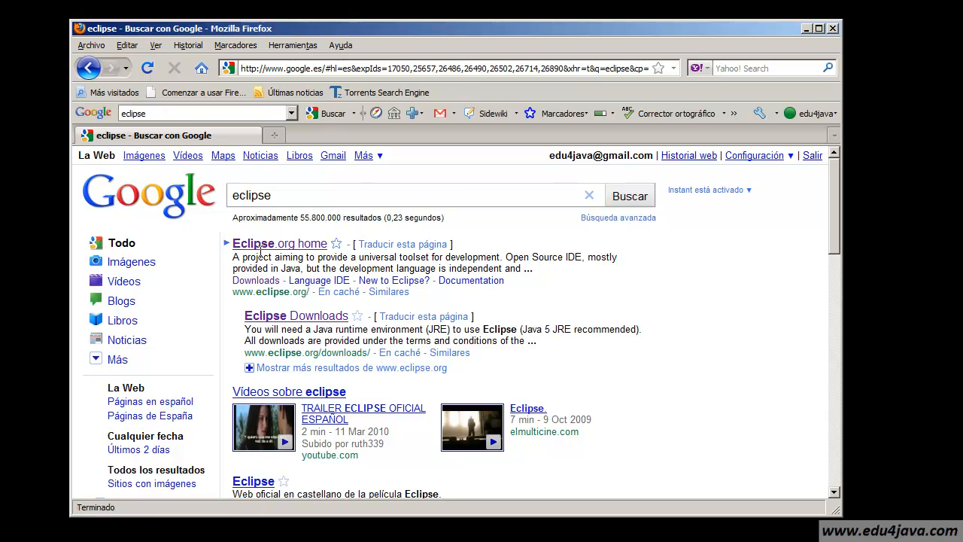
left_click(280, 244)
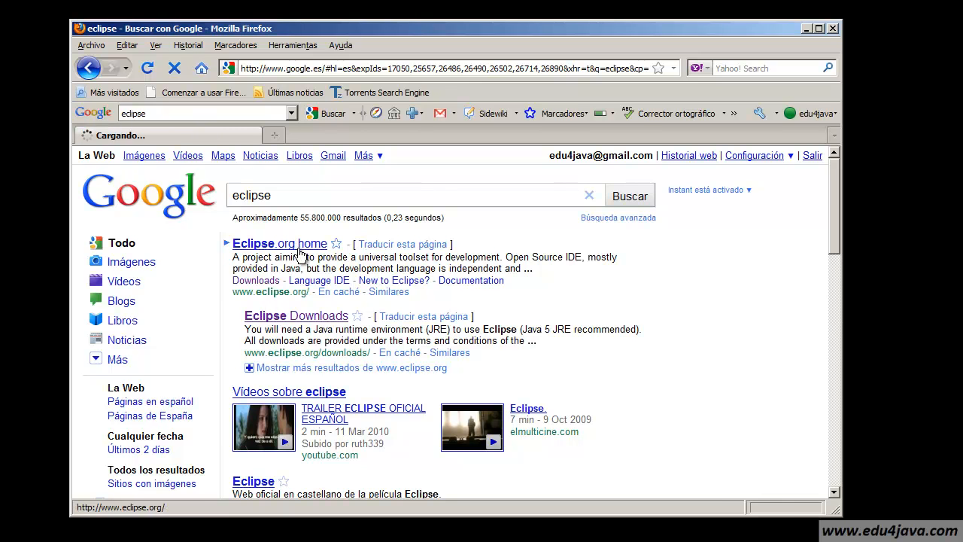
left_click(280, 244)
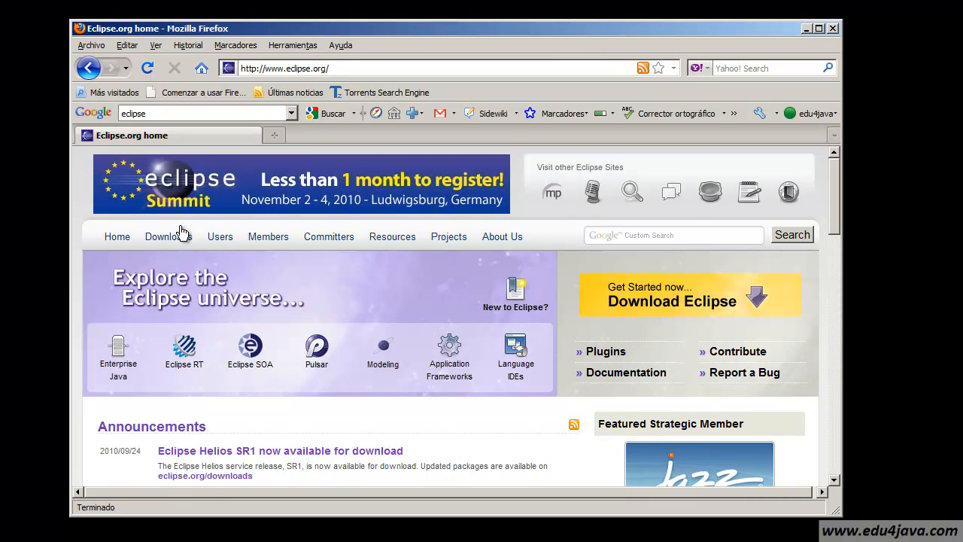
From Eclipse downloads, choose Eclipse Classic 3.6.1 for Windows 32 Bit.
left_click(168, 236)
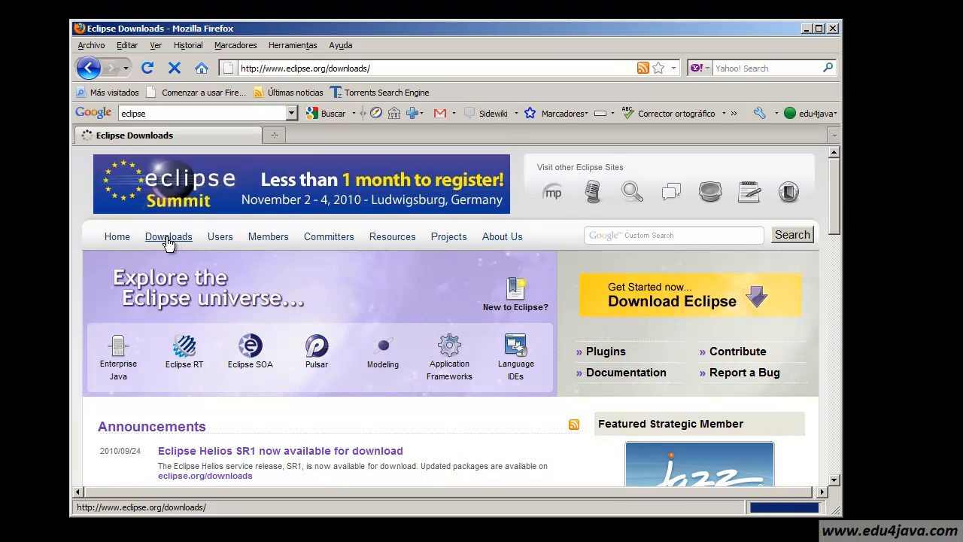
left_click(168, 236)
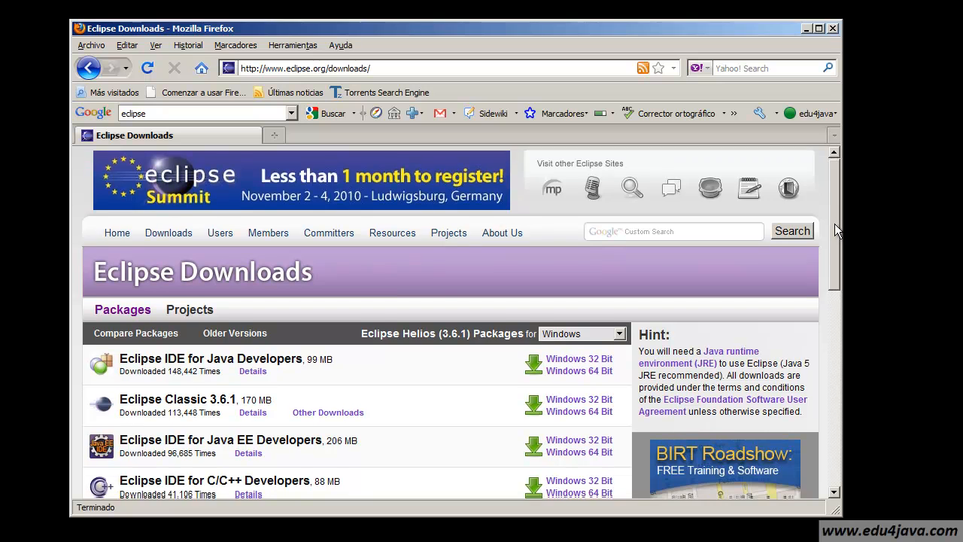
scroll("down", 3)
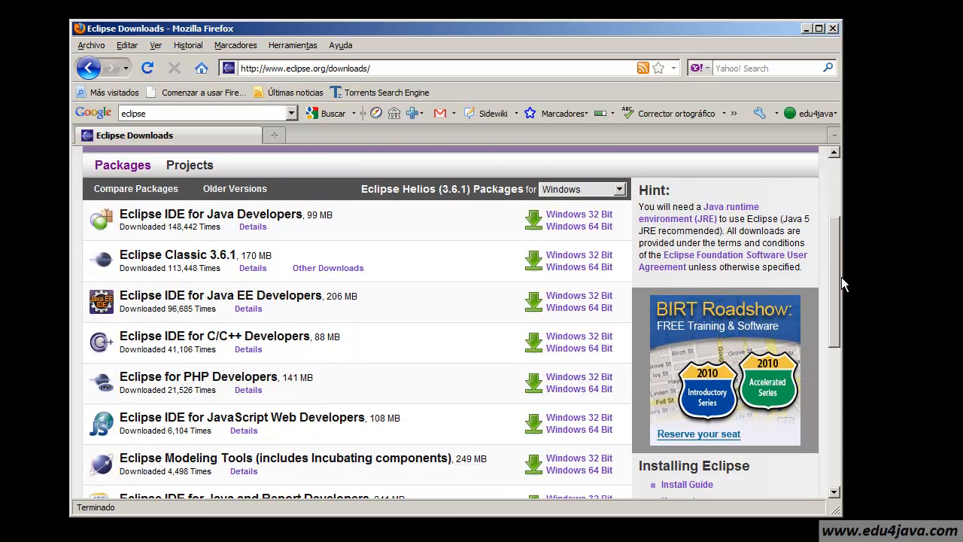
mouse_move(178, 254)
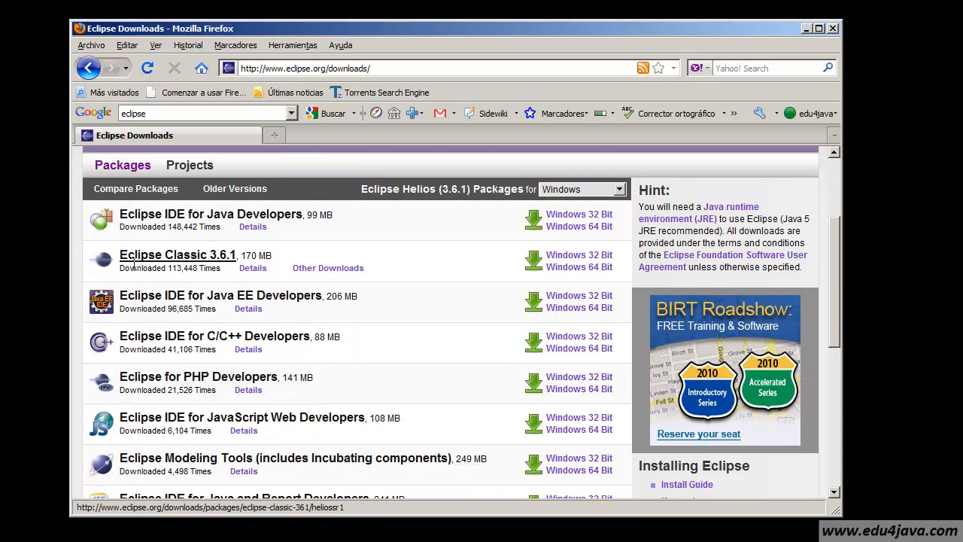
mouse_move(209, 265)
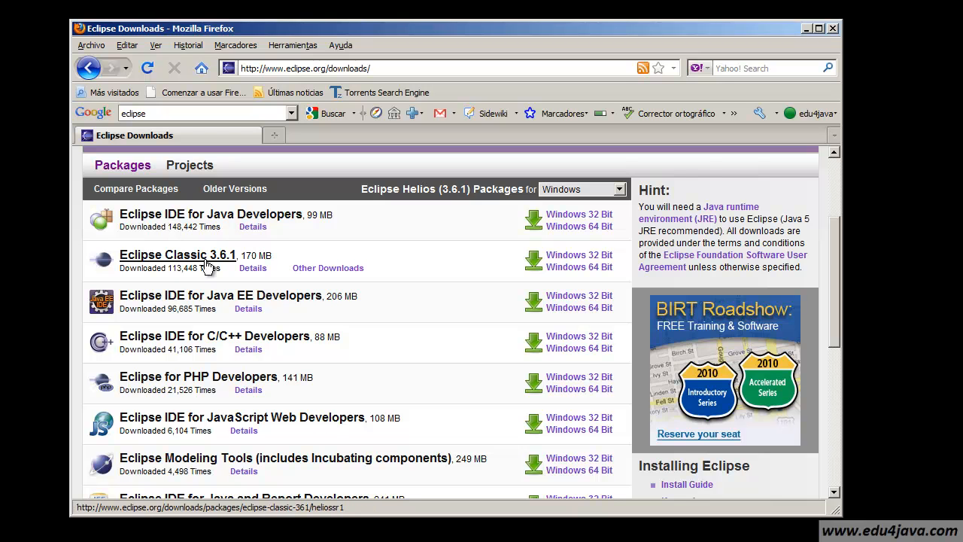
mouse_move(199, 259)
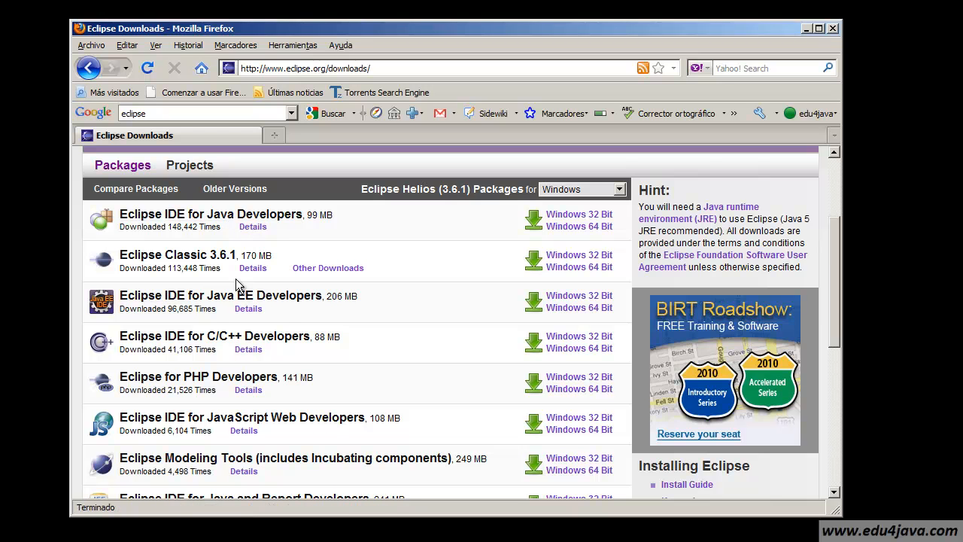
mouse_move(294, 354)
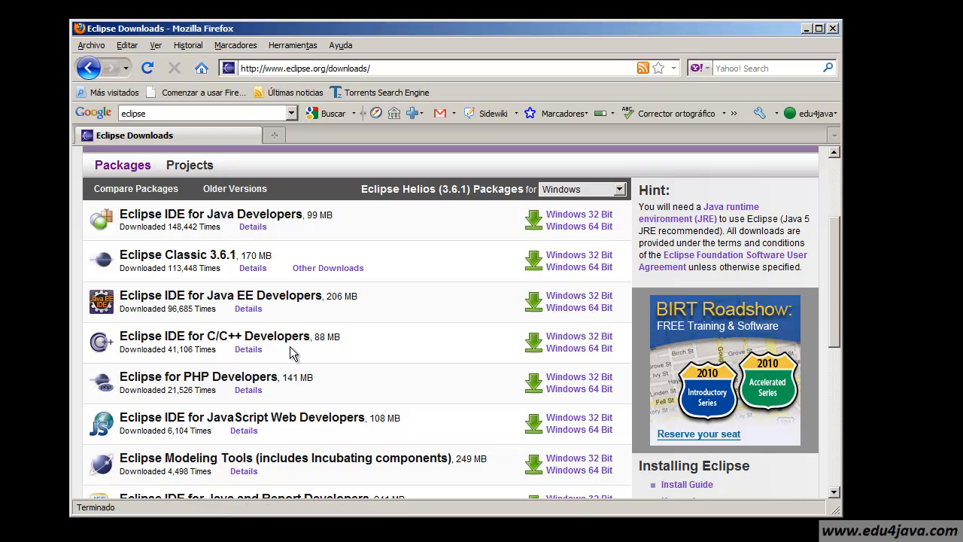
mouse_move(213, 337)
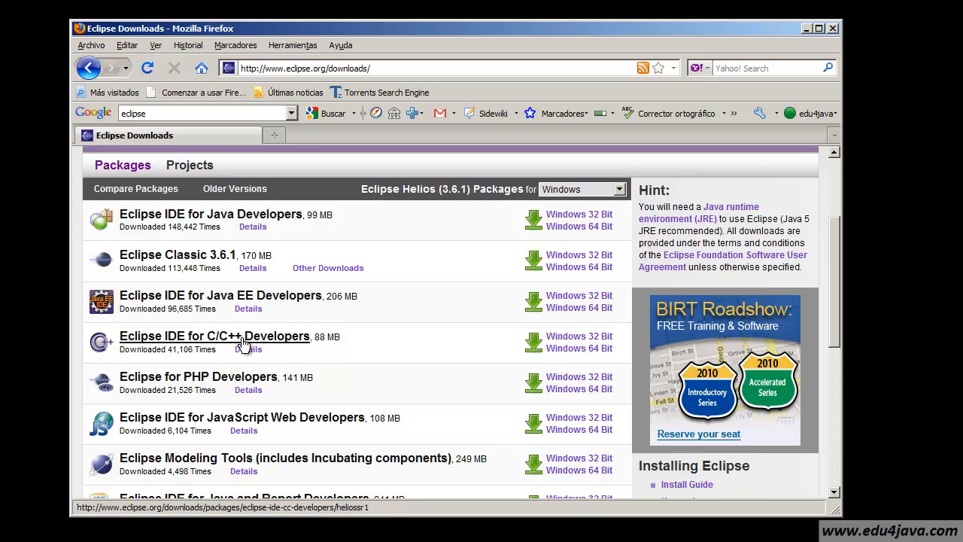
mouse_move(184, 334)
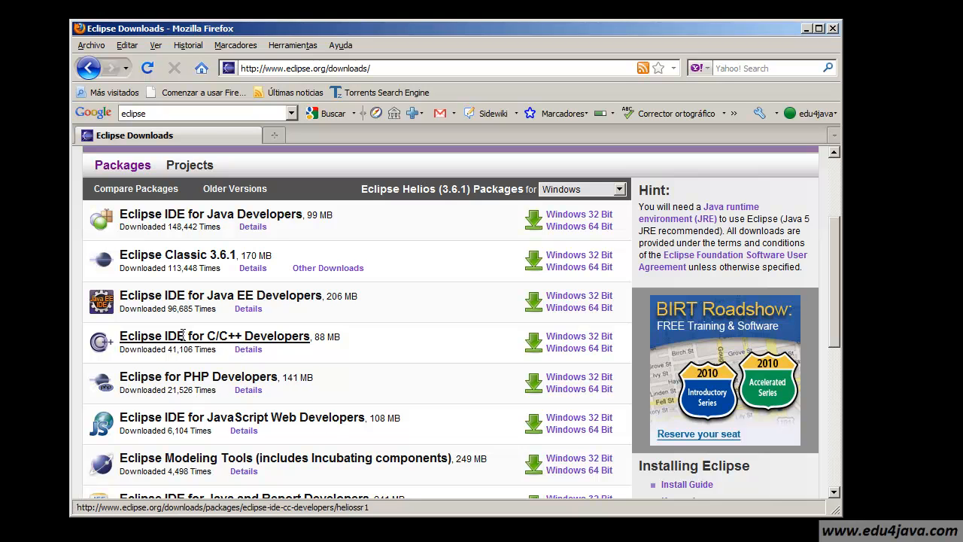
mouse_move(203, 229)
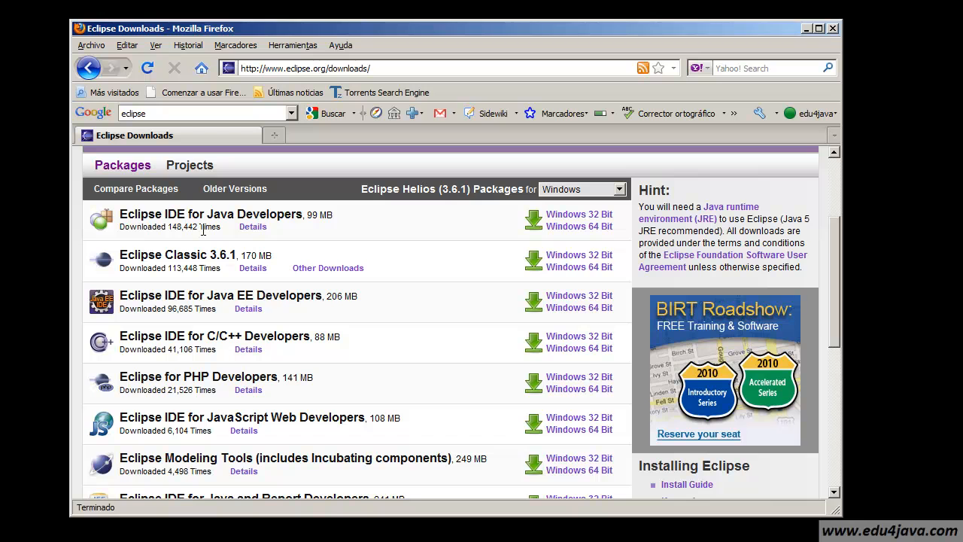
mouse_move(253, 270)
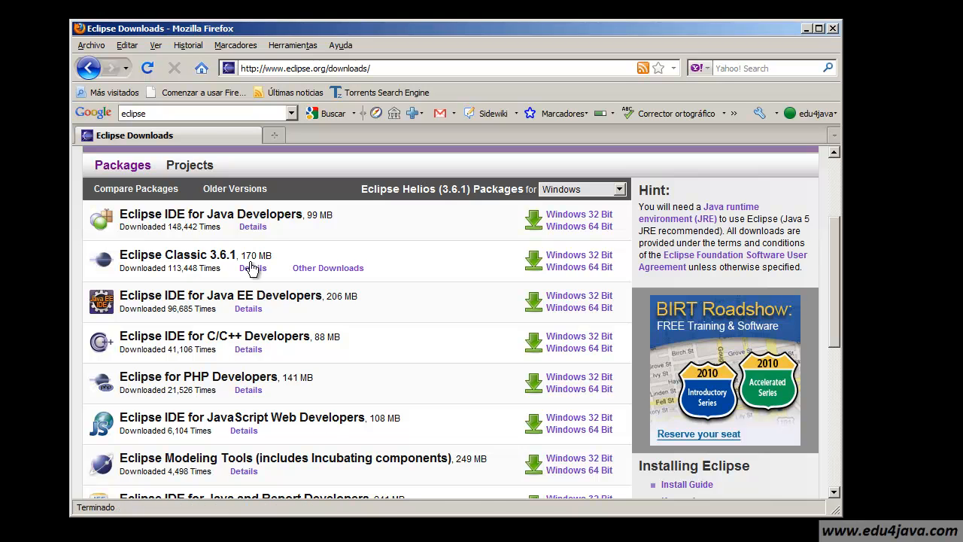
mouse_move(578, 259)
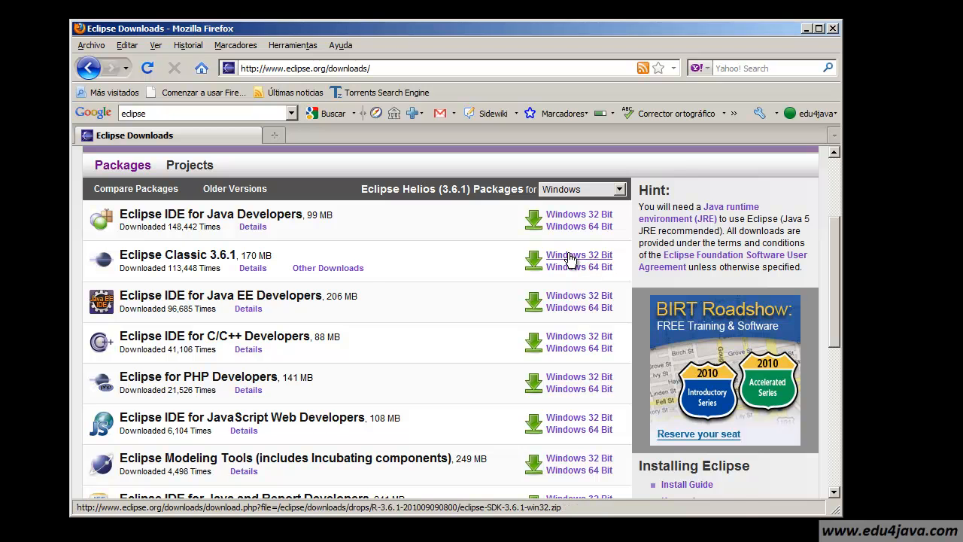
left_click(578, 254)
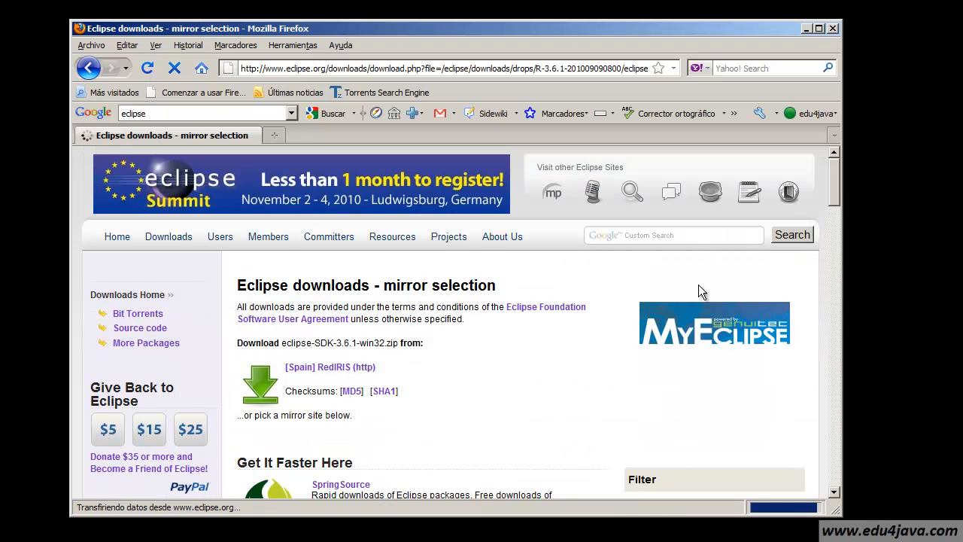
Save eclipse-SDK-3.6.1-win32.zip from the [Spain] RedIRIS mirror.
scroll("down", 3)
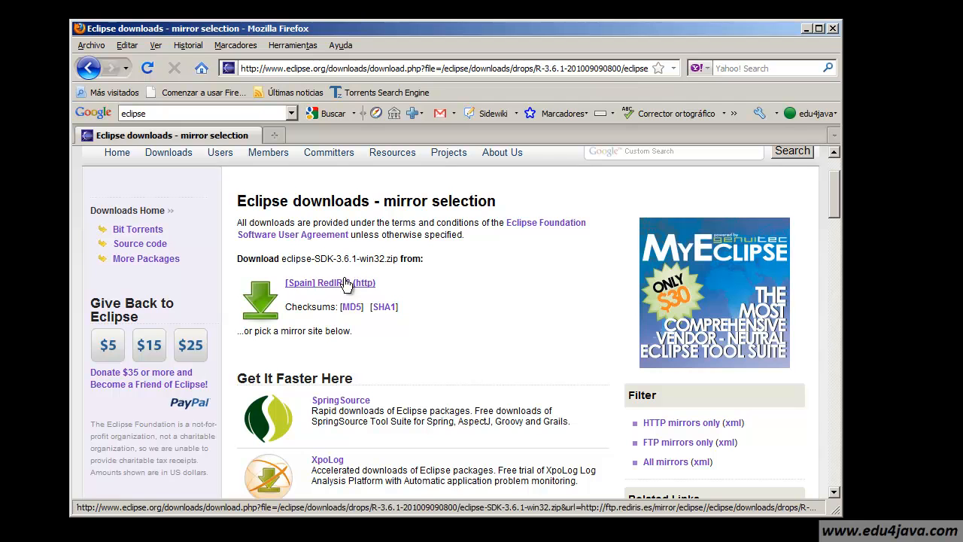
mouse_move(250, 307)
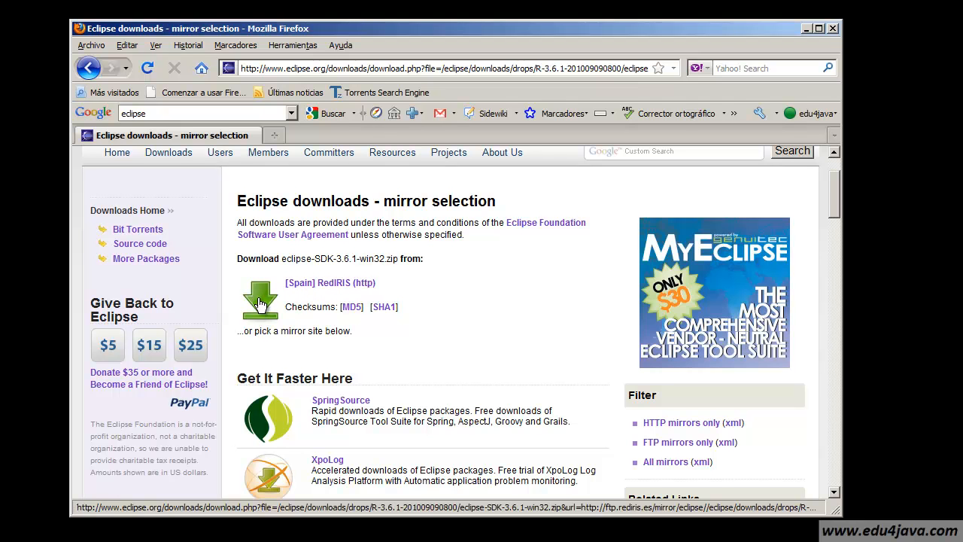
left_click(262, 300)
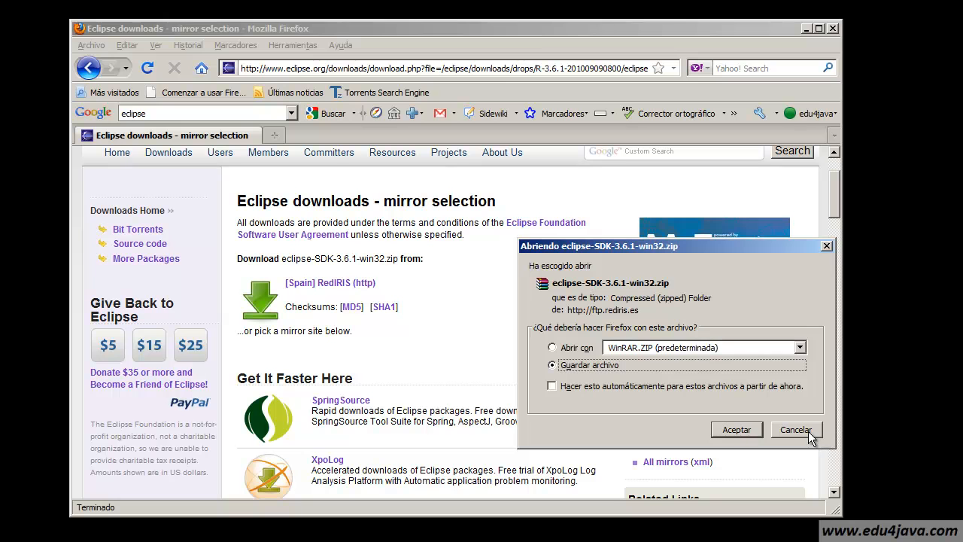
left_click(794, 431)
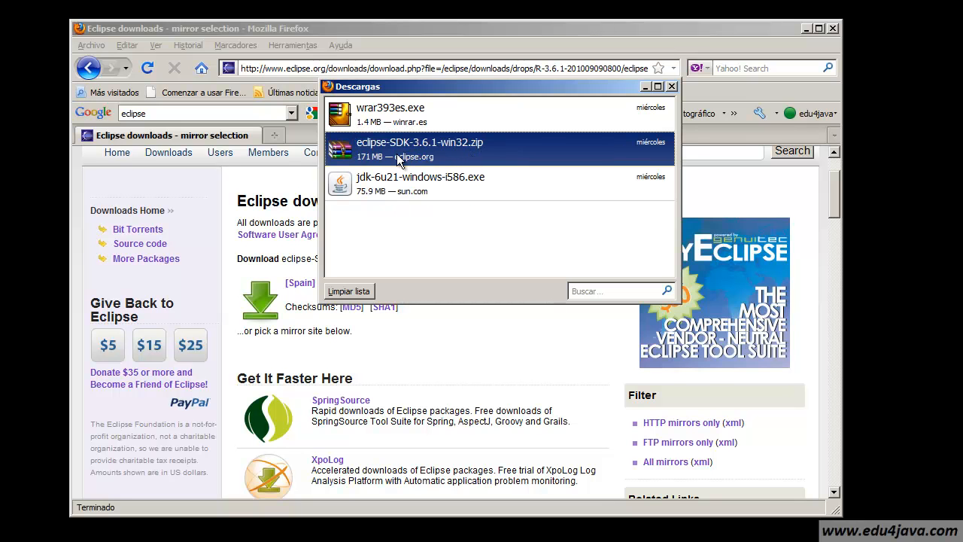
Check the JDK installer in the downloads list, then go to google.es.
left_click(481, 183)
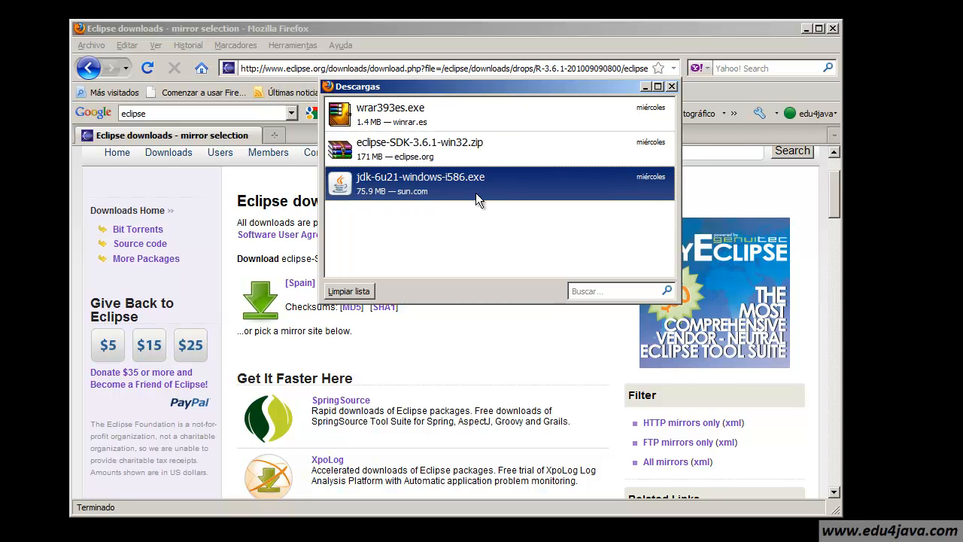
mouse_move(367, 194)
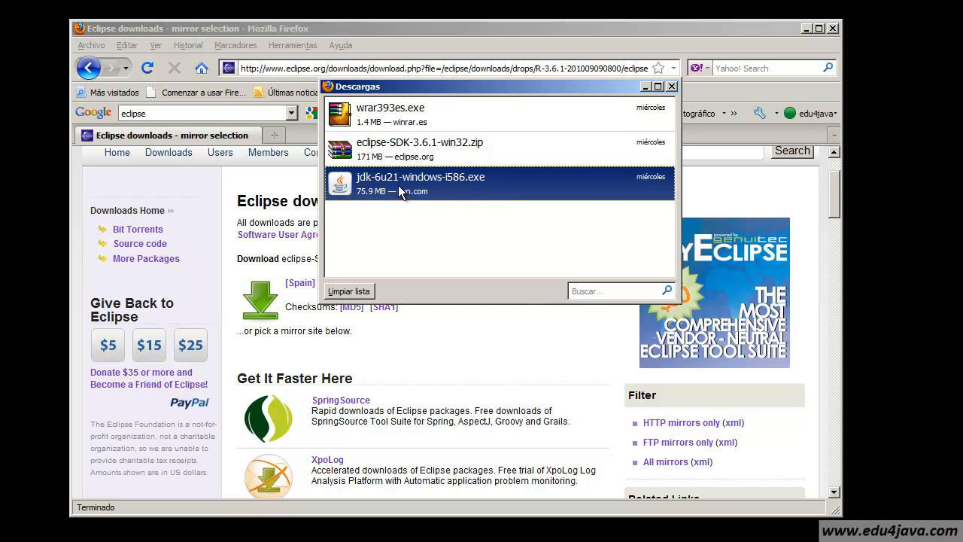
mouse_move(515, 249)
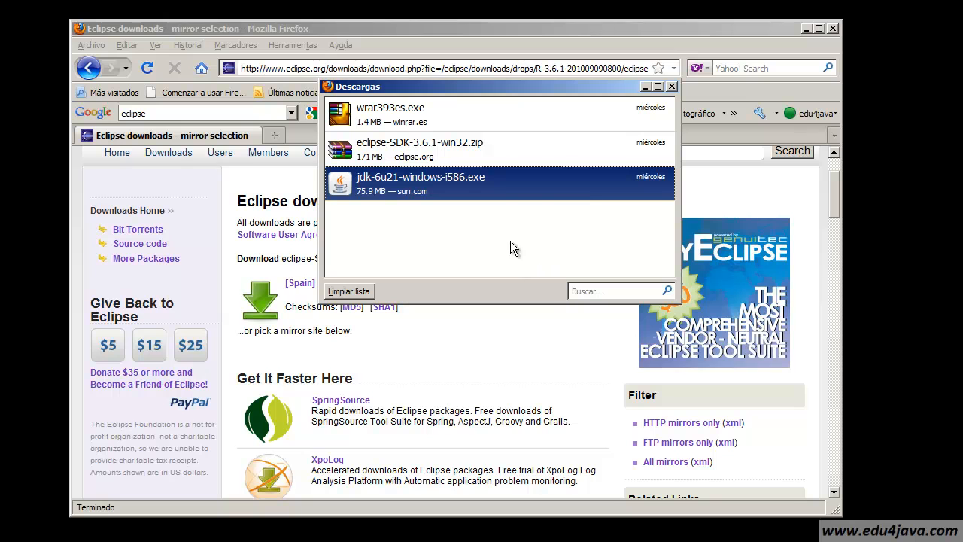
mouse_move(403, 199)
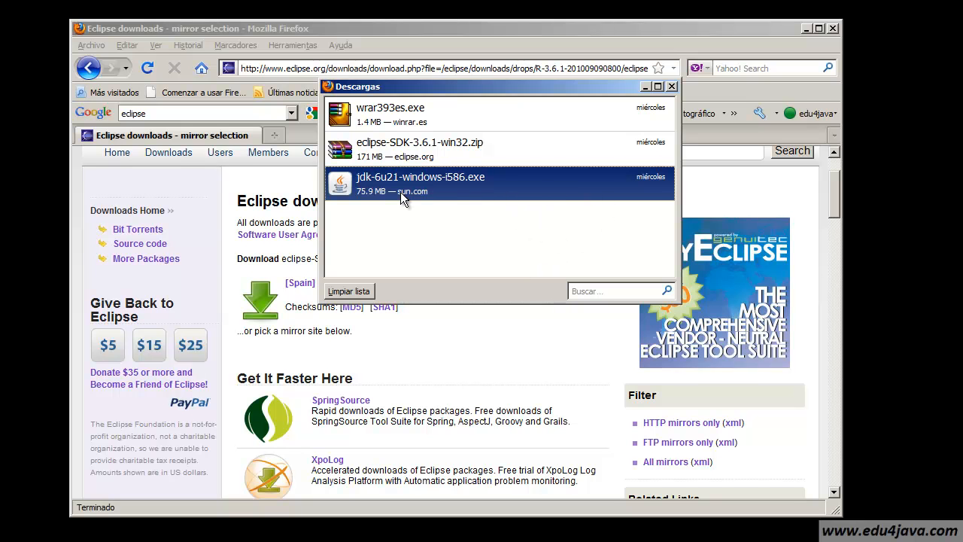
mouse_move(470, 197)
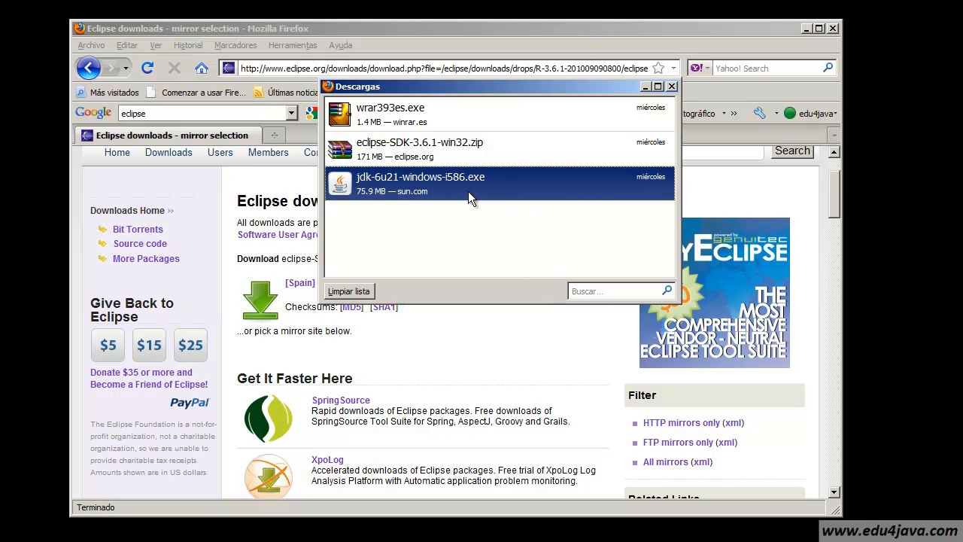
mouse_move(454, 194)
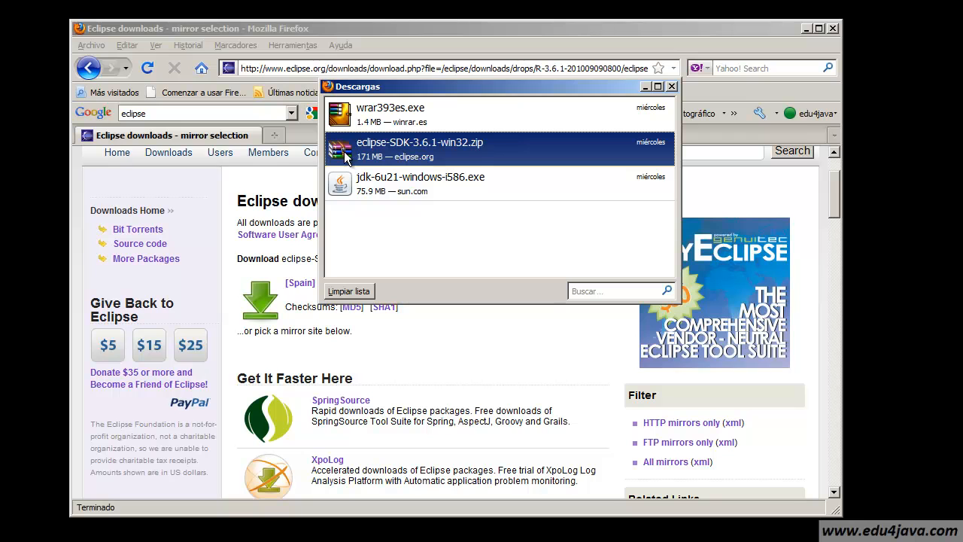
mouse_move(454, 153)
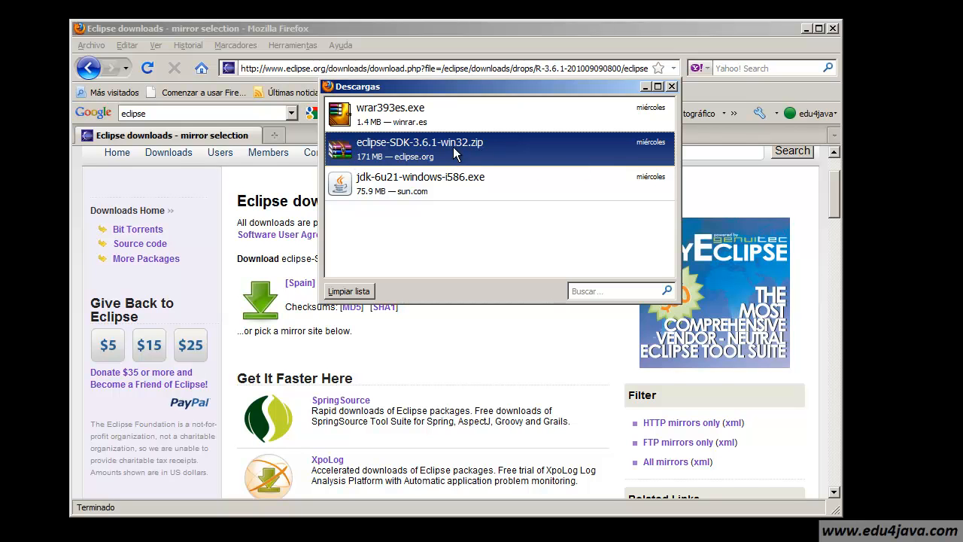
mouse_move(459, 158)
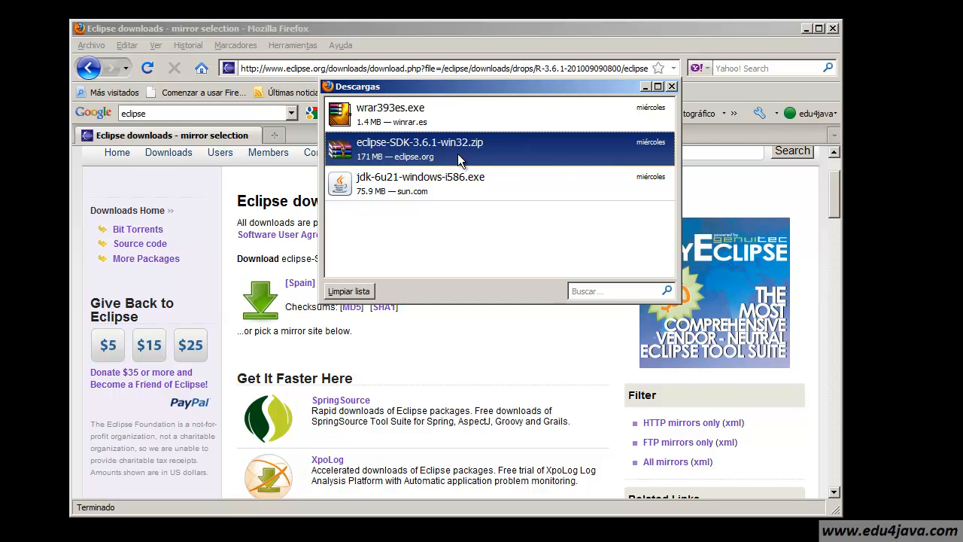
mouse_move(422, 161)
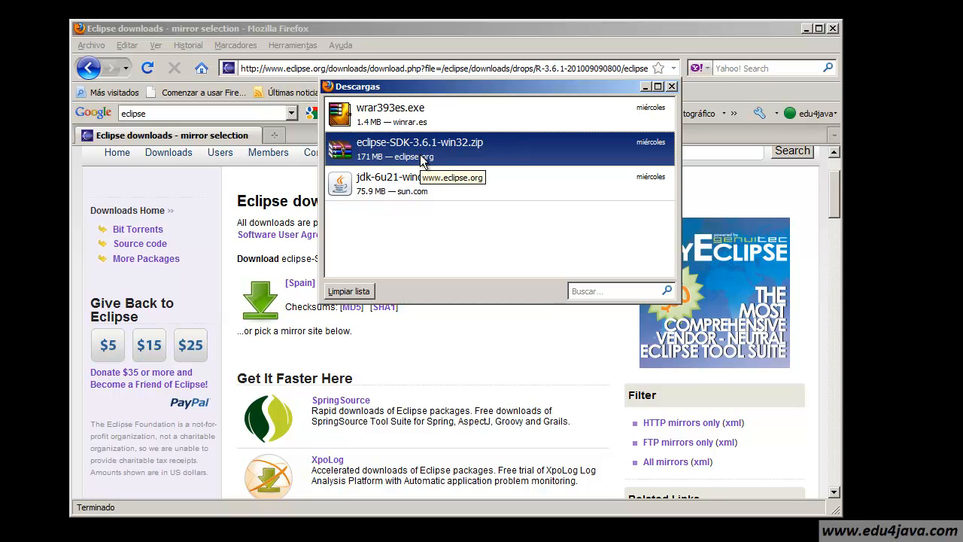
mouse_move(345, 165)
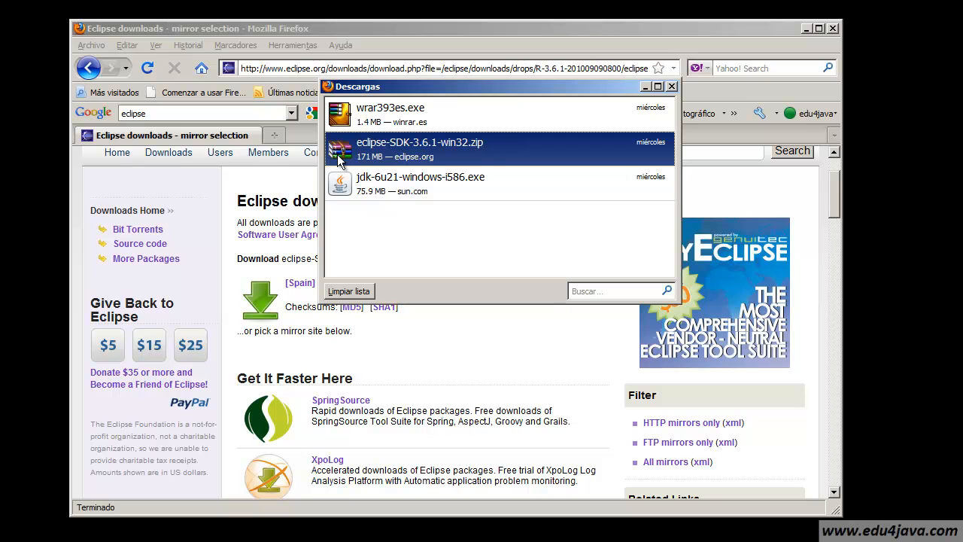
mouse_move(455, 158)
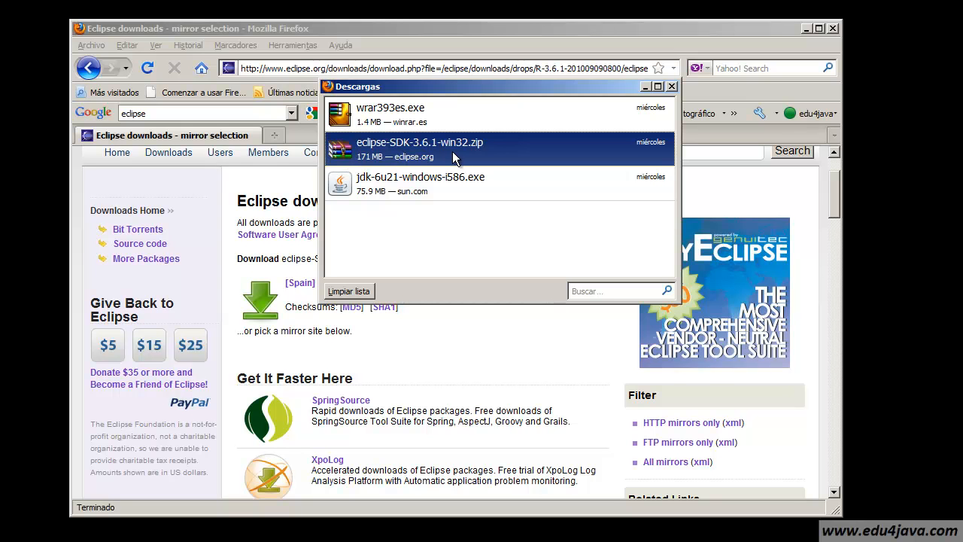
mouse_move(349, 159)
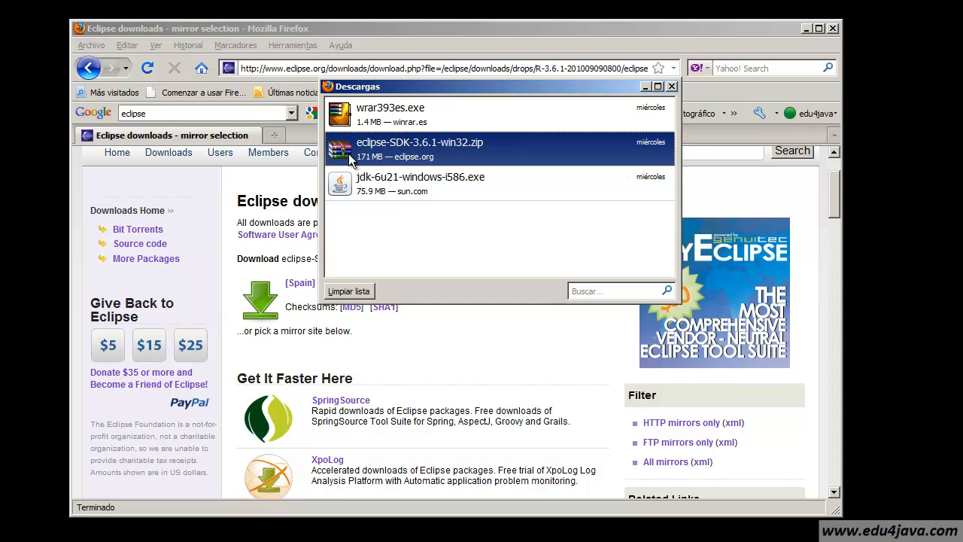
mouse_move(369, 123)
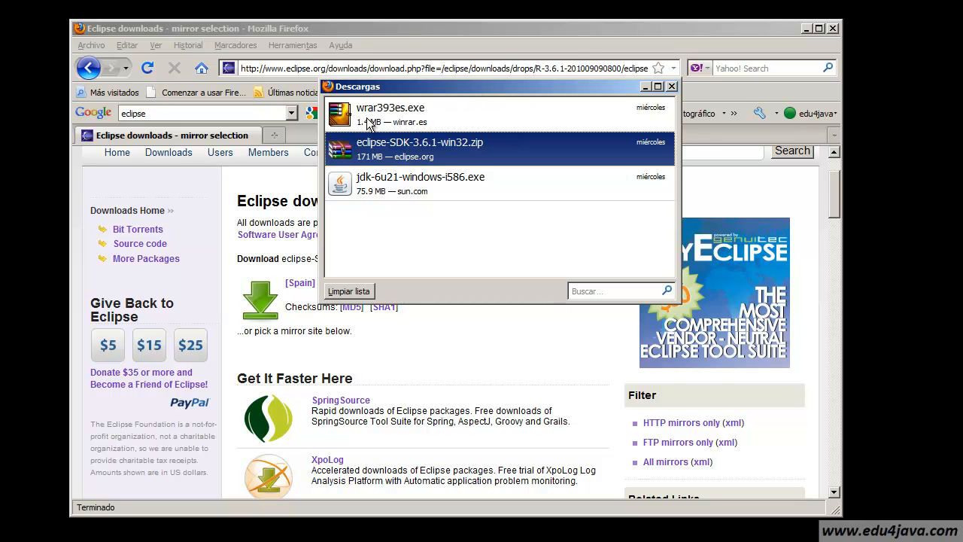
left_click(672, 86)
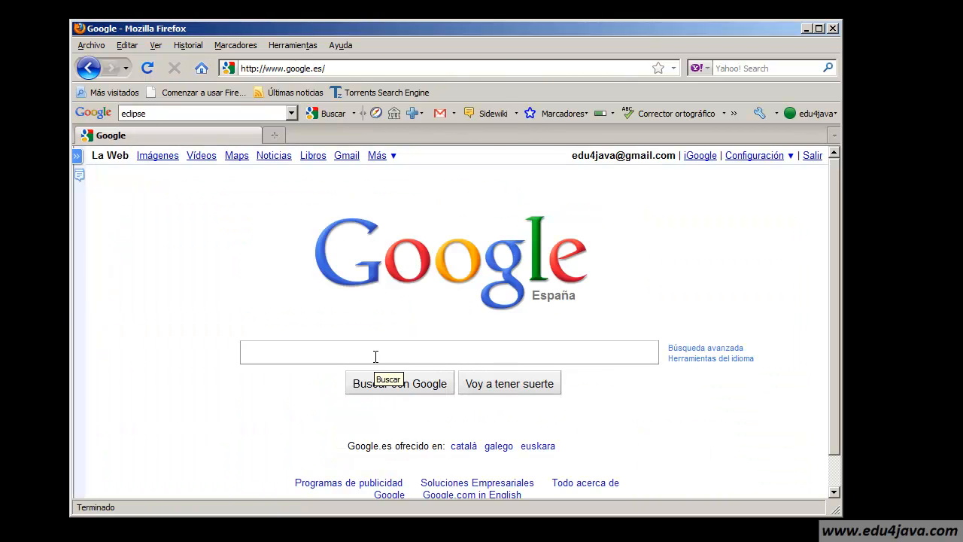
Search 'winrar', reach the WinRAR España downloads page, and cancel the repeat wrar393es.exe download.
type("winrar")
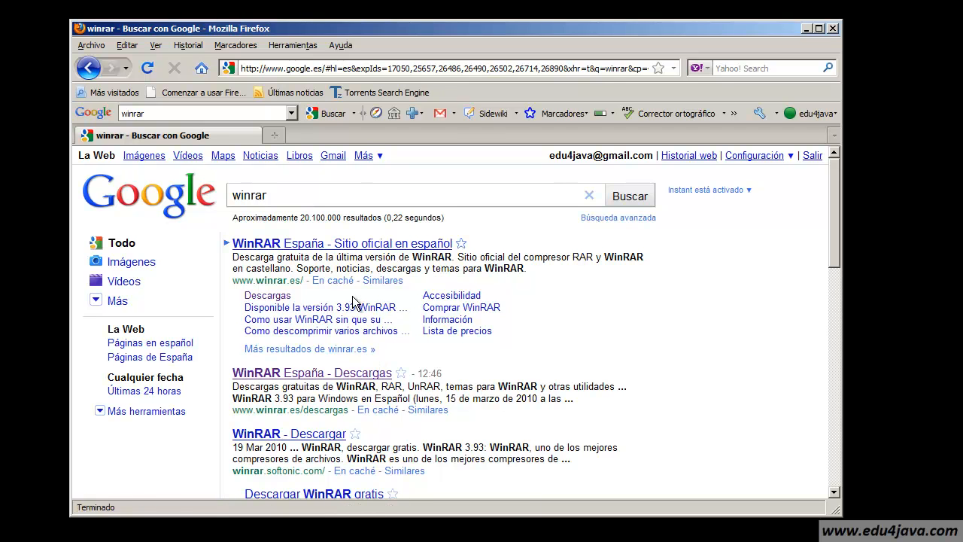
mouse_move(349, 253)
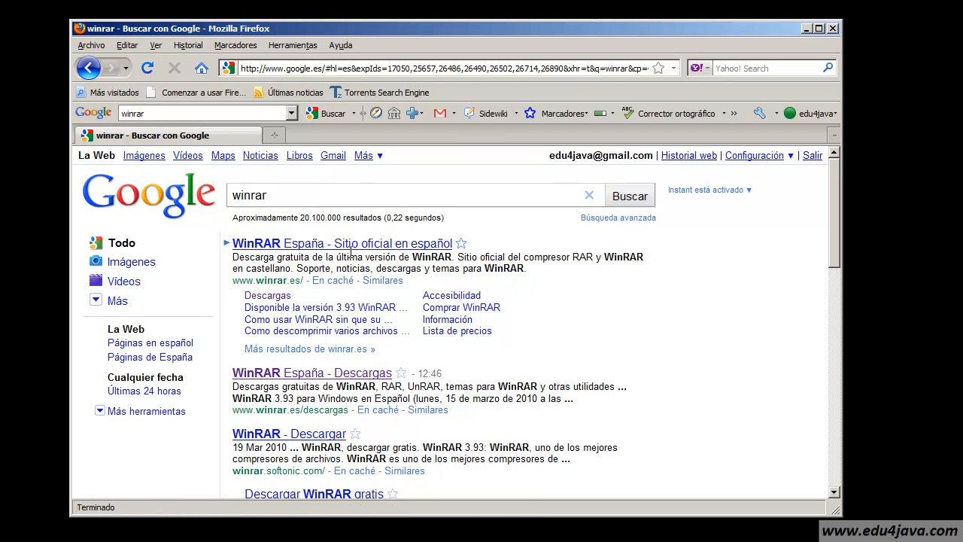
left_click(268, 295)
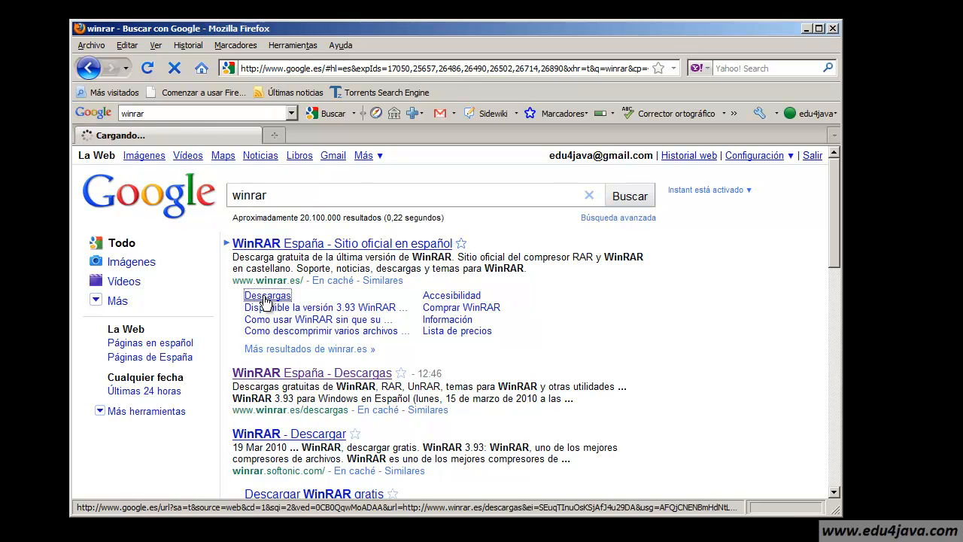
left_click(268, 295)
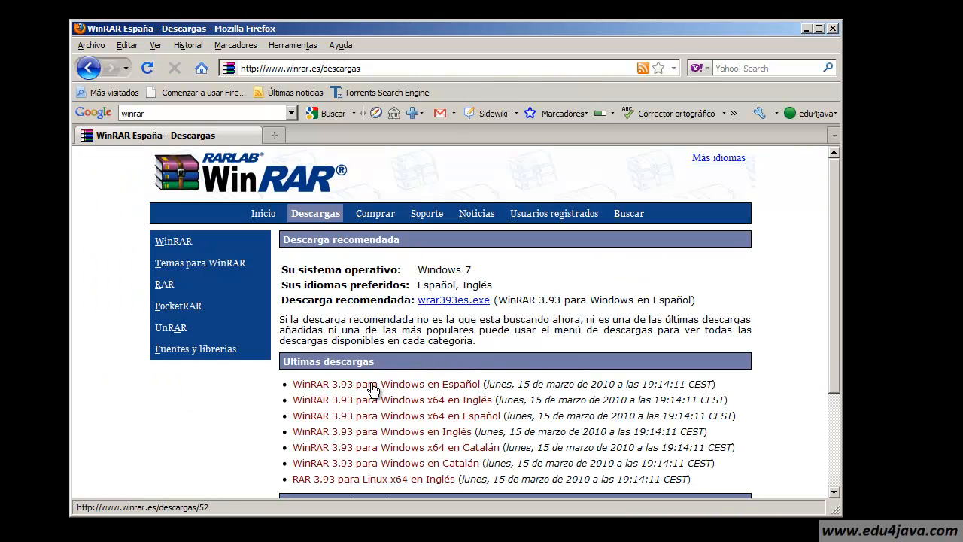
mouse_move(406, 391)
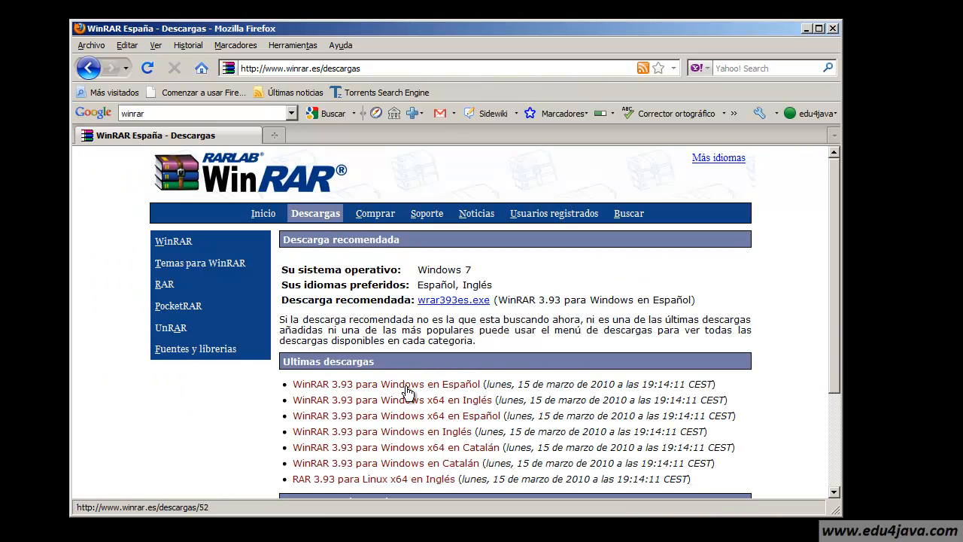
left_click(453, 299)
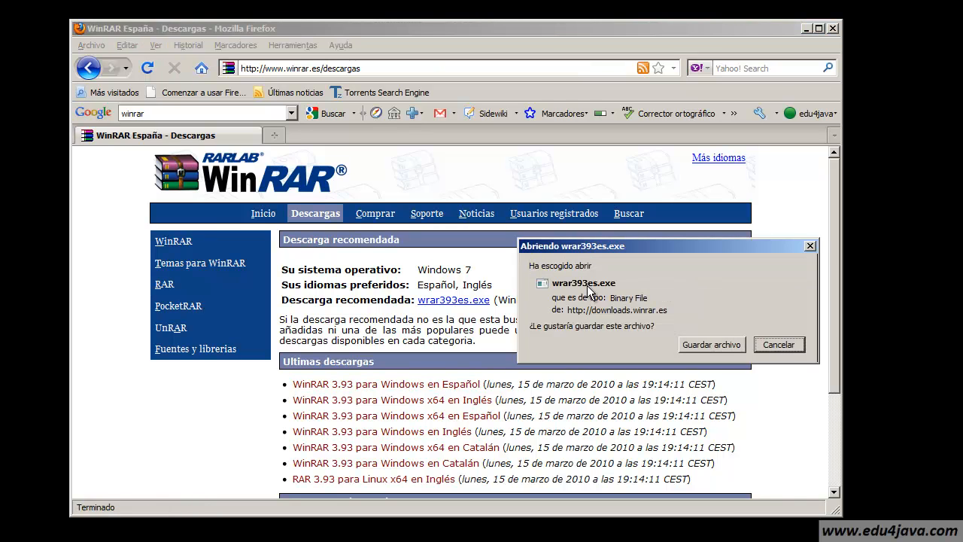
mouse_move(795, 355)
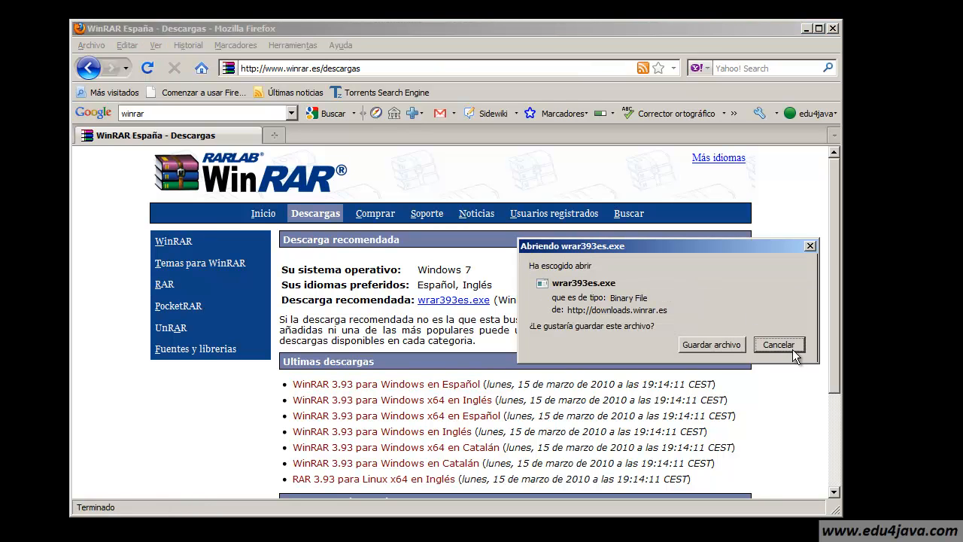
left_click(711, 344)
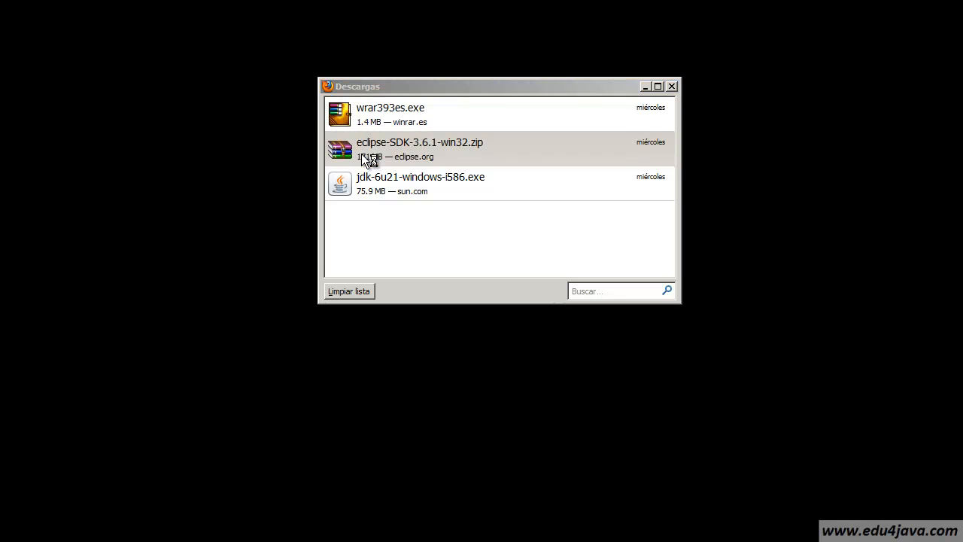
Extract the eclipse folder from eclipse-SDK-3.6.1-win32.zip to the desktop and close WinRAR.
double_click(419, 149)
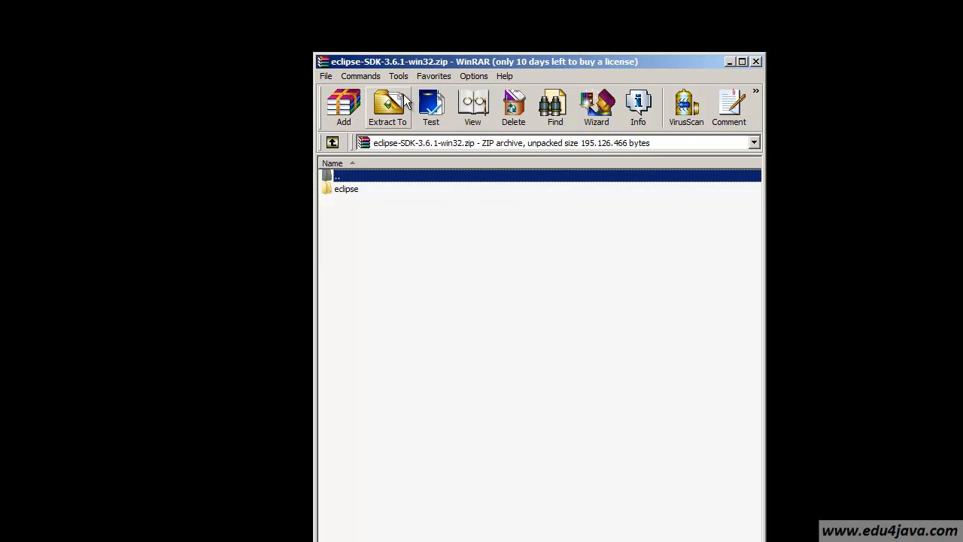
left_click(347, 188)
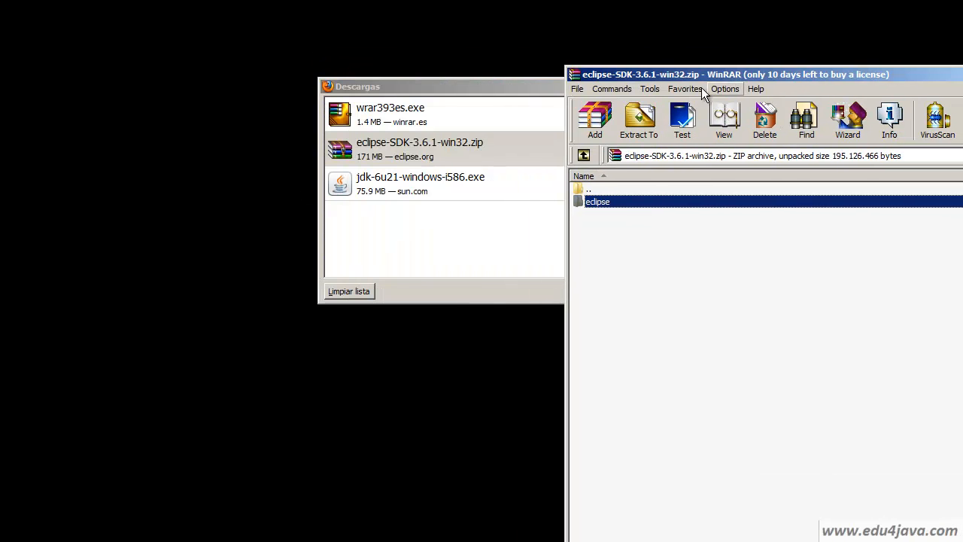
mouse_move(599, 214)
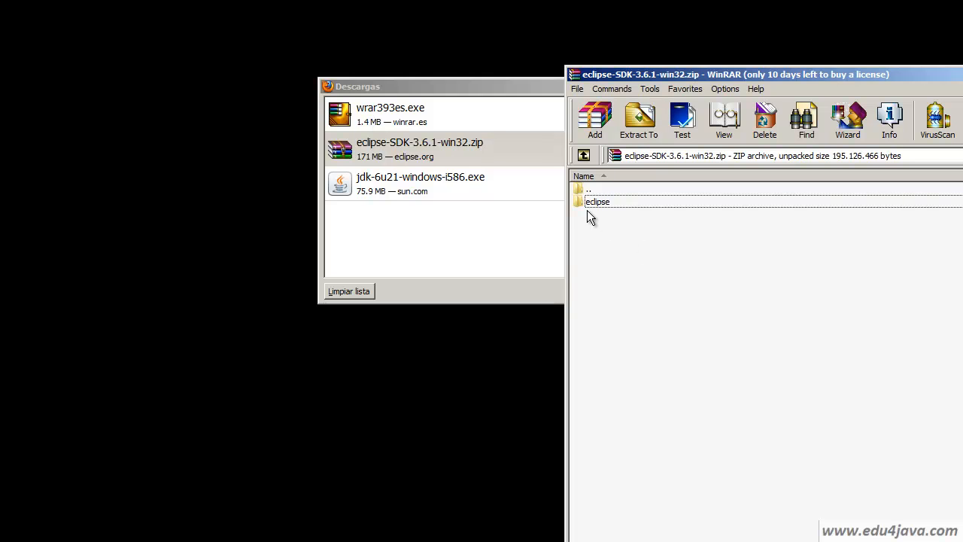
left_click(596, 202)
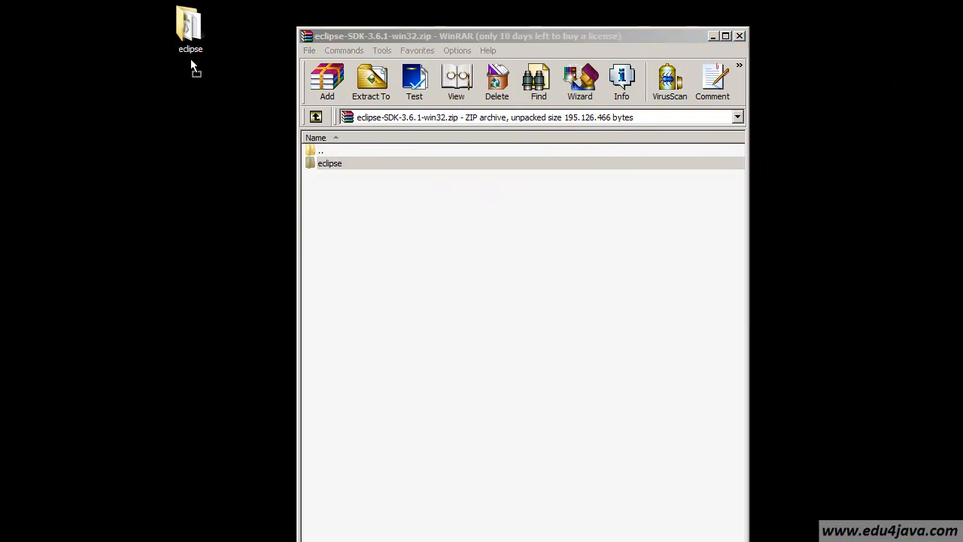
mouse_move(188, 33)
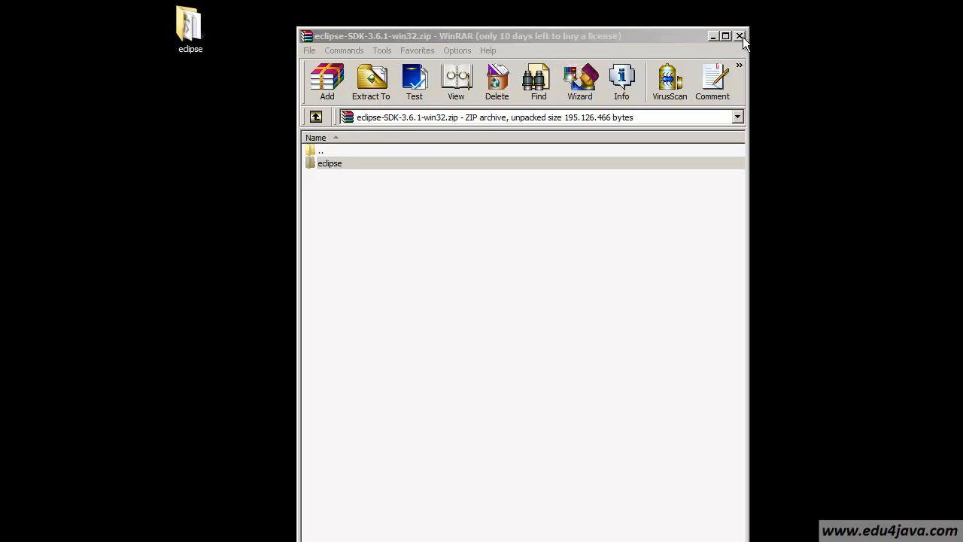
left_click(741, 36)
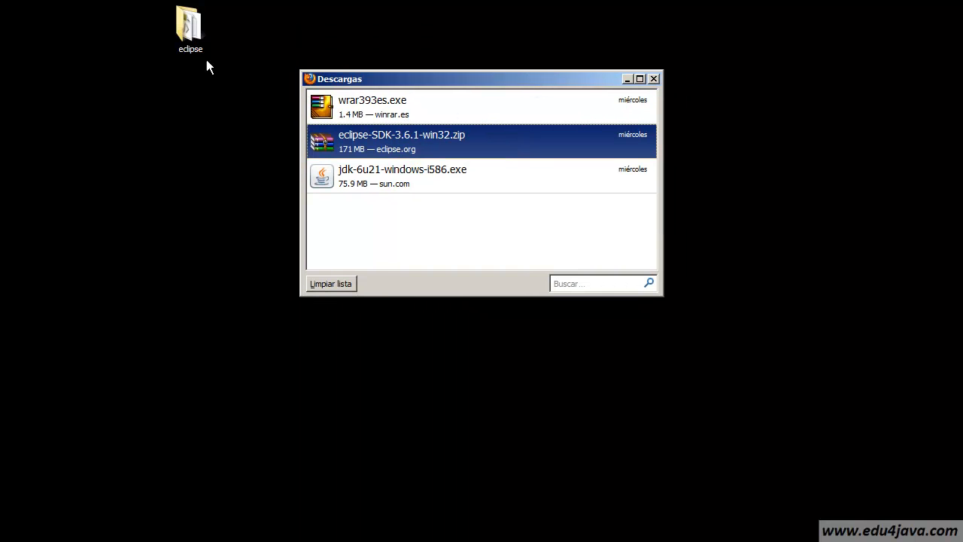
mouse_move(517, 169)
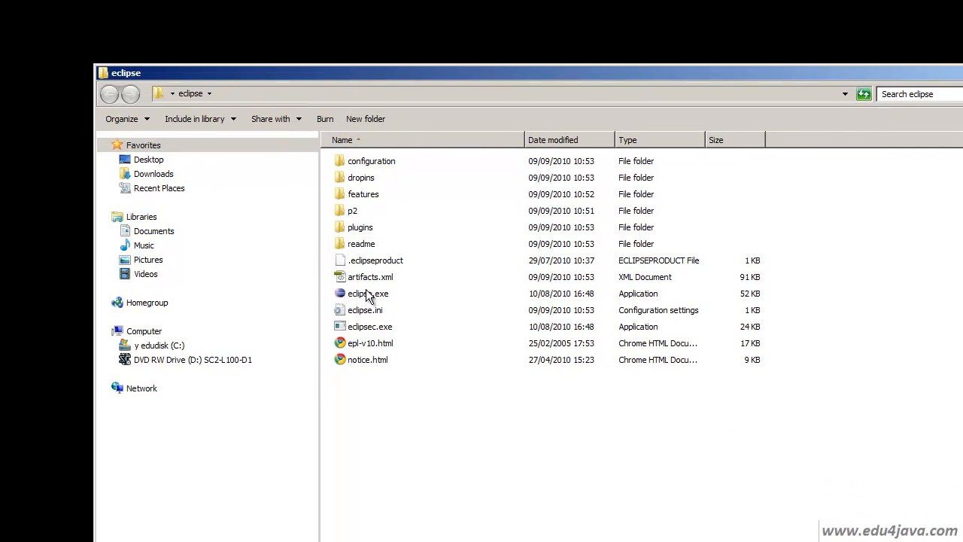
Launch eclipse.exe from the extracted folder and accept the default workspace.
left_click(367, 294)
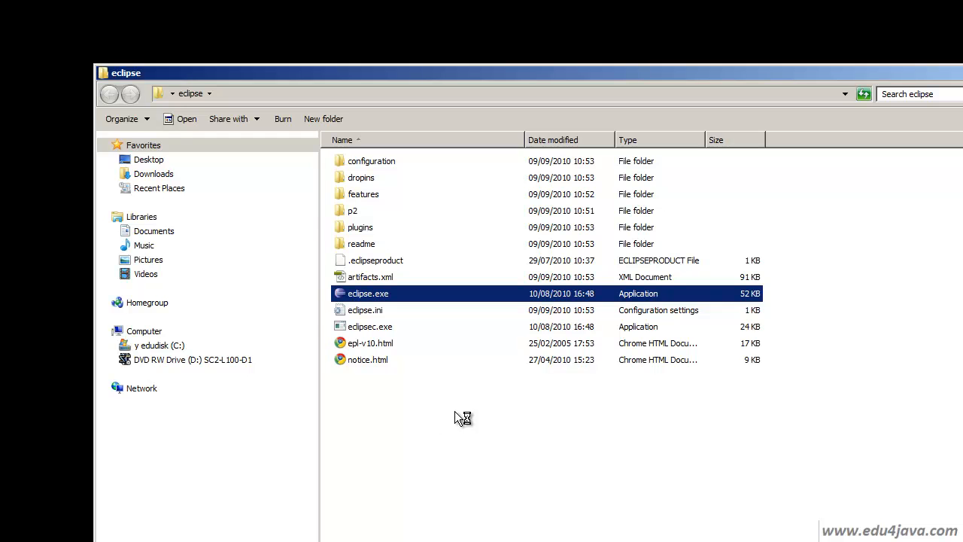
double_click(367, 292)
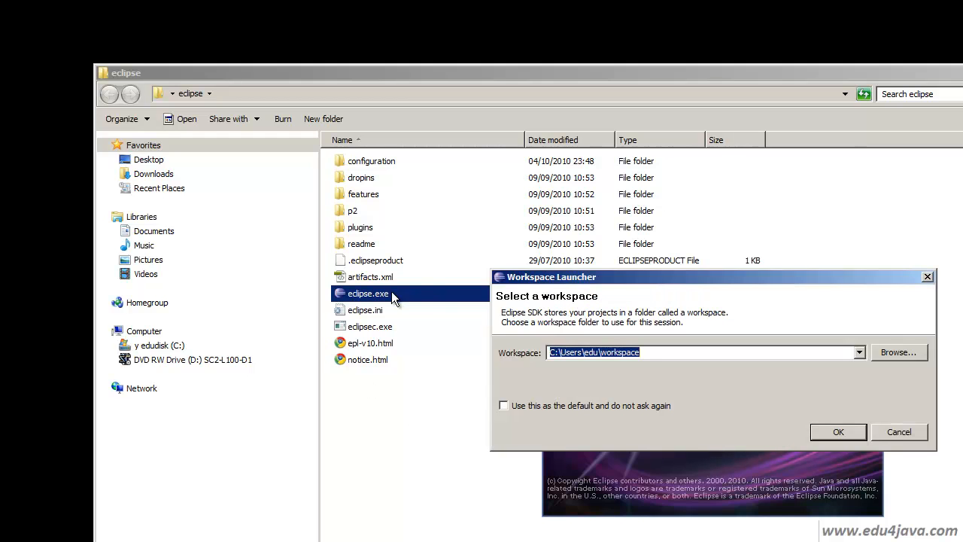
mouse_move(711, 283)
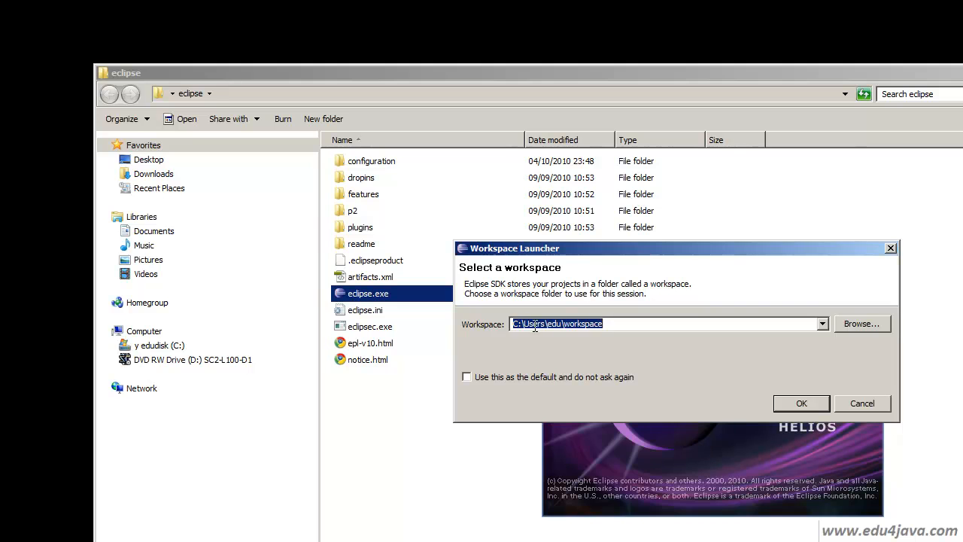
left_click(650, 324)
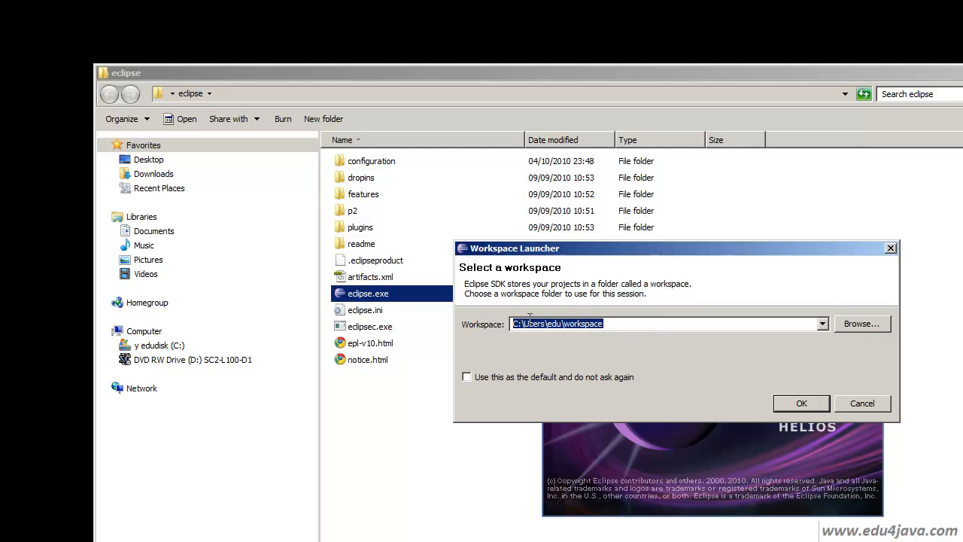
mouse_move(787, 416)
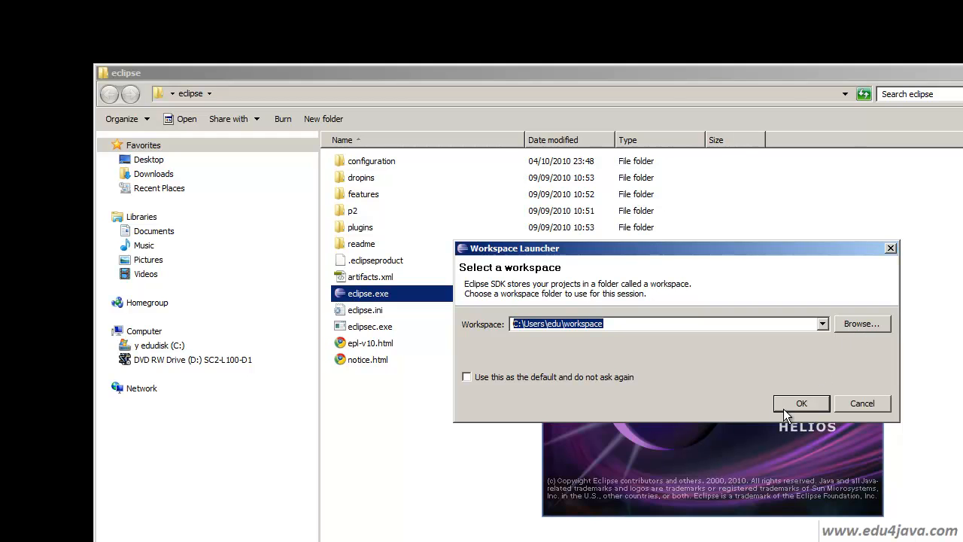
left_click(801, 403)
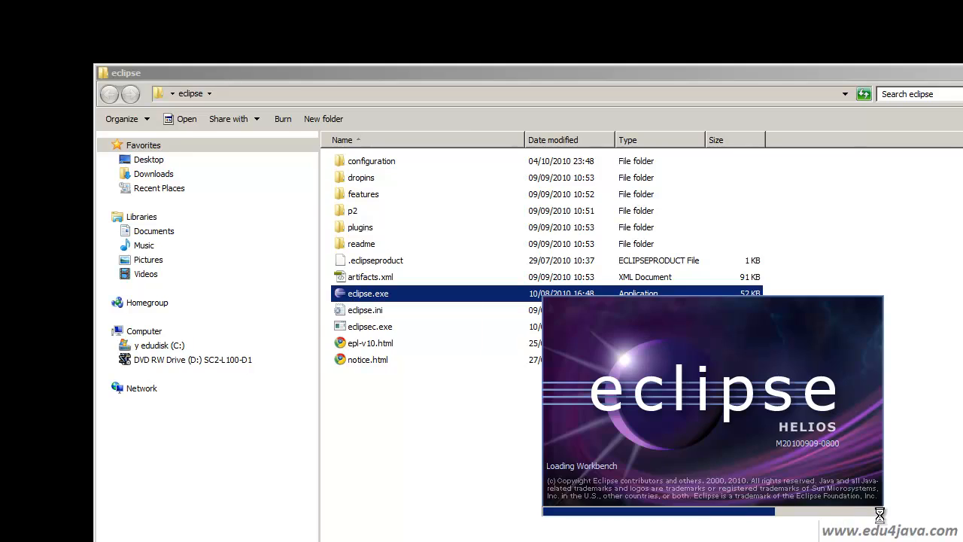
double_click(368, 292)
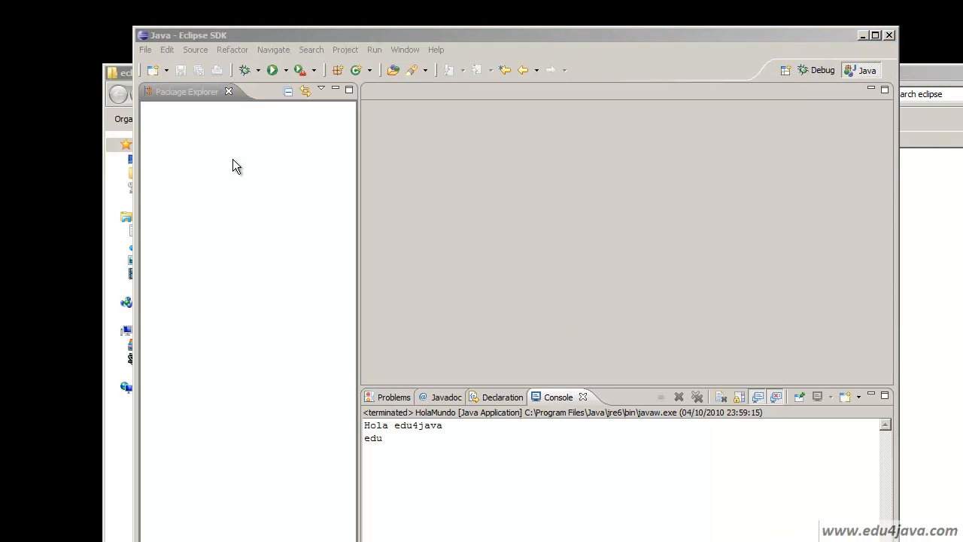
Start a New Java Project from Package Explorer and name it 'holamundo'.
right_click(234, 166)
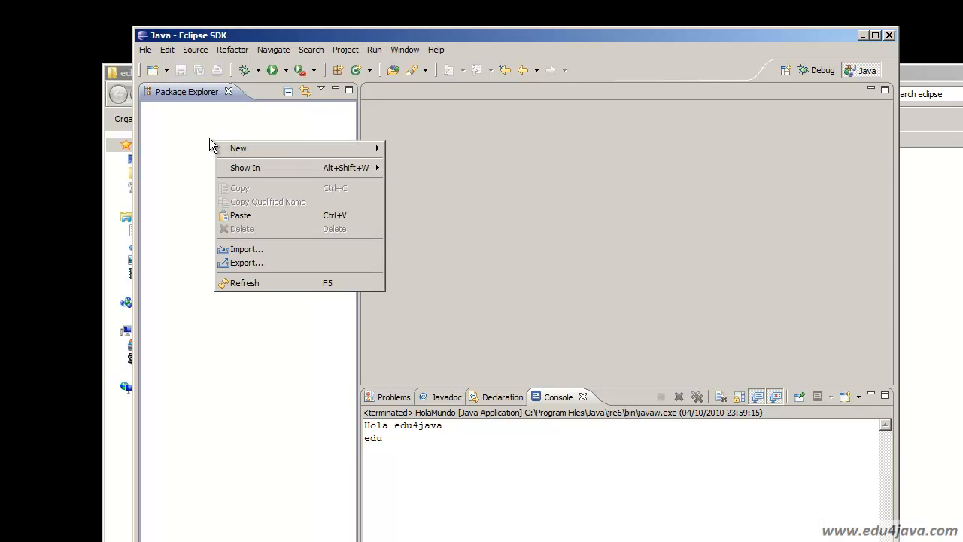
mouse_move(256, 149)
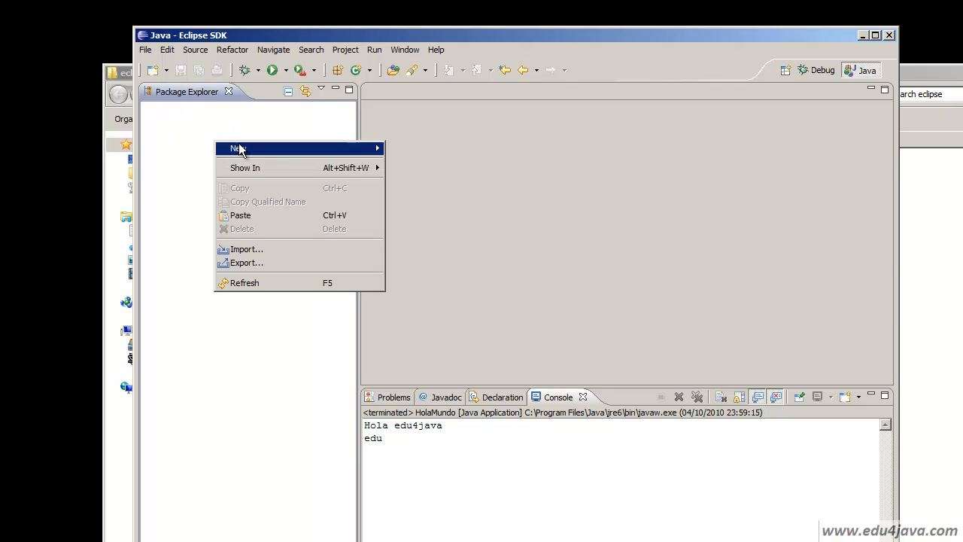
left_click(238, 149)
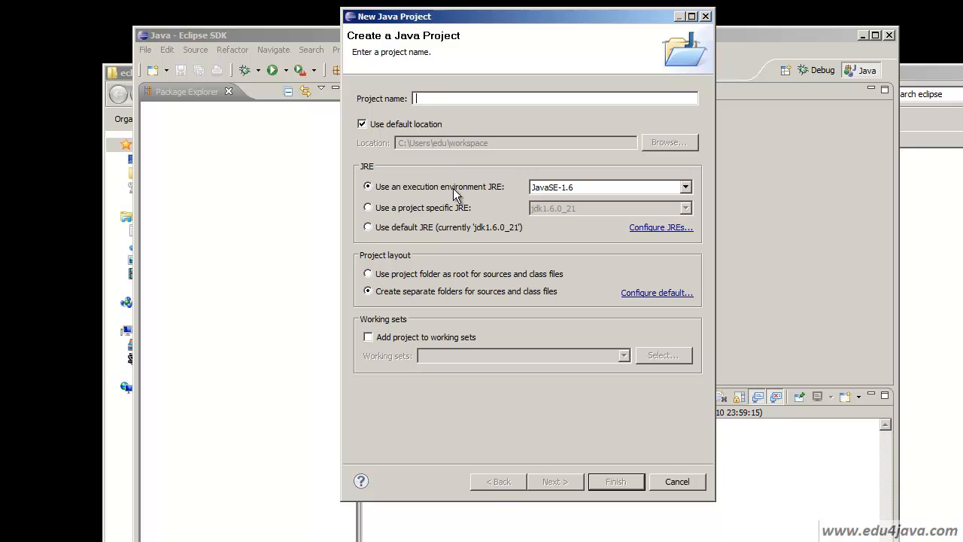
mouse_move(545, 141)
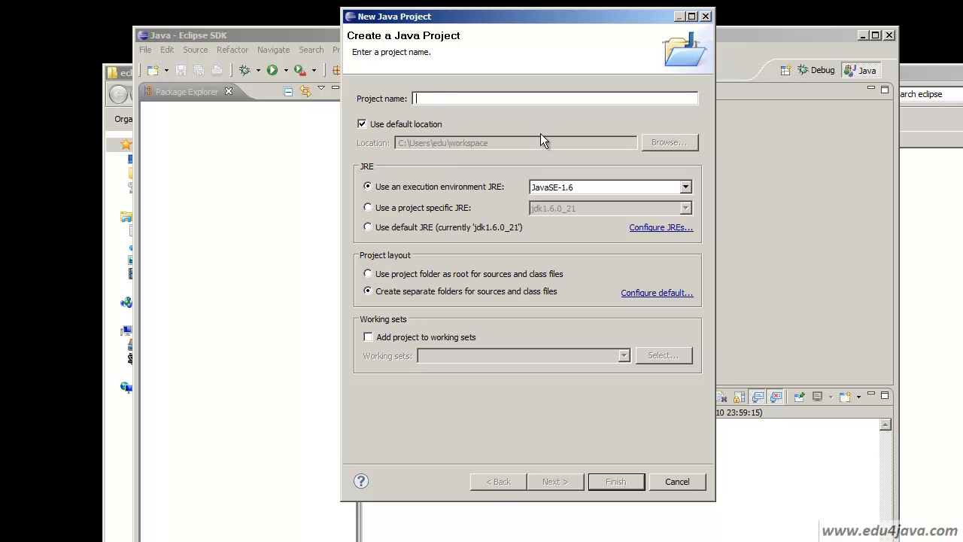
type("h")
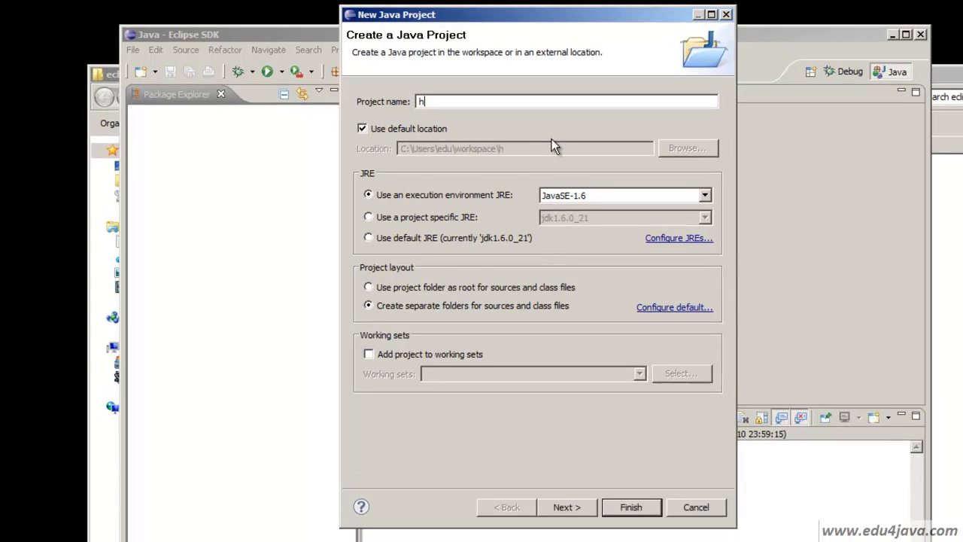
type("olamun")
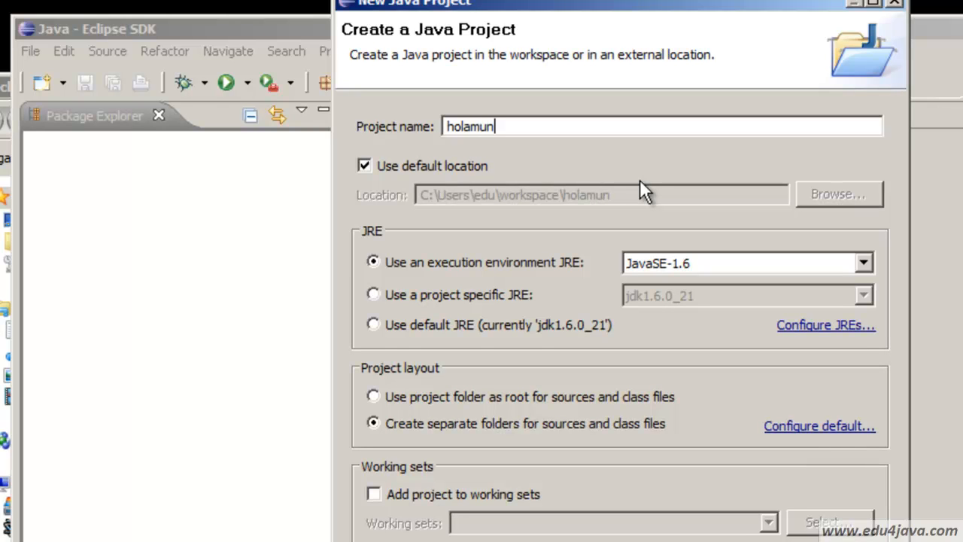
type("do")
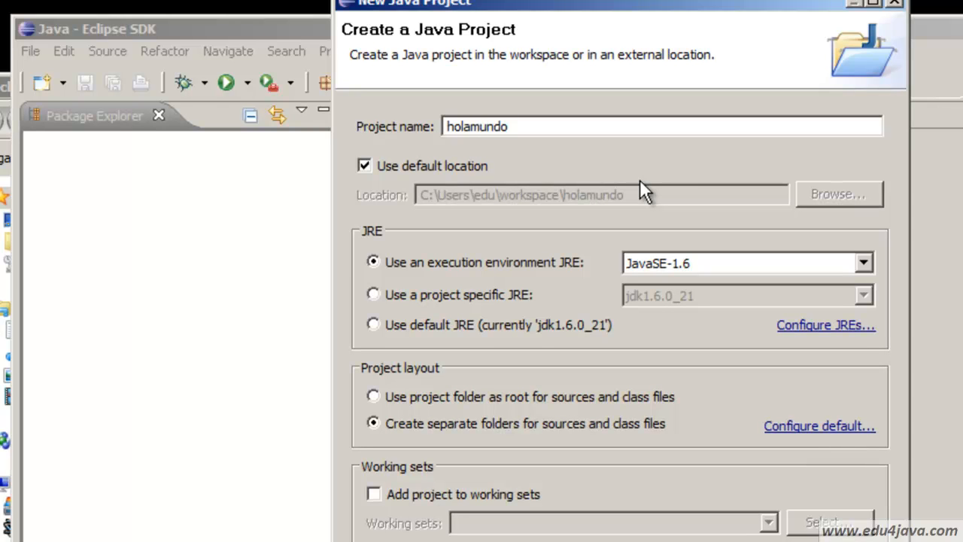
mouse_move(644, 189)
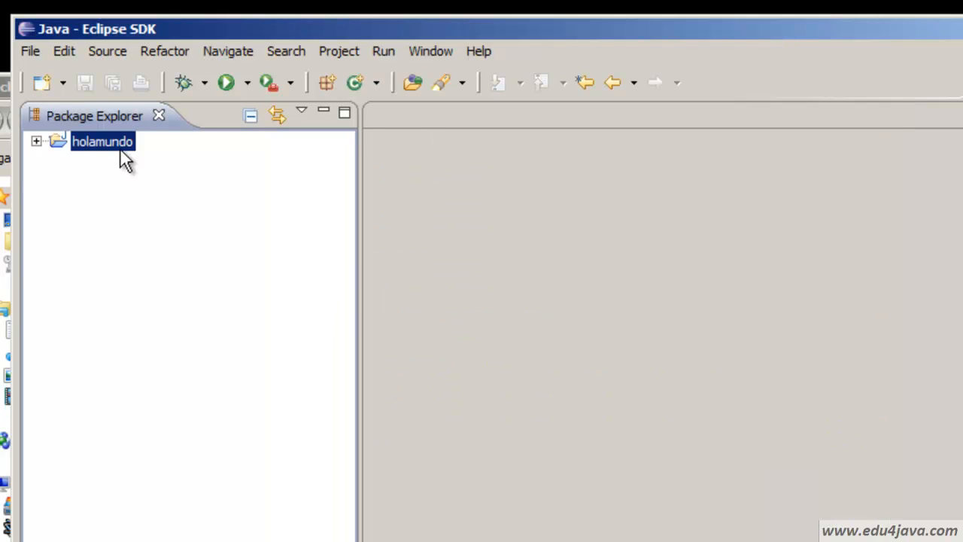
mouse_move(69, 153)
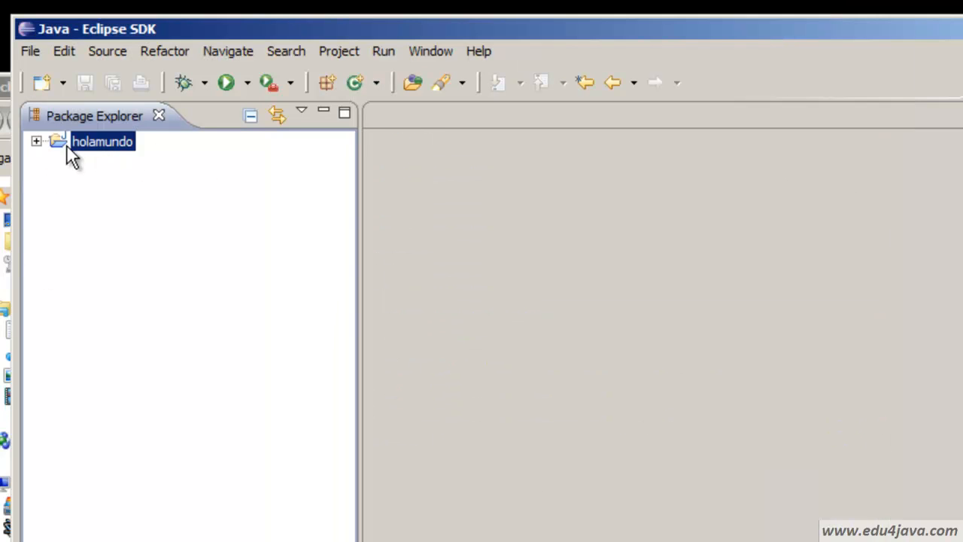
mouse_move(38, 143)
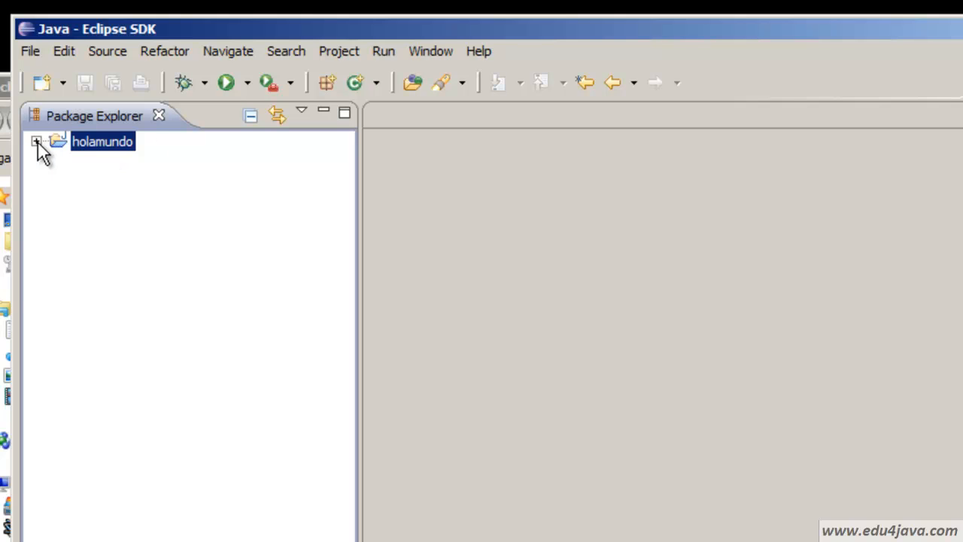
left_click(36, 142)
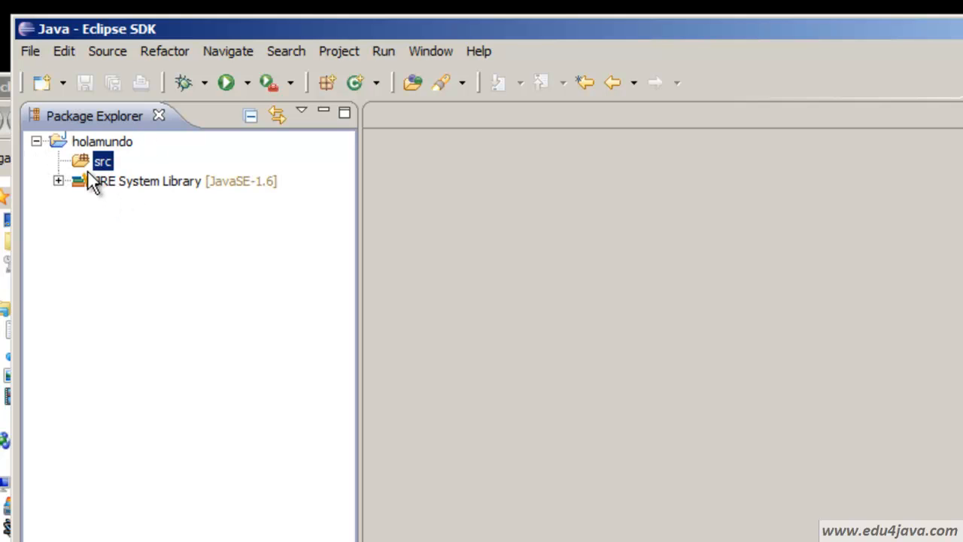
mouse_move(102, 177)
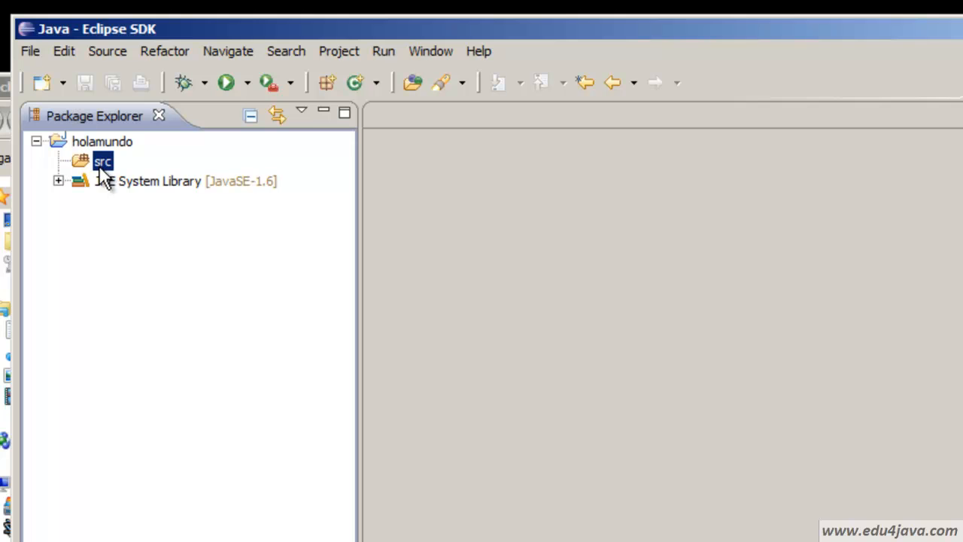
mouse_move(103, 180)
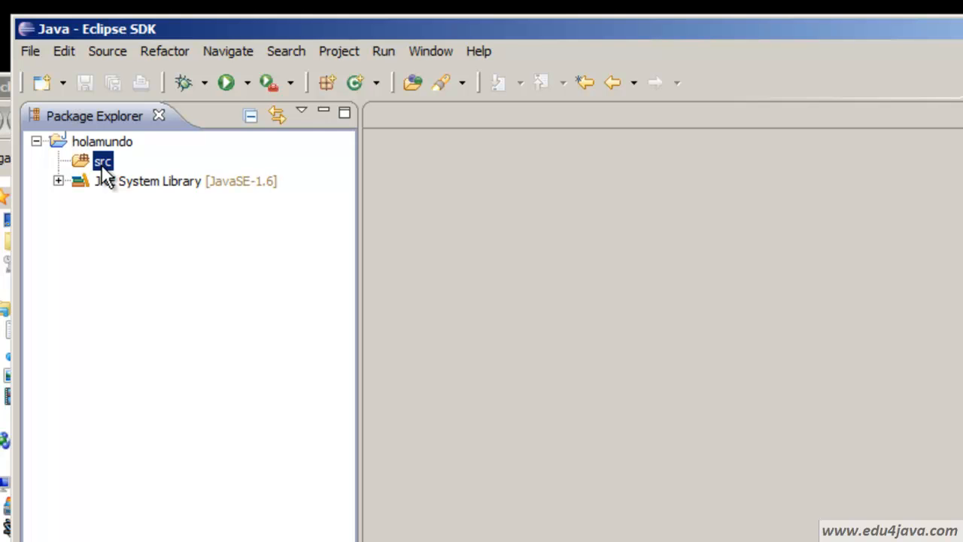
mouse_move(102, 173)
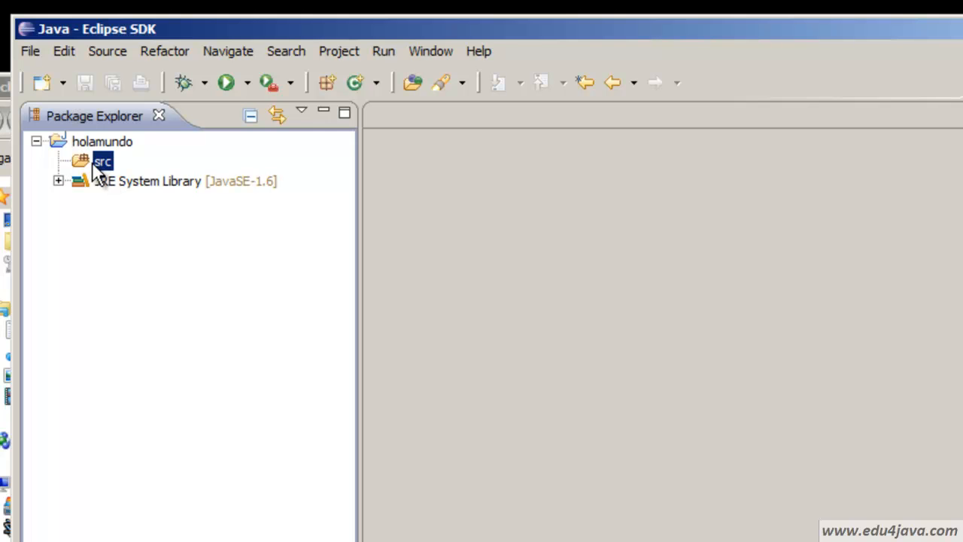
mouse_move(103, 168)
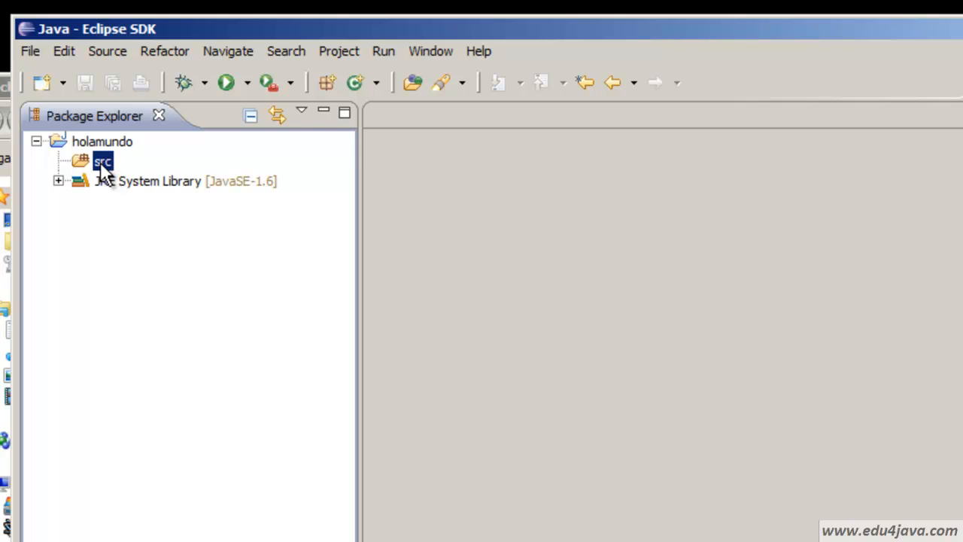
Begin a new Java class from the src folder's New menu.
right_click(103, 163)
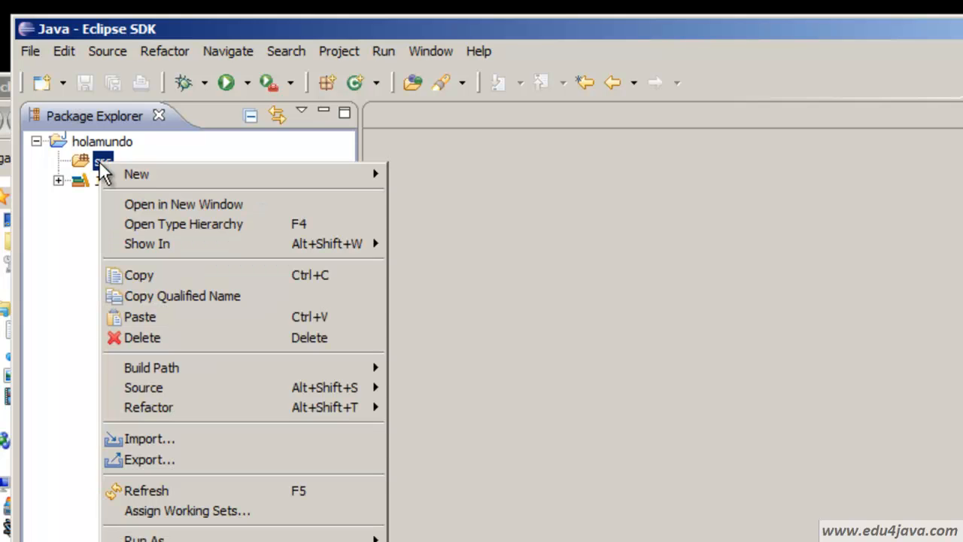
left_click(136, 175)
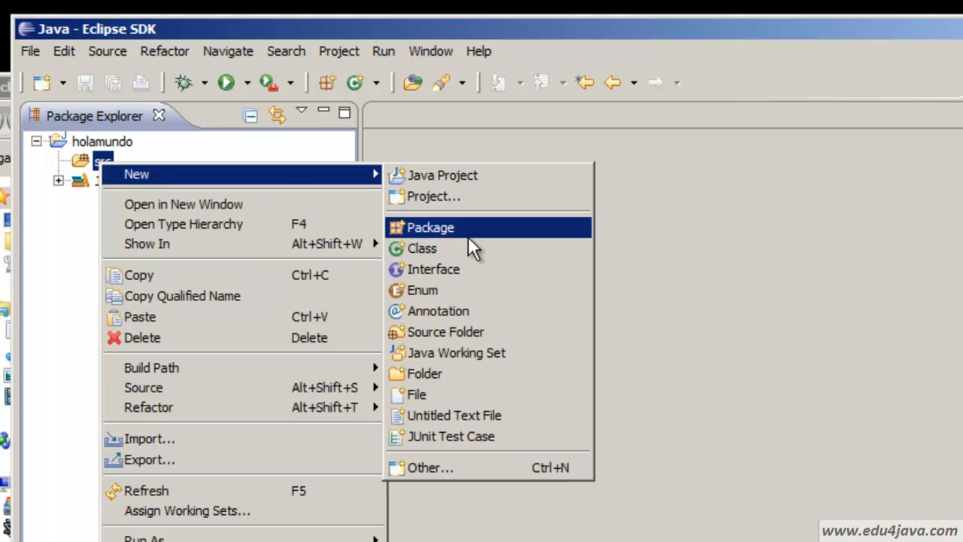
left_click(421, 249)
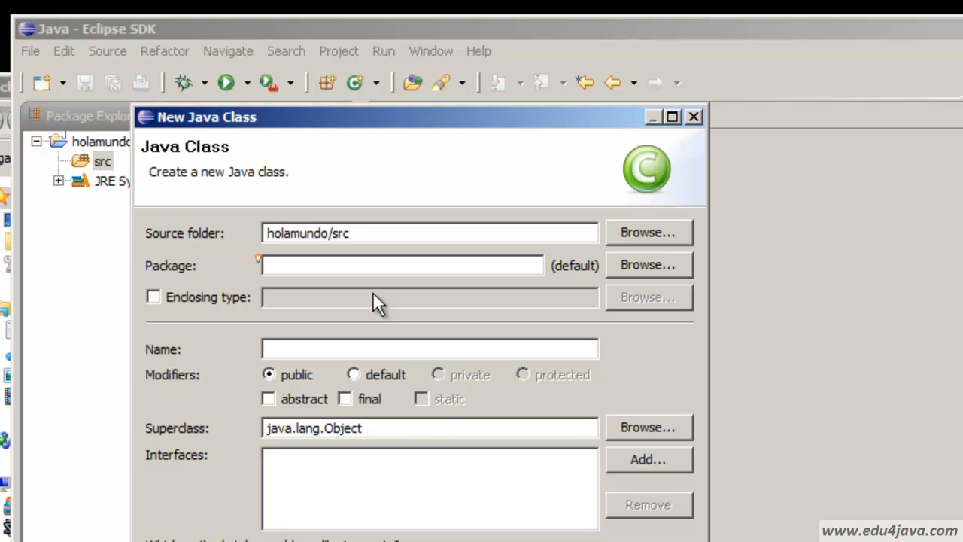
Enter HolaMundo as the class name in the New Java Class dialog.
left_click(429, 348)
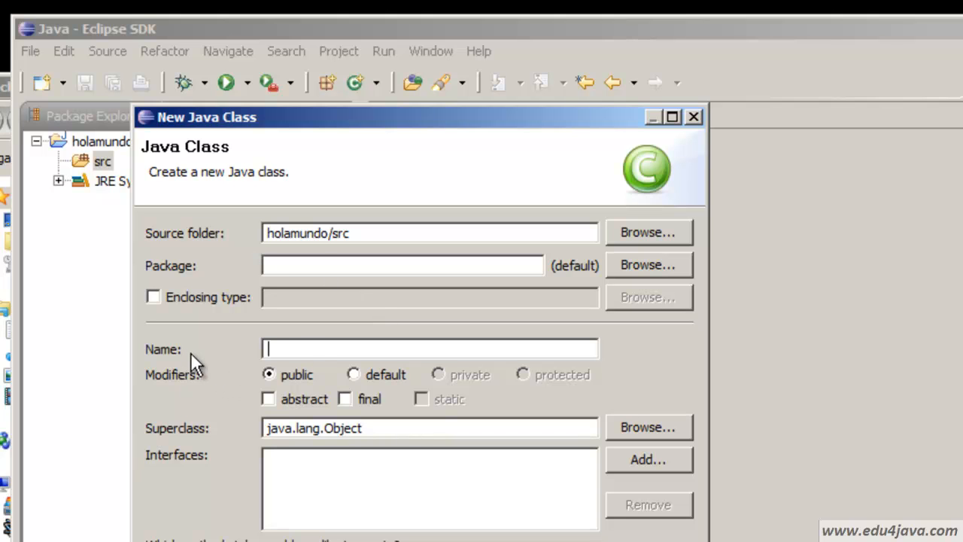
type("Ho")
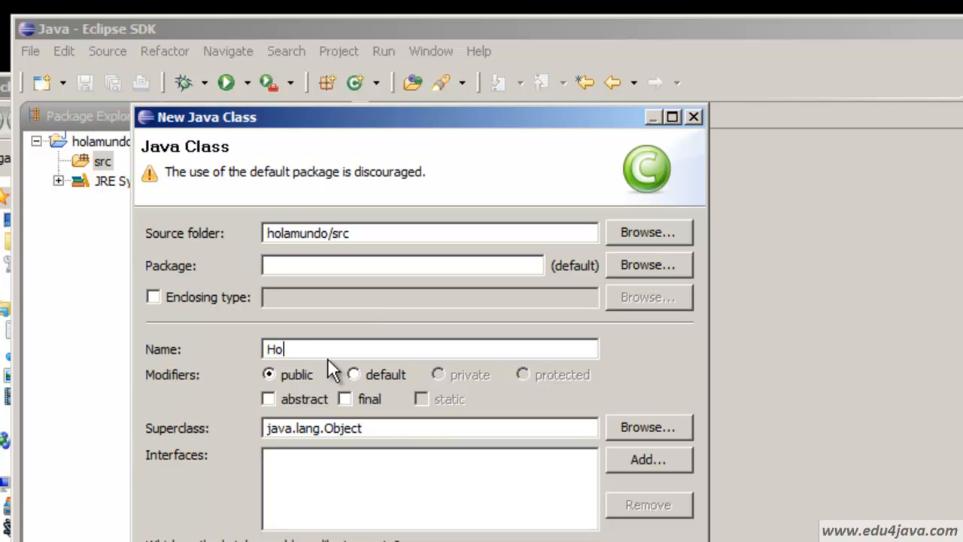
type("la")
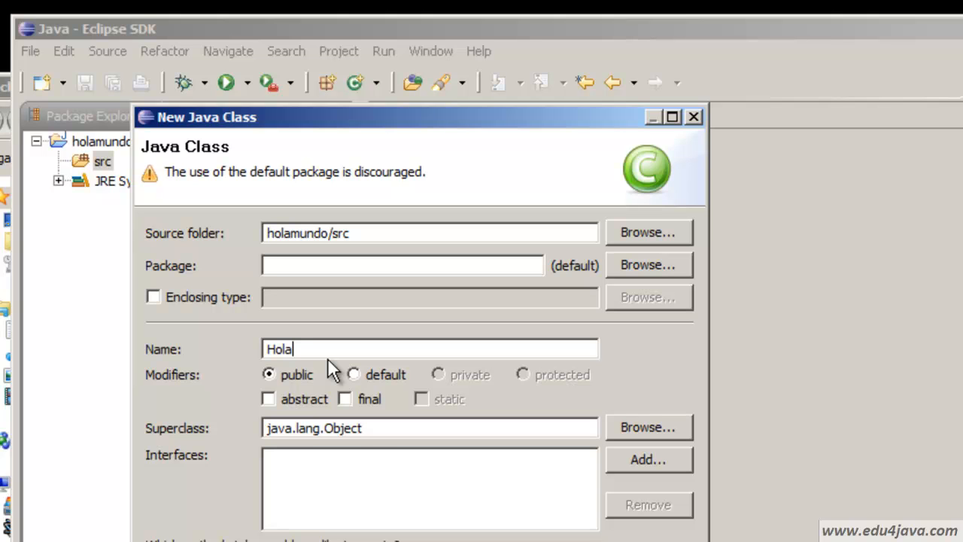
type("Mu")
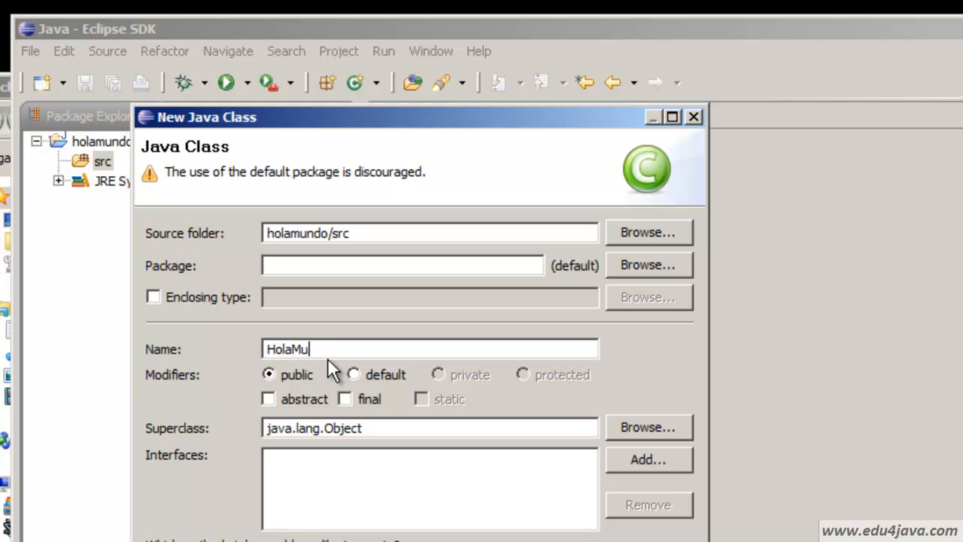
type("ndo")
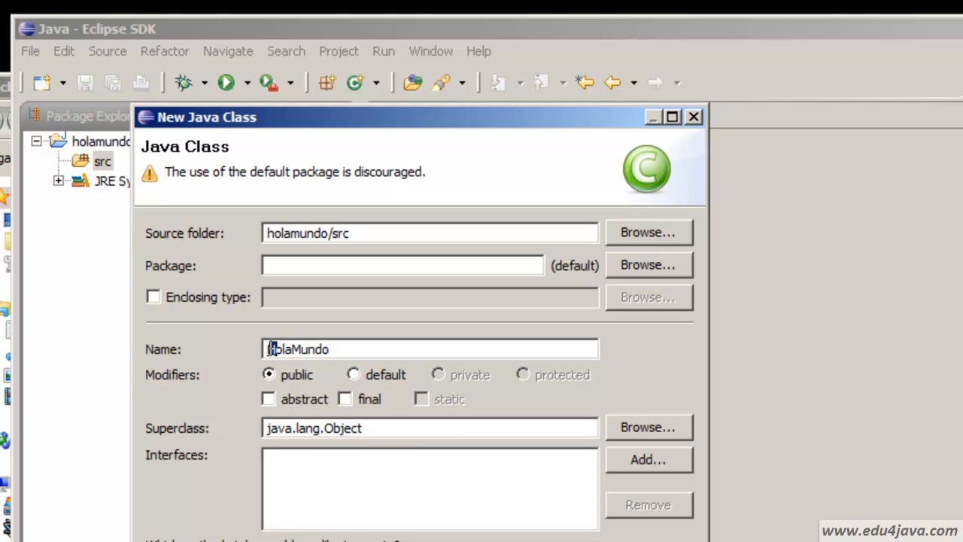
type("H")
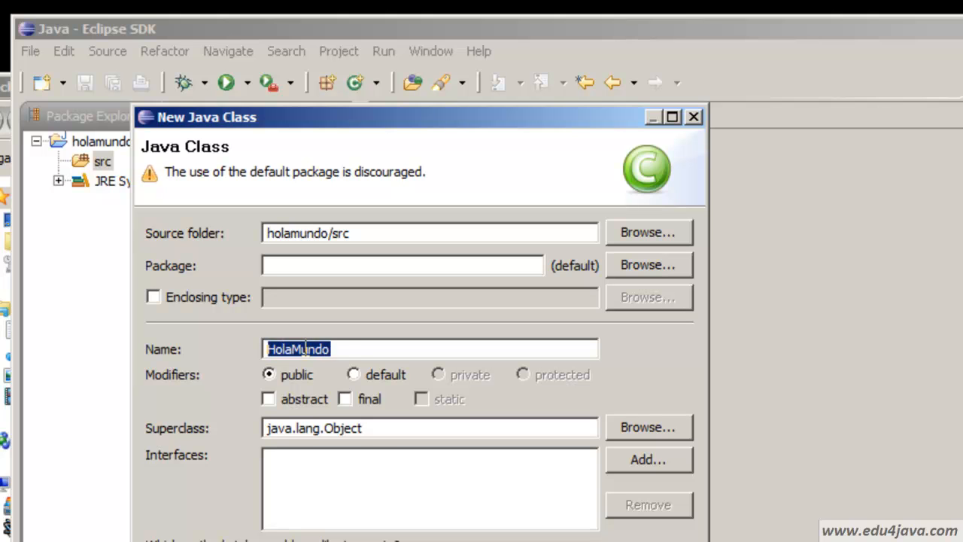
left_click(271, 349)
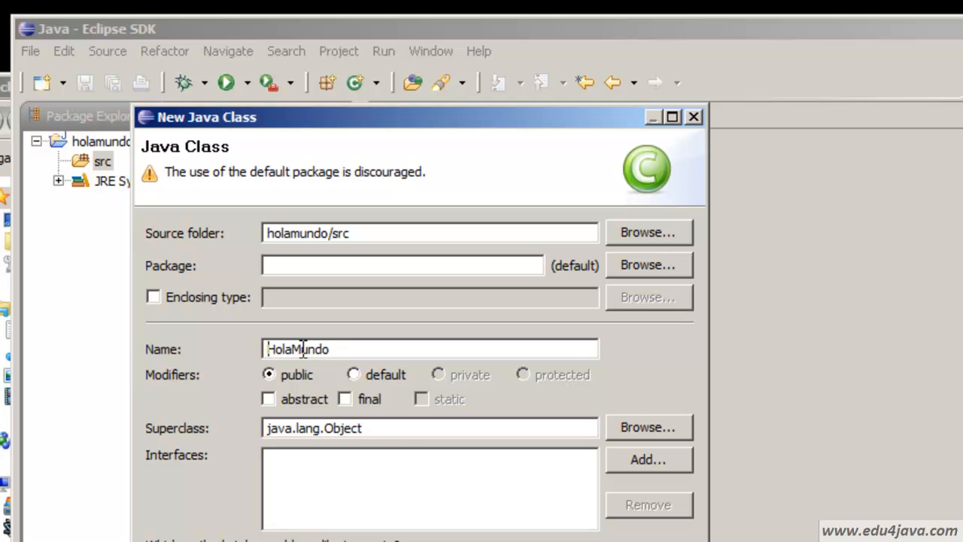
double_click(295, 349)
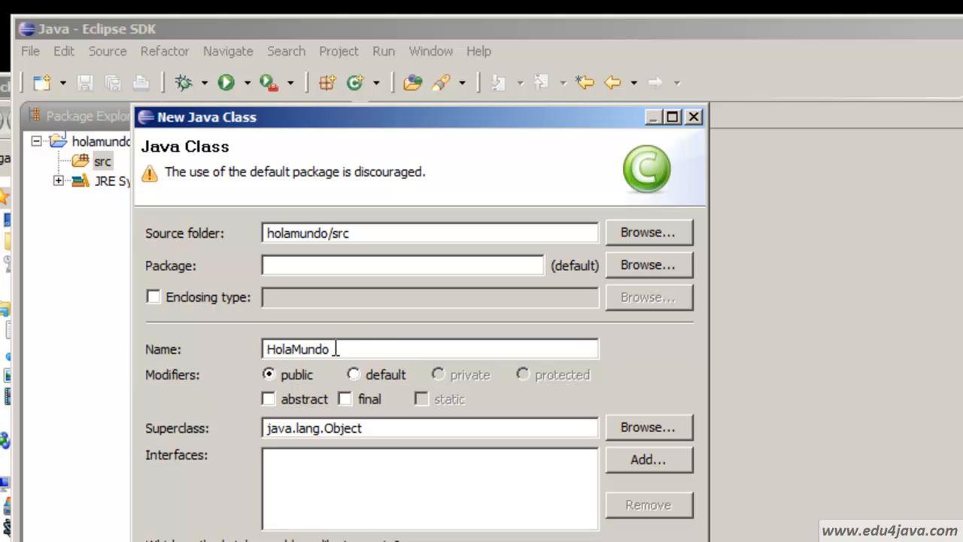
mouse_move(262, 533)
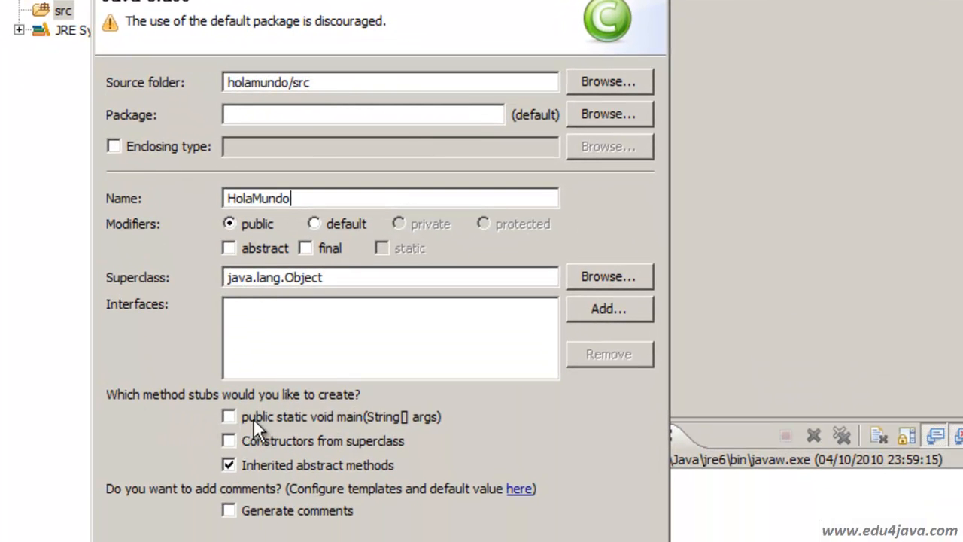
Tick the public static void main(String[] args) method stub option.
left_click(229, 416)
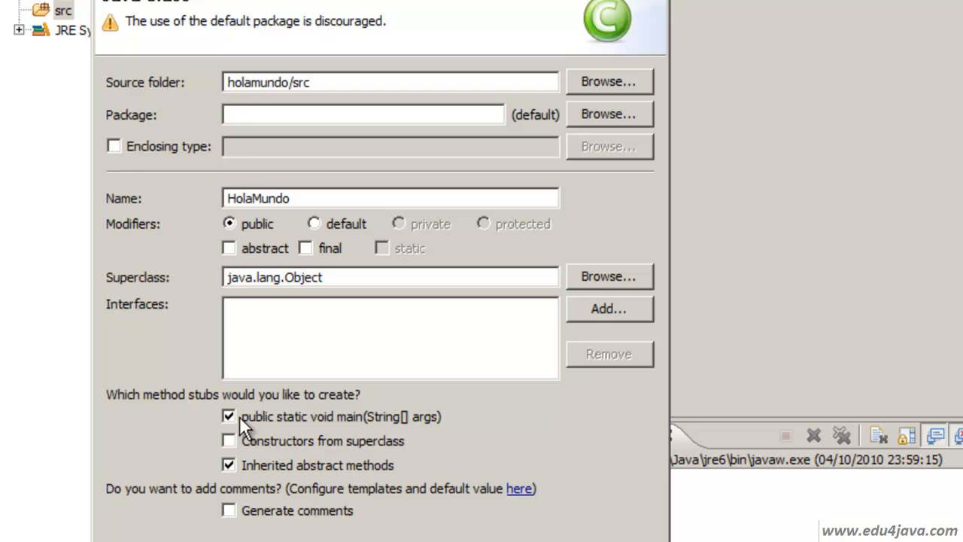
mouse_move(300, 428)
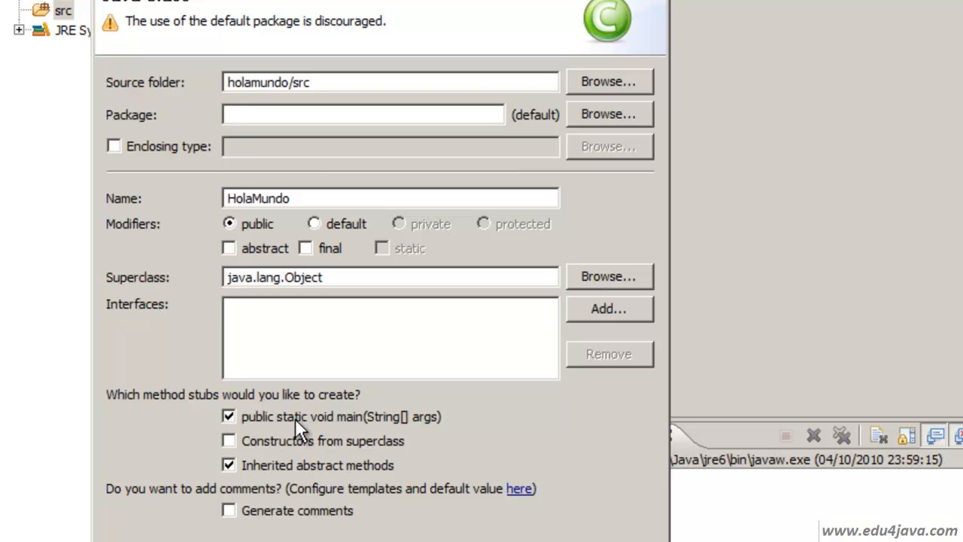
mouse_move(256, 427)
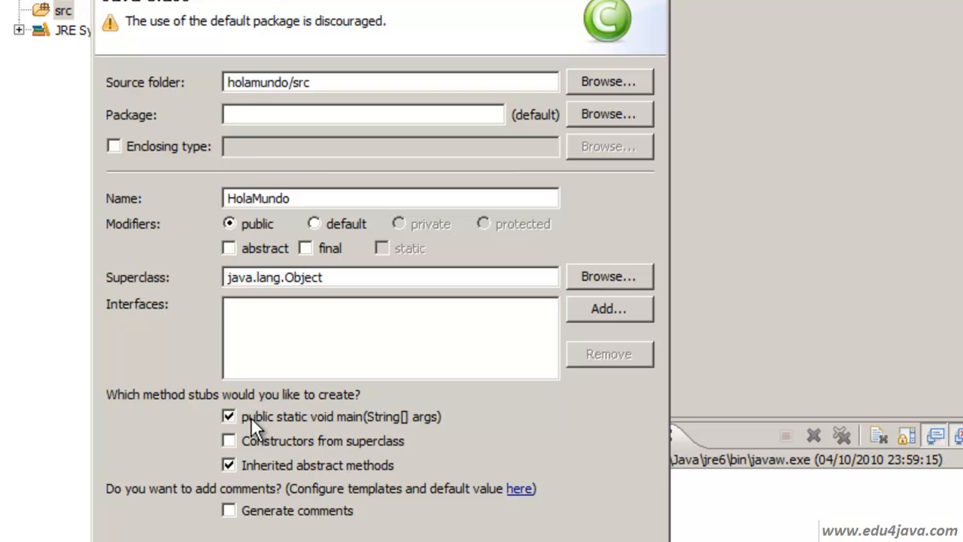
mouse_move(444, 437)
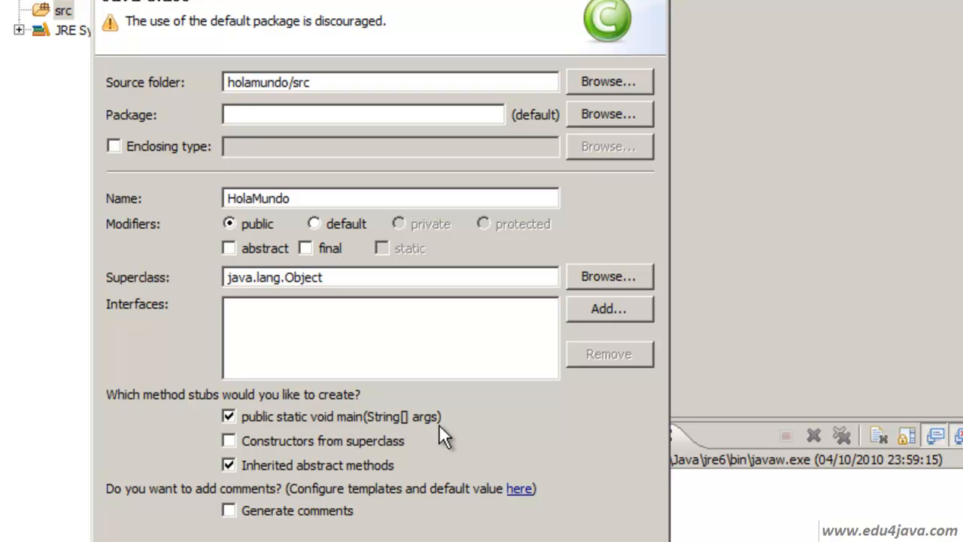
mouse_move(433, 434)
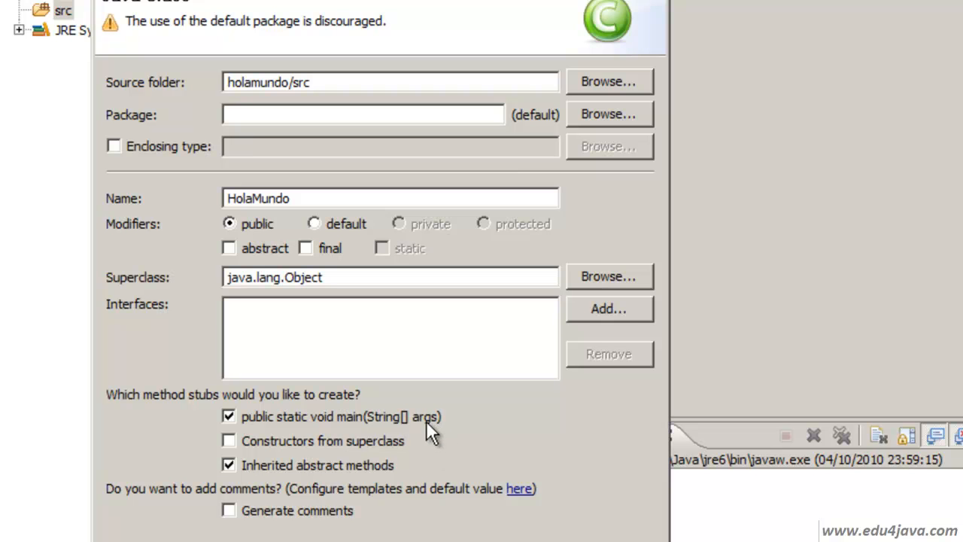
mouse_move(319, 406)
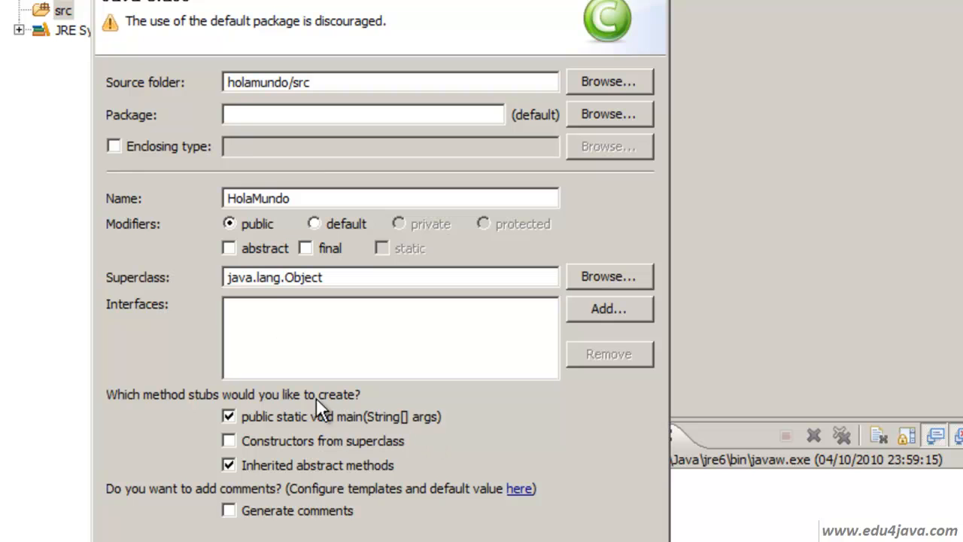
mouse_move(279, 452)
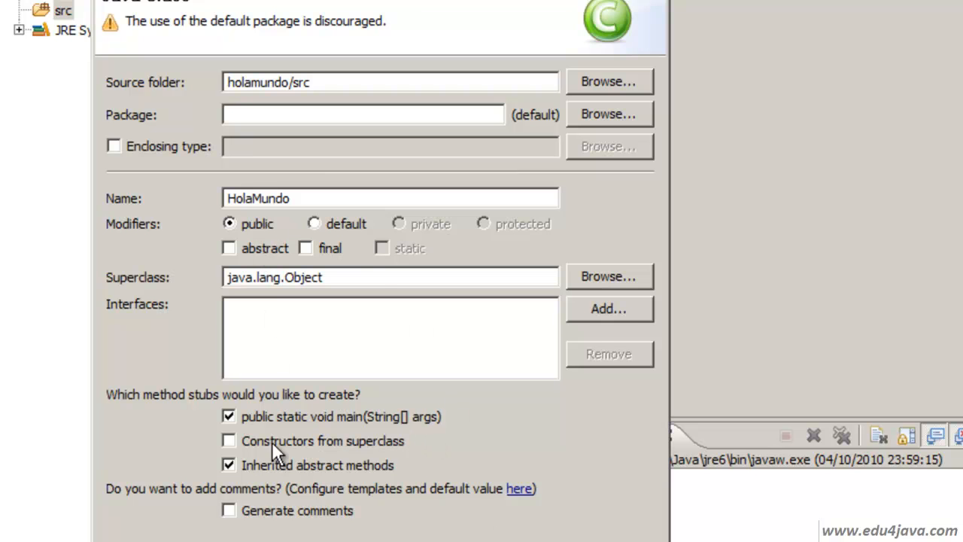
mouse_move(284, 292)
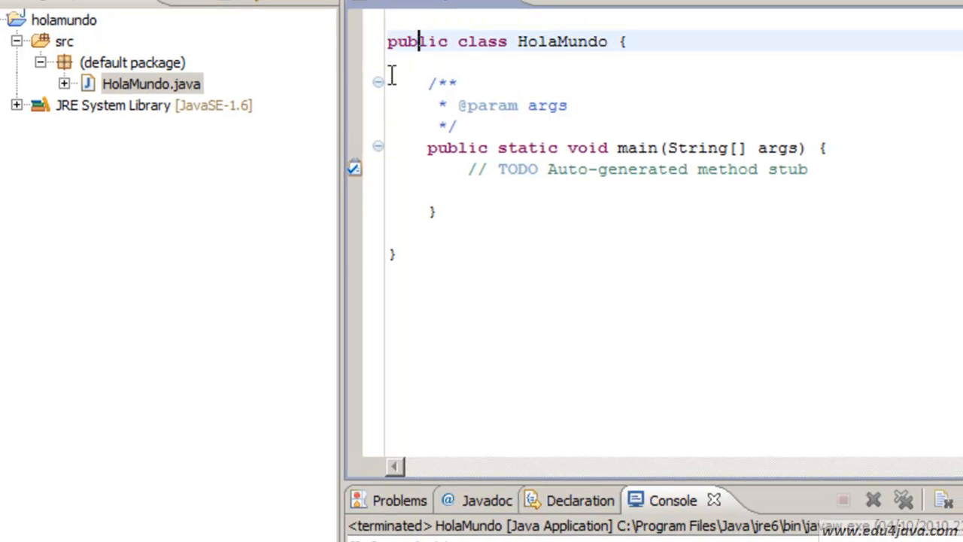
left_click(150, 84)
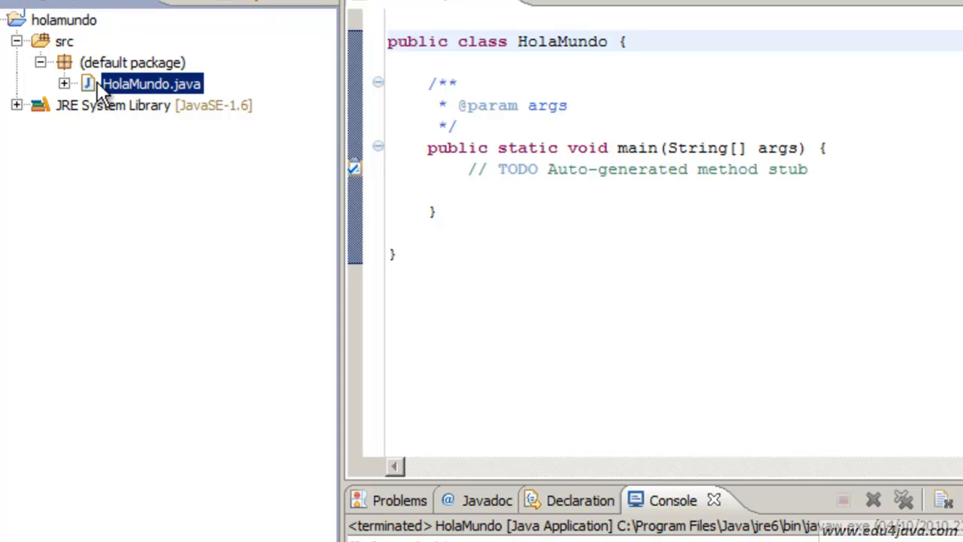
mouse_move(198, 94)
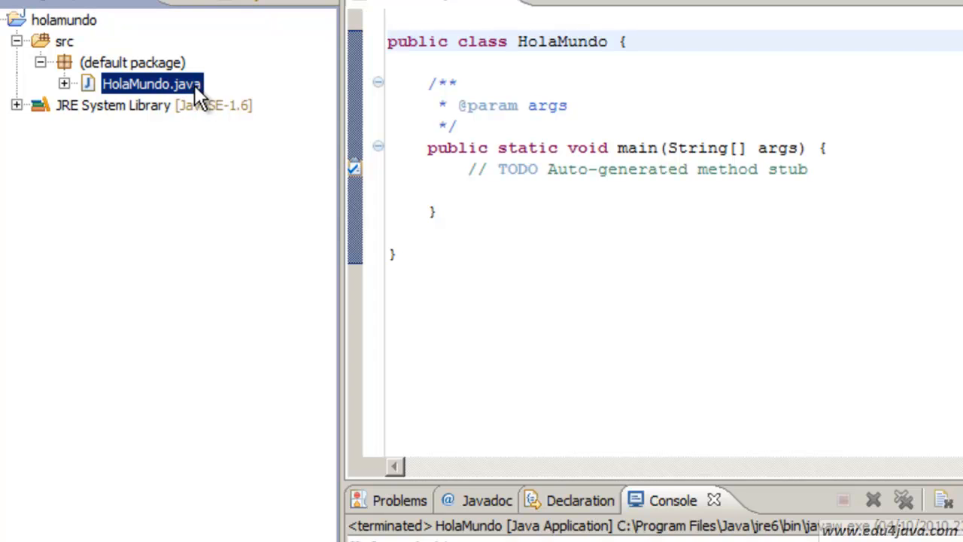
mouse_move(391, 51)
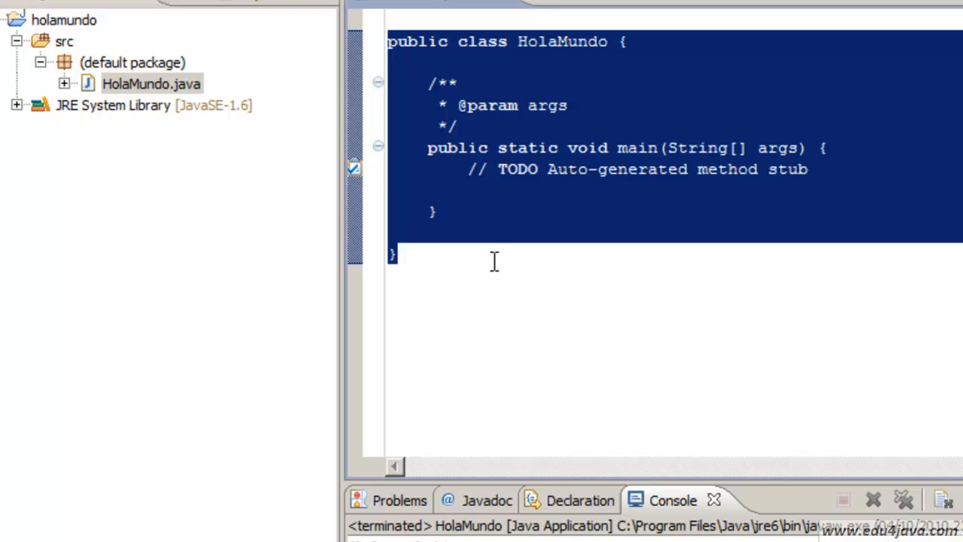
left_click(527, 106)
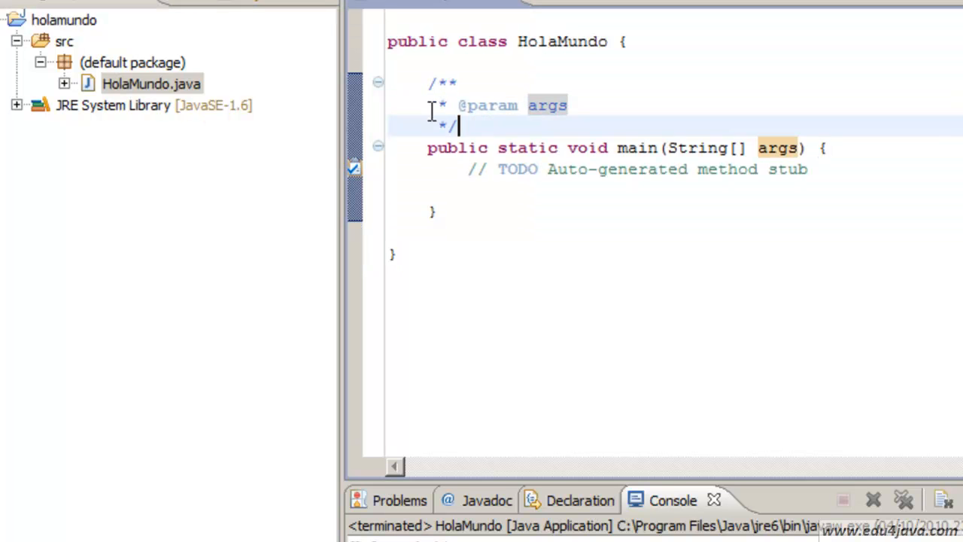
left_click(377, 83)
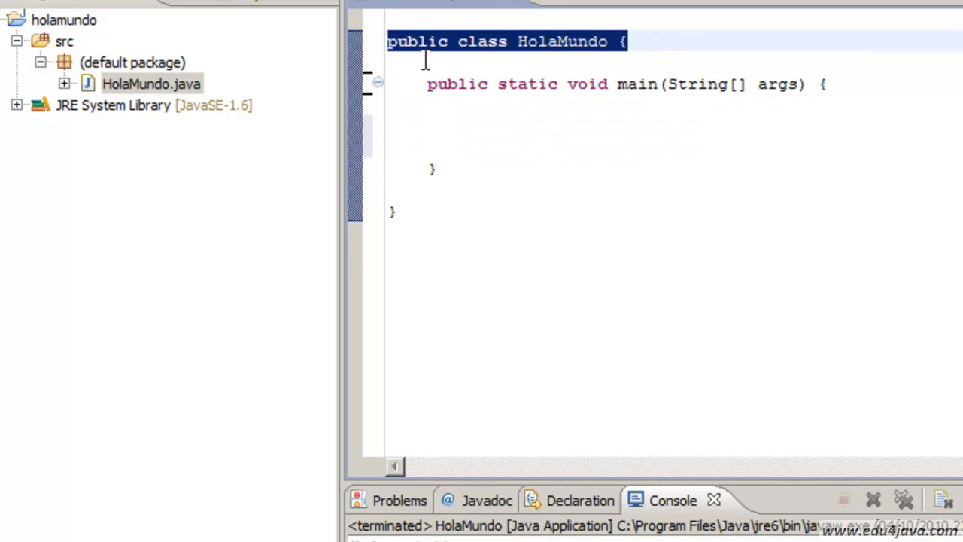
left_click(554, 42)
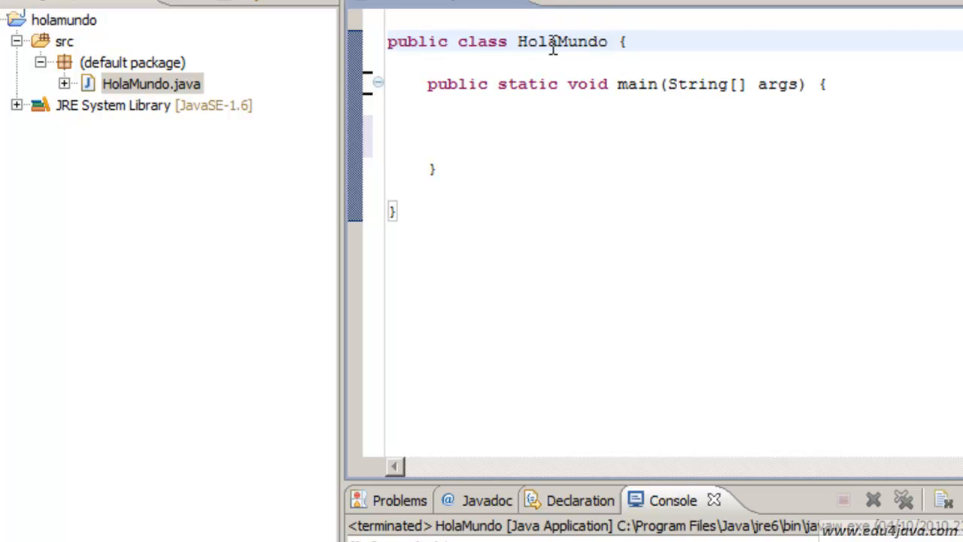
double_click(418, 42)
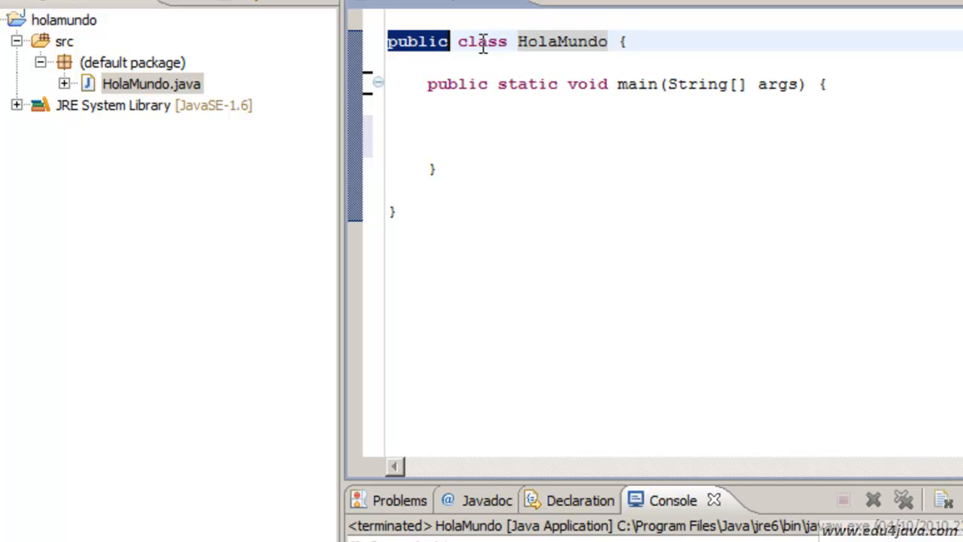
left_click(624, 42)
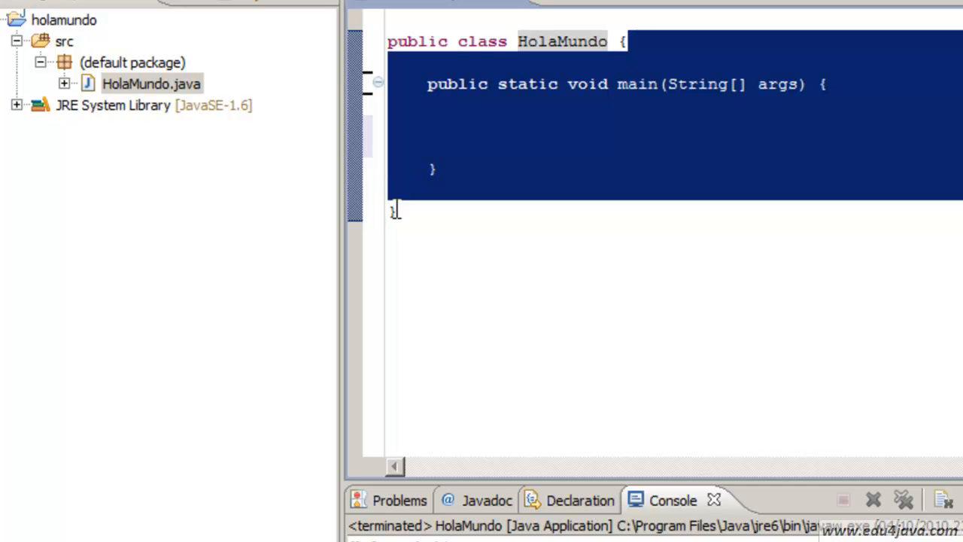
mouse_move(450, 179)
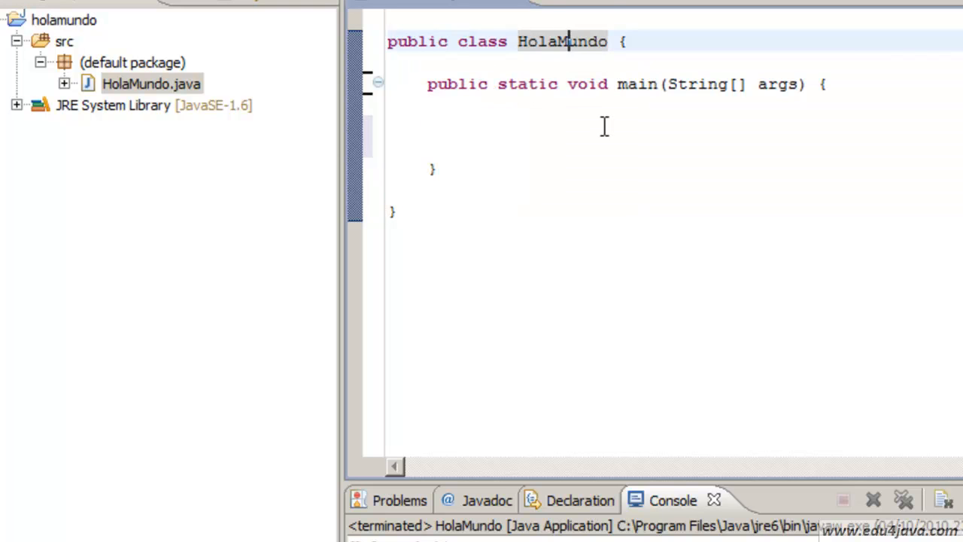
mouse_move(779, 90)
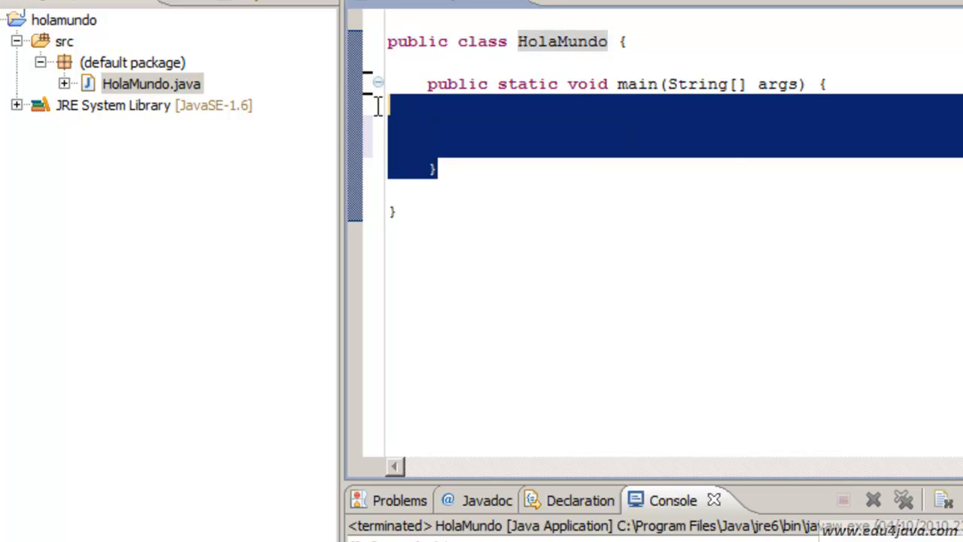
left_click(611, 84)
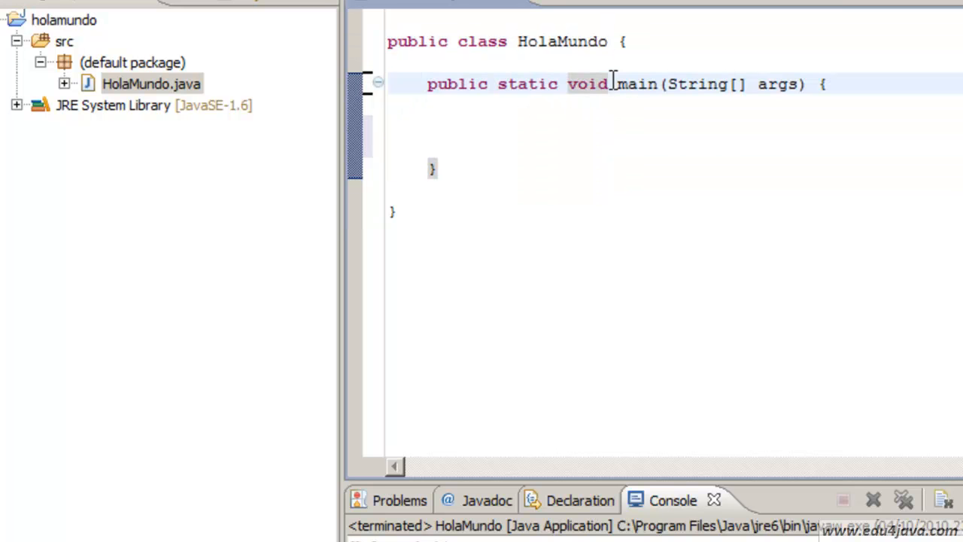
double_click(457, 84)
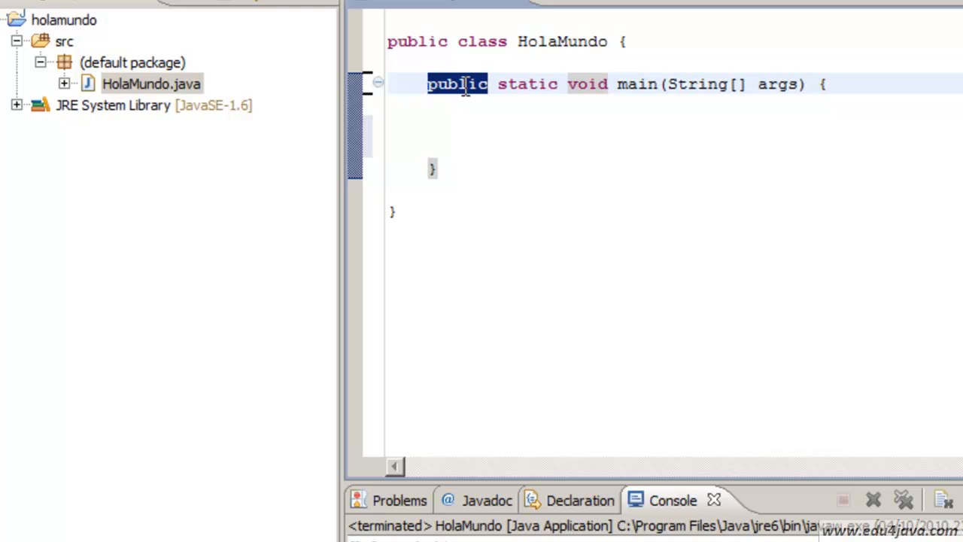
double_click(637, 85)
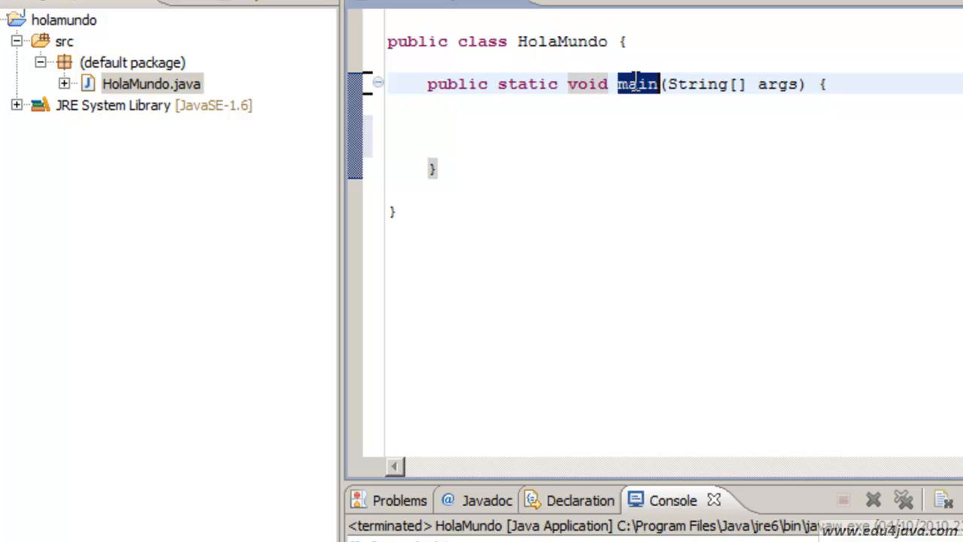
mouse_move(725, 112)
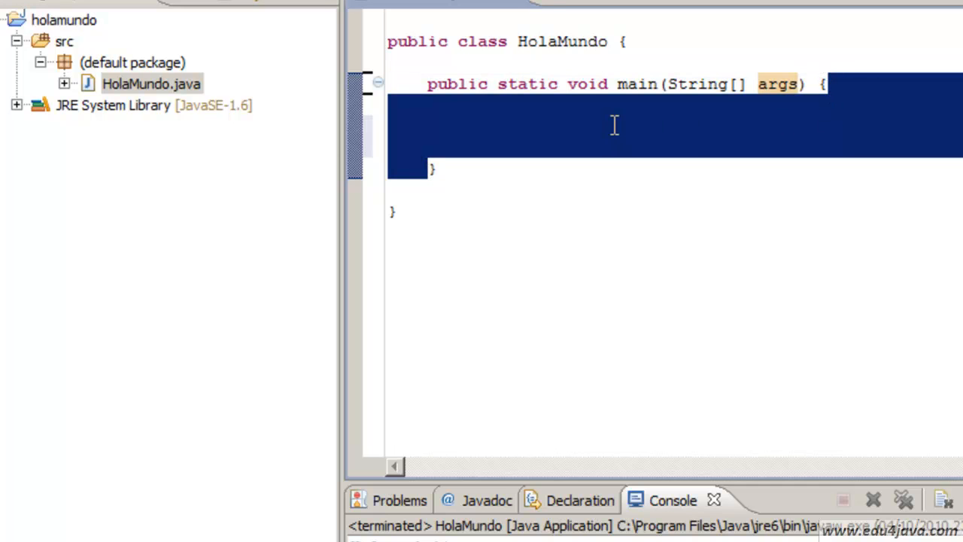
mouse_move(544, 153)
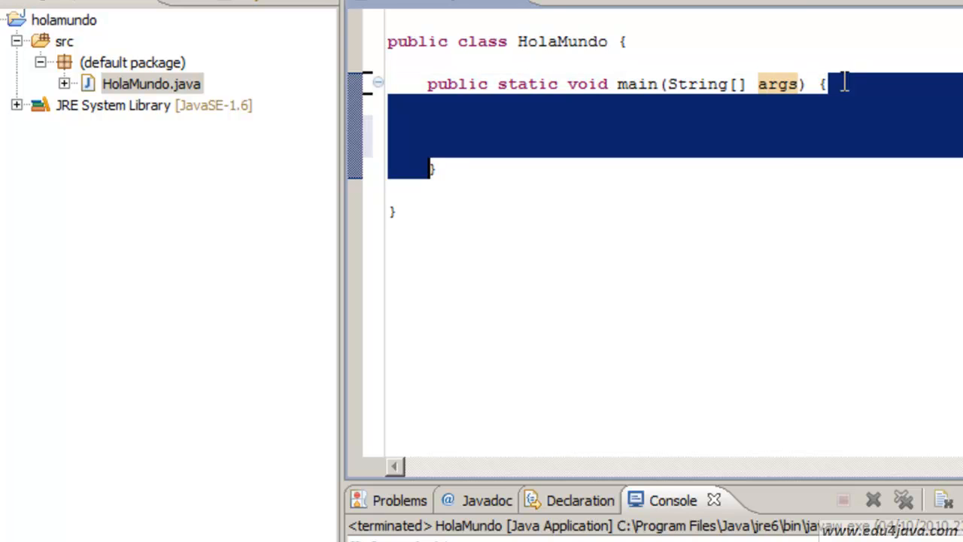
left_click(549, 113)
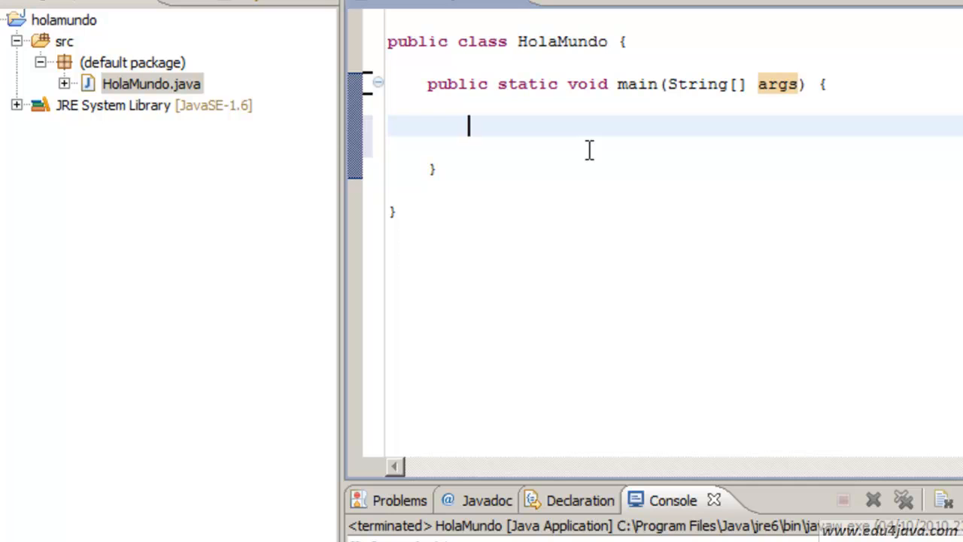
Expand syso via Ctrl+Space into a System.out.println(); statement inside main.
type("sys")
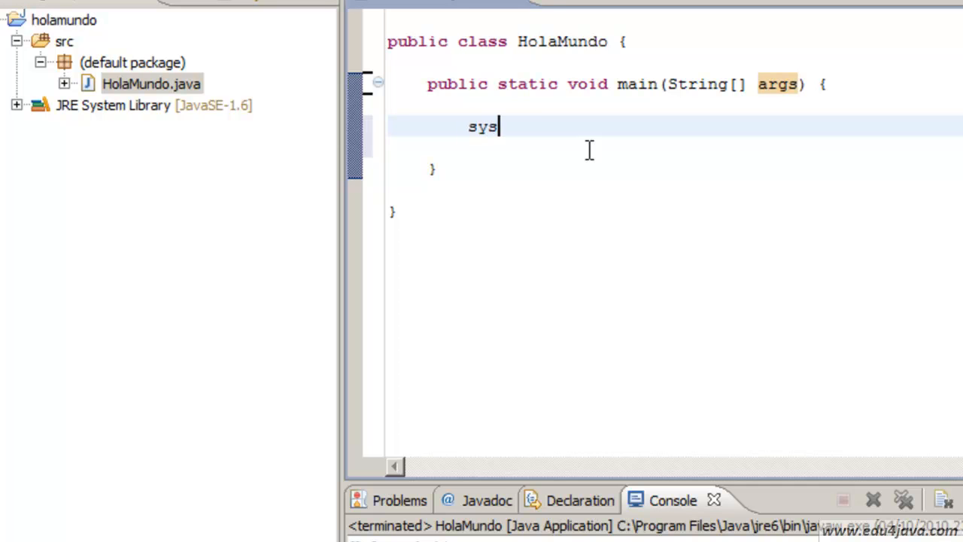
type("o")
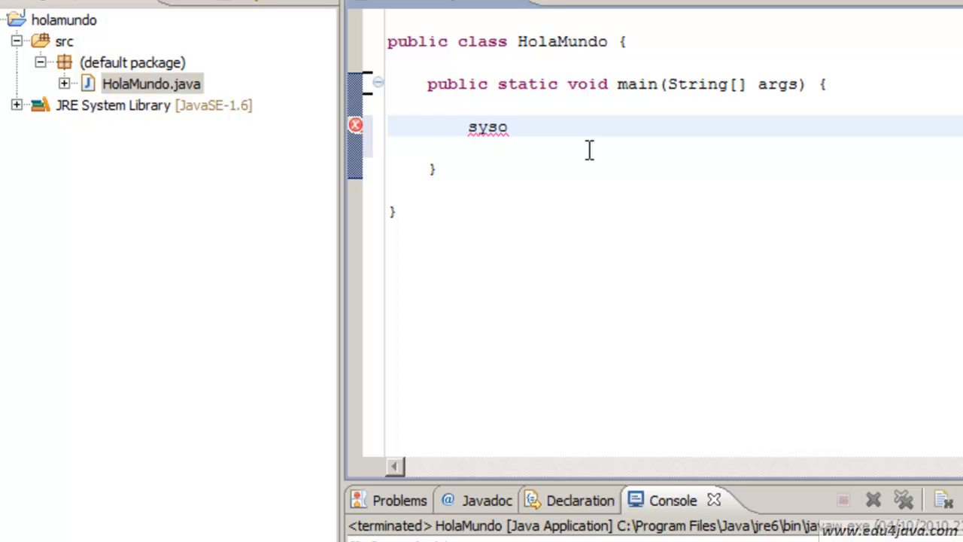
key("Ctrl+space")
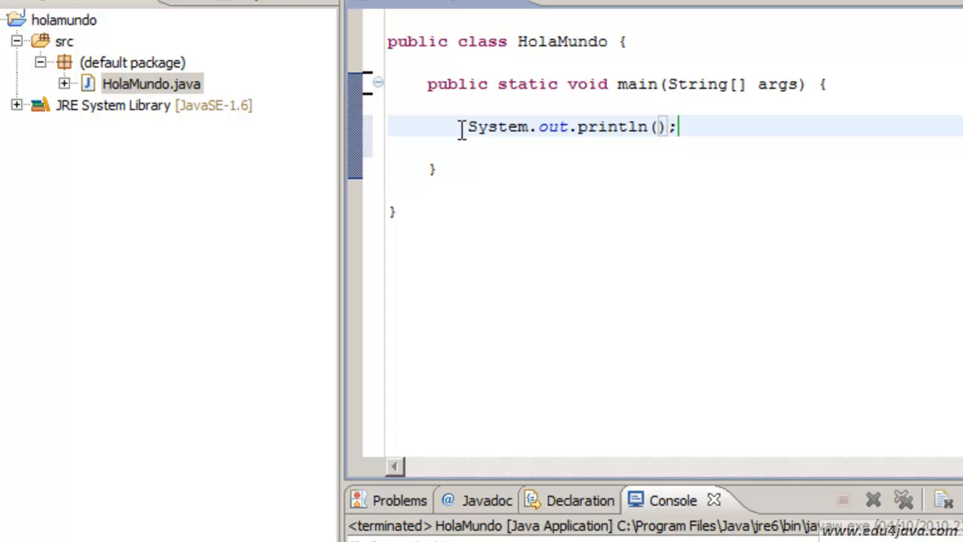
triple_click(572, 127)
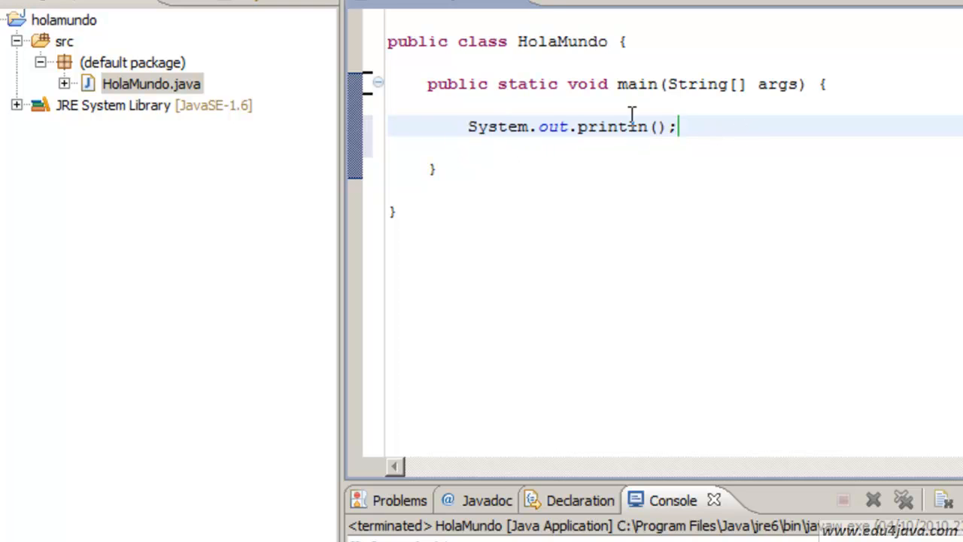
type("n")
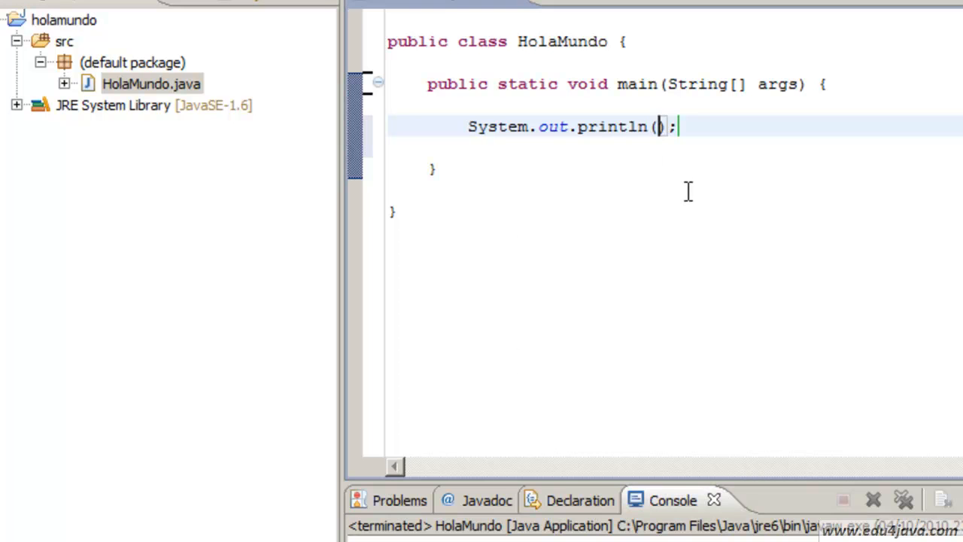
Put "edu" inside the println parentheses.
type("\"e")
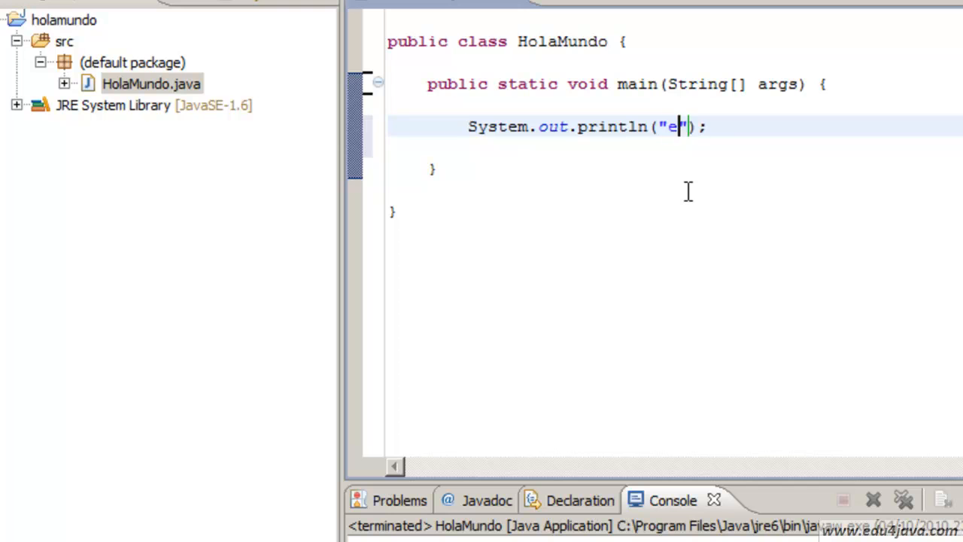
type("du")
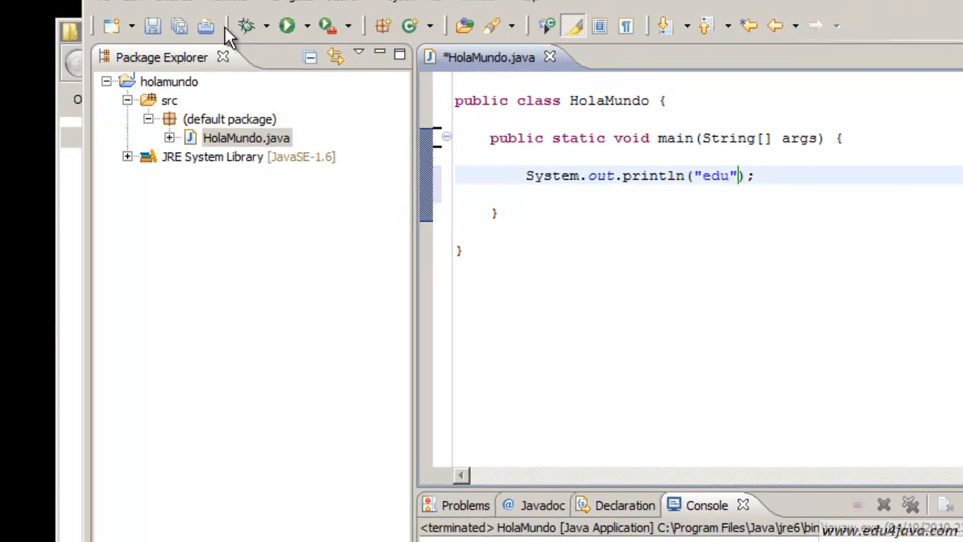
mouse_move(286, 25)
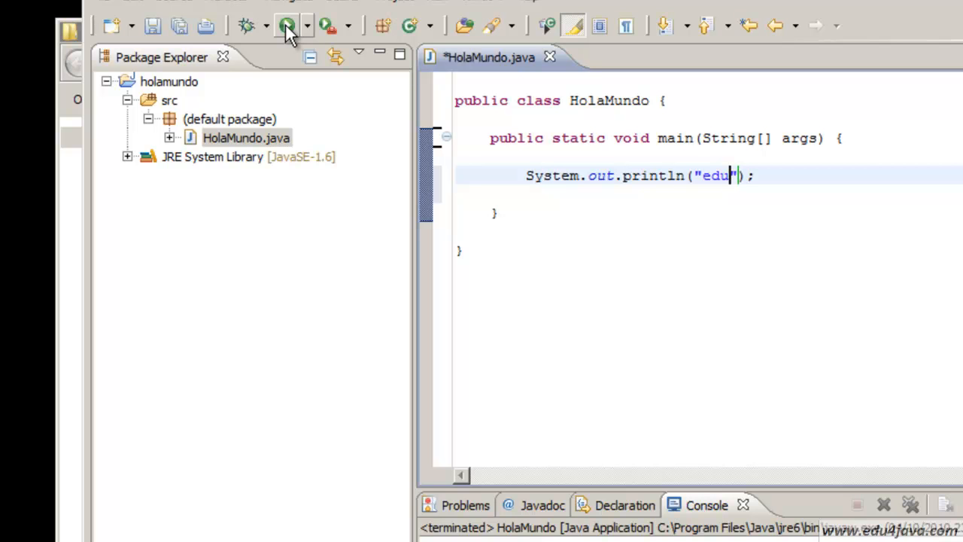
mouse_move(289, 33)
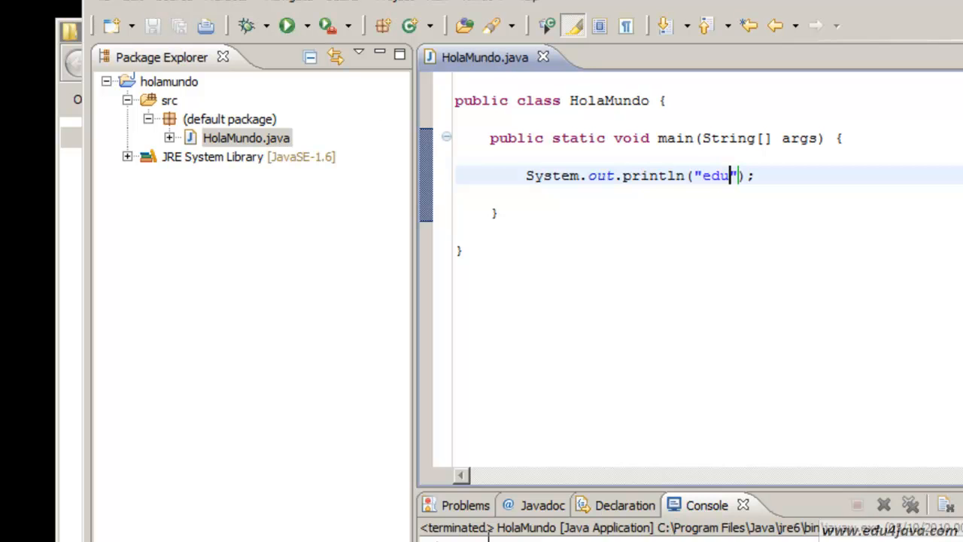
Review the printed edu output and enlarge the Console view.
double_click(551, 175)
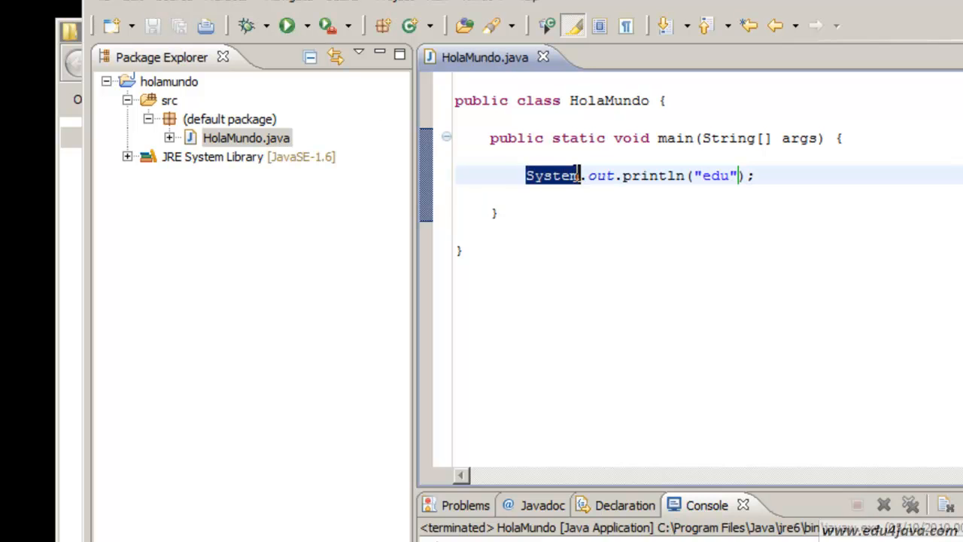
double_click(674, 138)
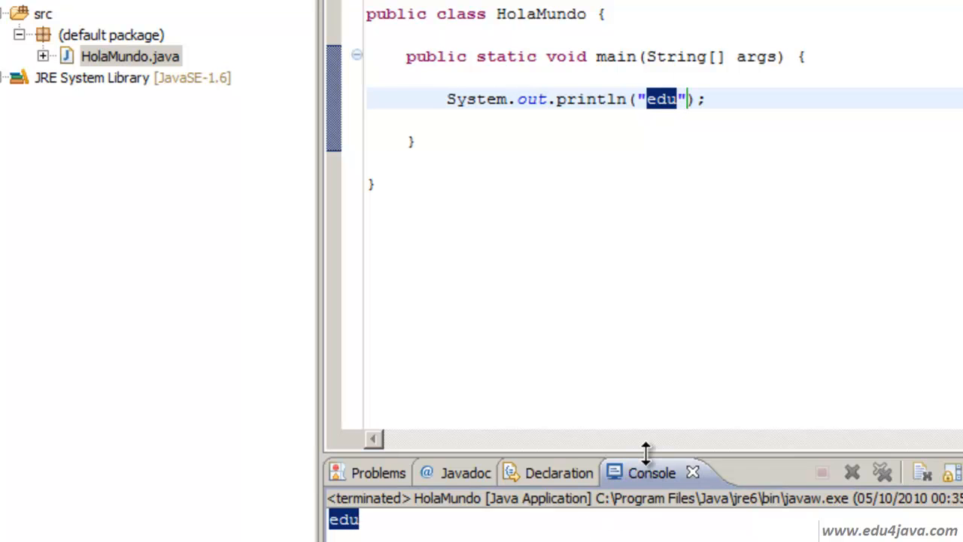
left_click_drag(645, 452, 646, 286)
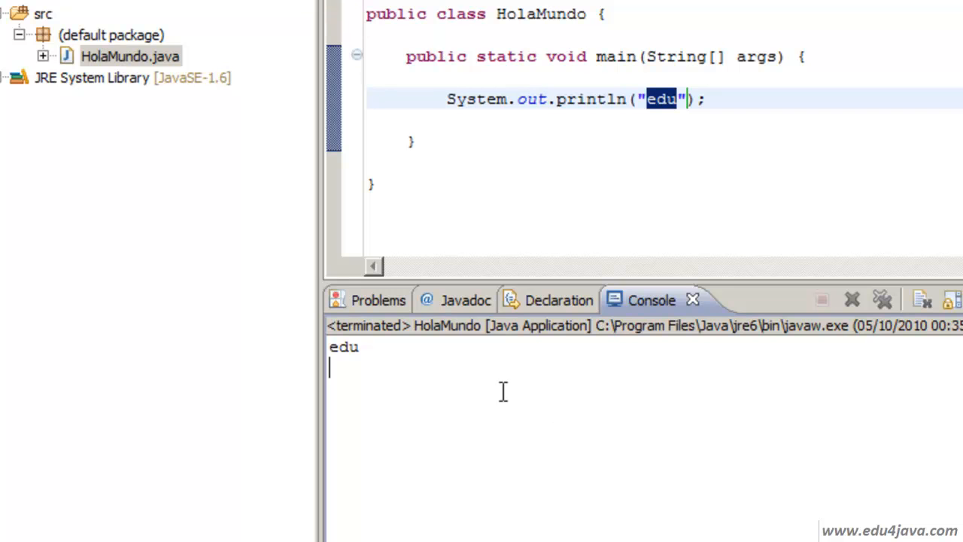
mouse_move(646, 69)
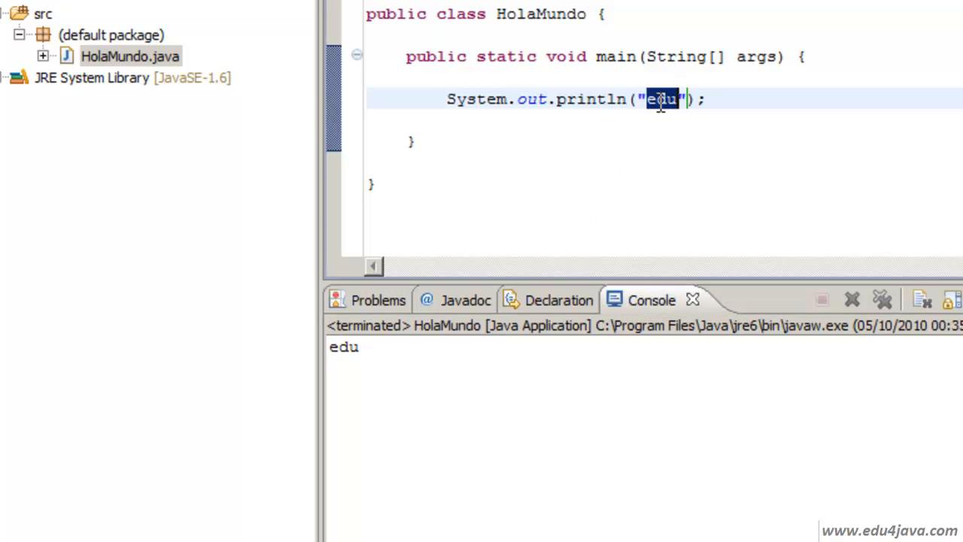
Change the text to "Hola mundo", run to see it in the Console, and begin a second syso.
type("Hola mundo")
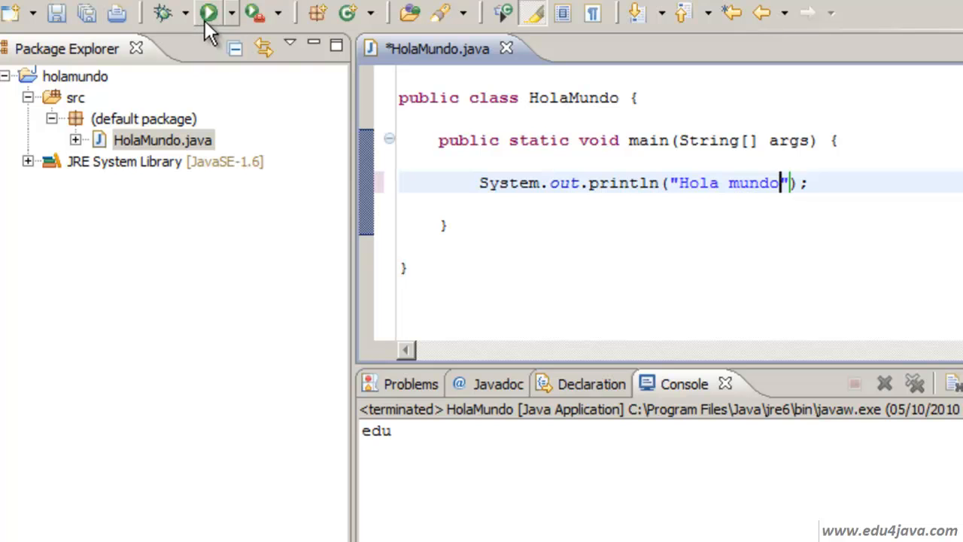
left_click(208, 12)
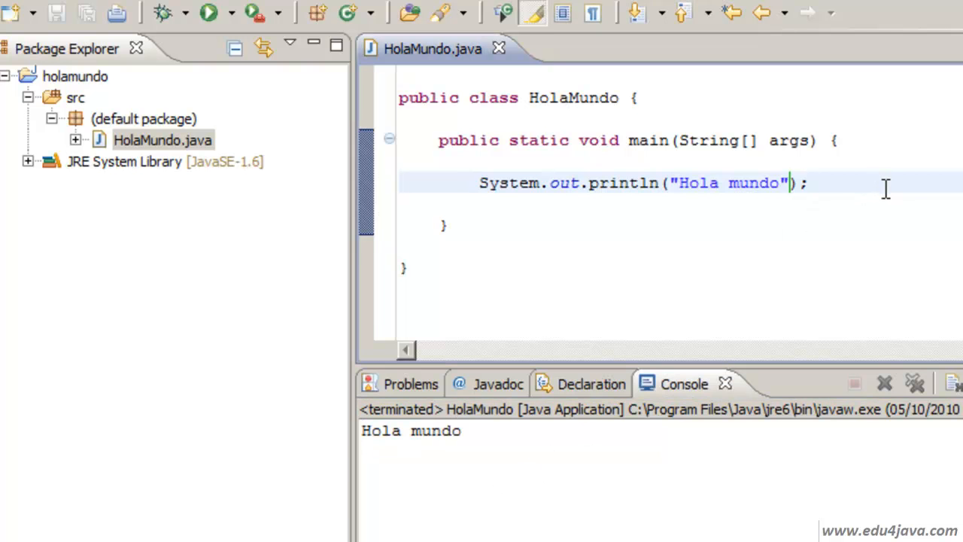
type("sy")
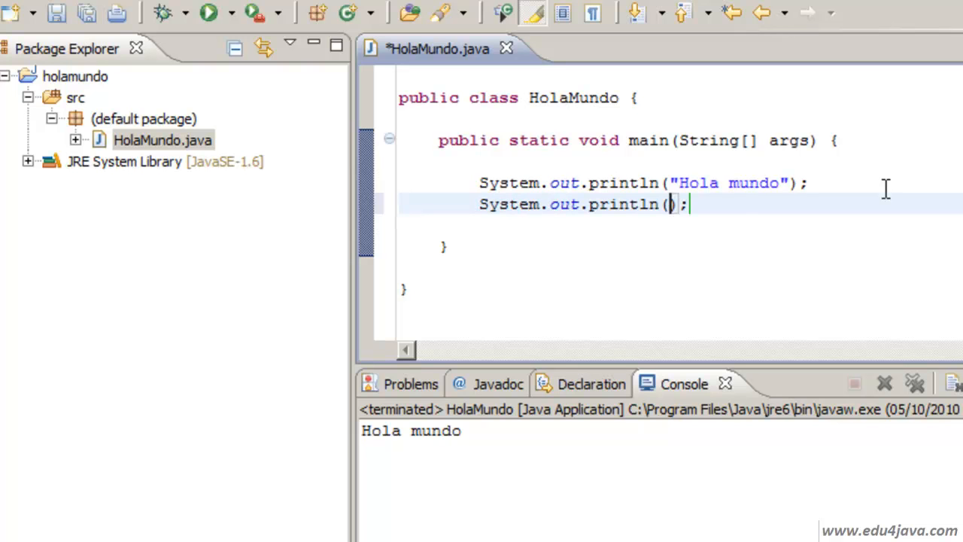
Make the second println print "Hola edu" and run so the Console shows both greetings.
type("\"\"")
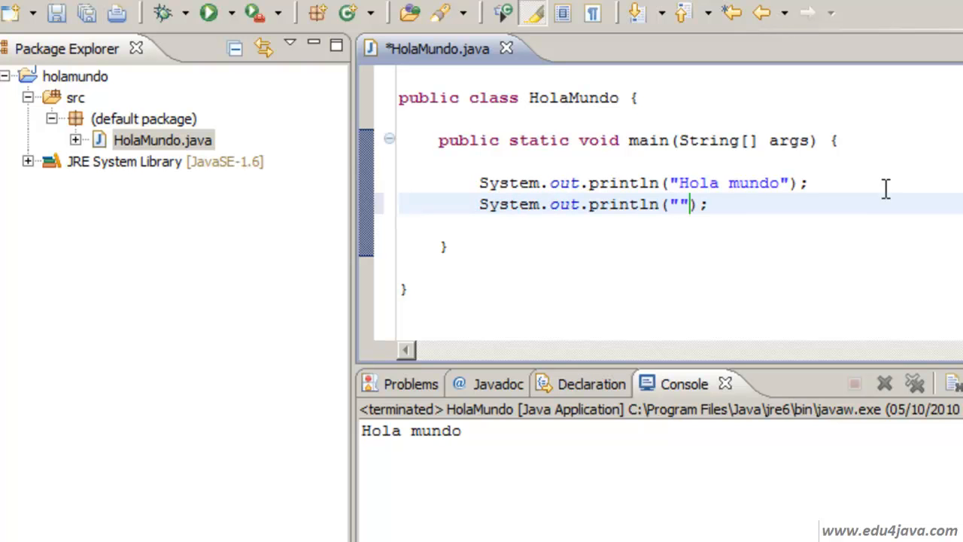
type("h")
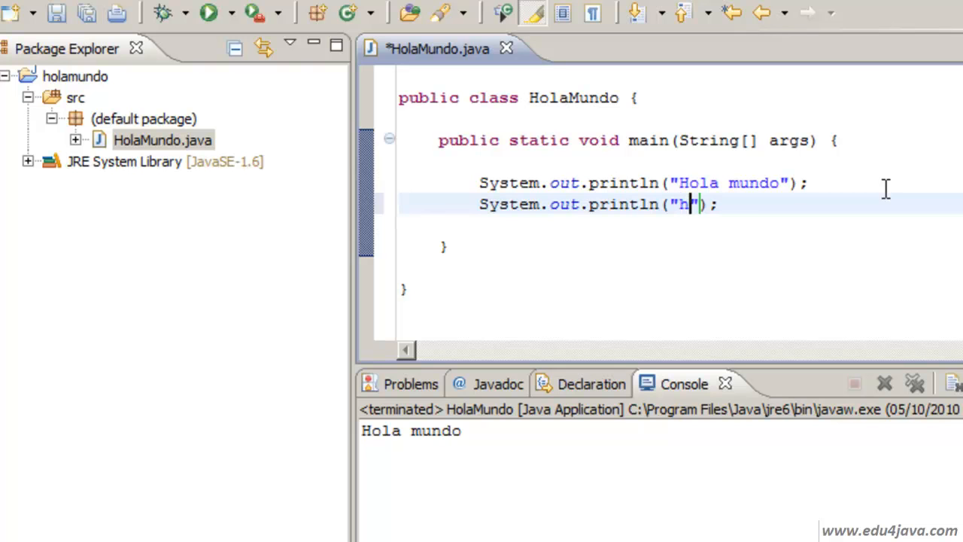
type("ola")
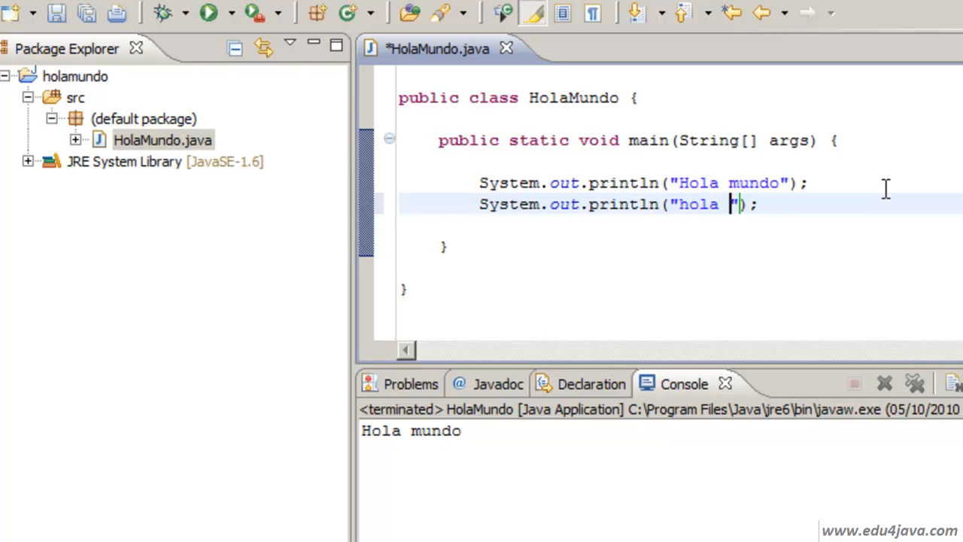
type("edu")
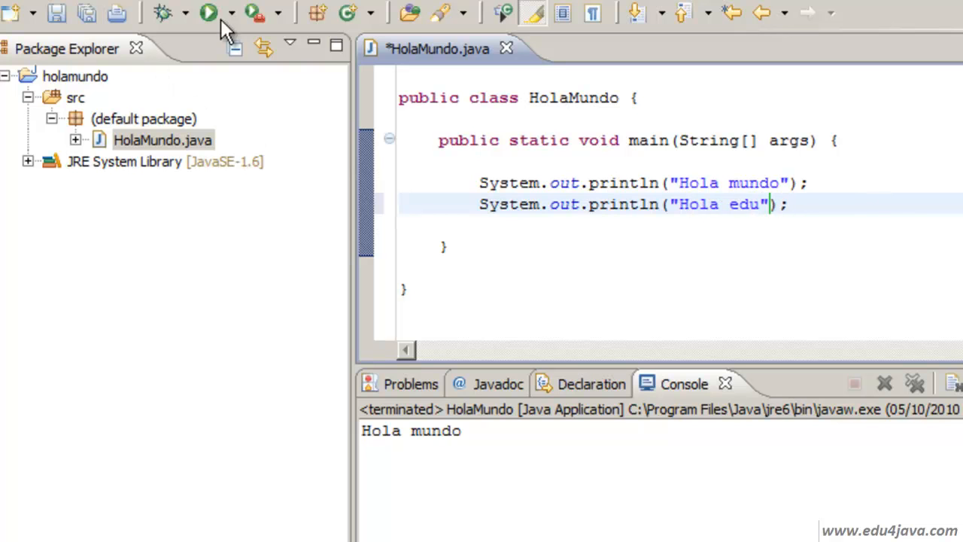
left_click(209, 12)
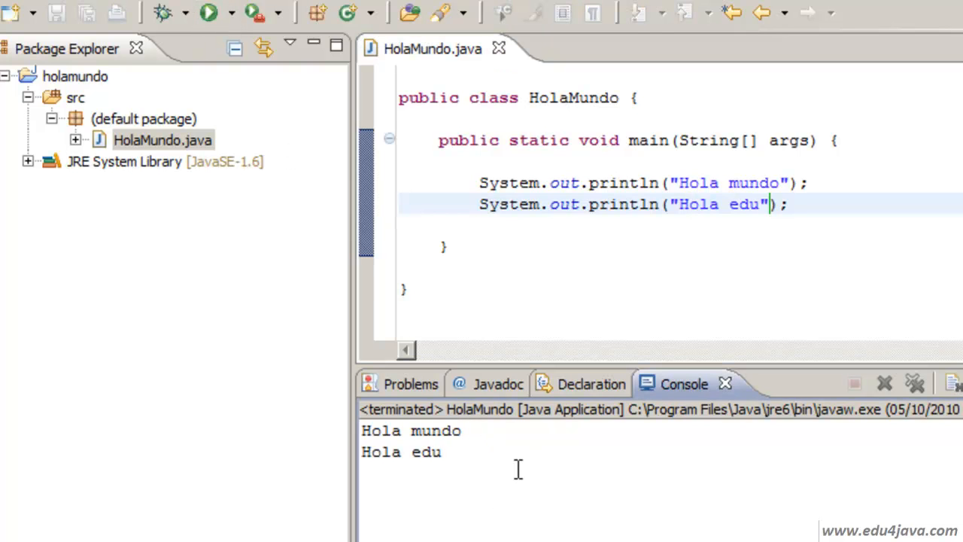
mouse_move(709, 235)
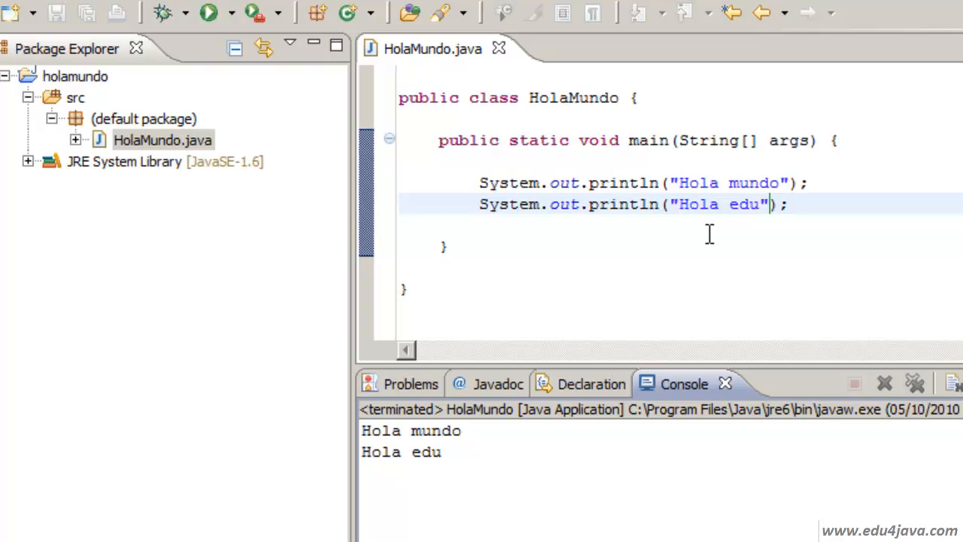